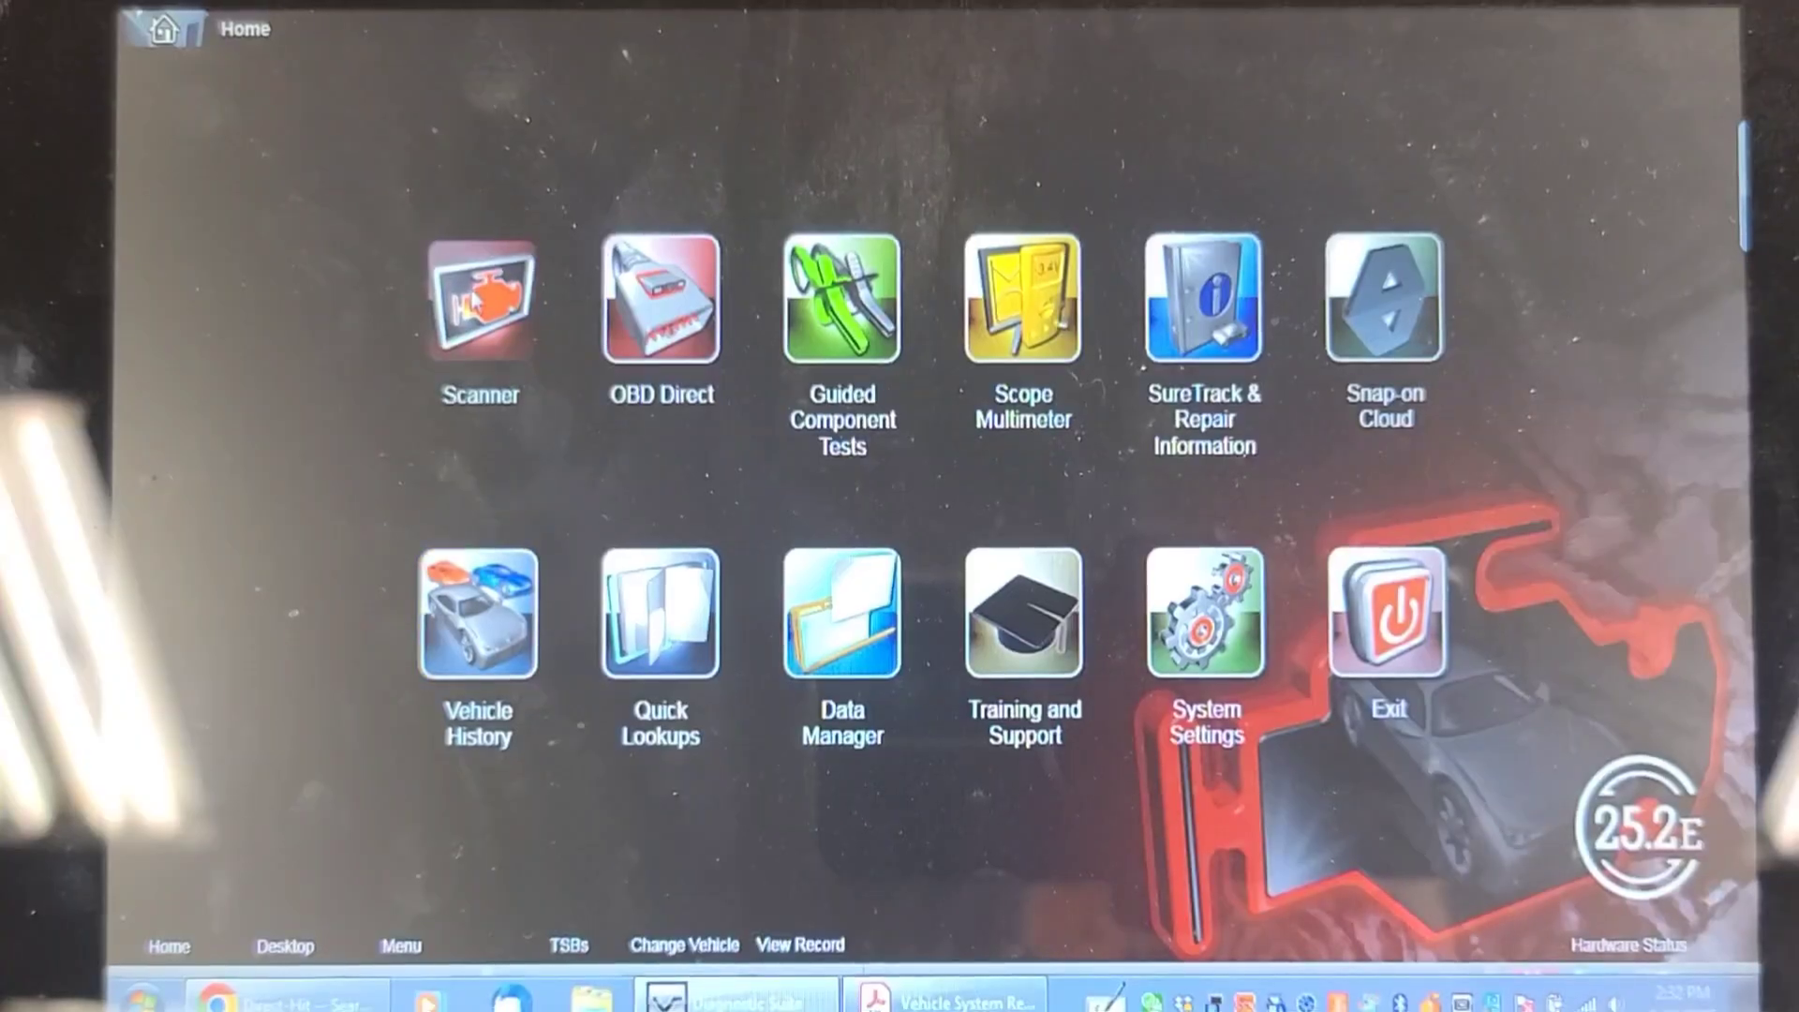
Start the Scanner and confirm the 2011 Ford Fusion 2.5L Hybrid identification
{"action": "left_click", "coordinate": [480, 309]}
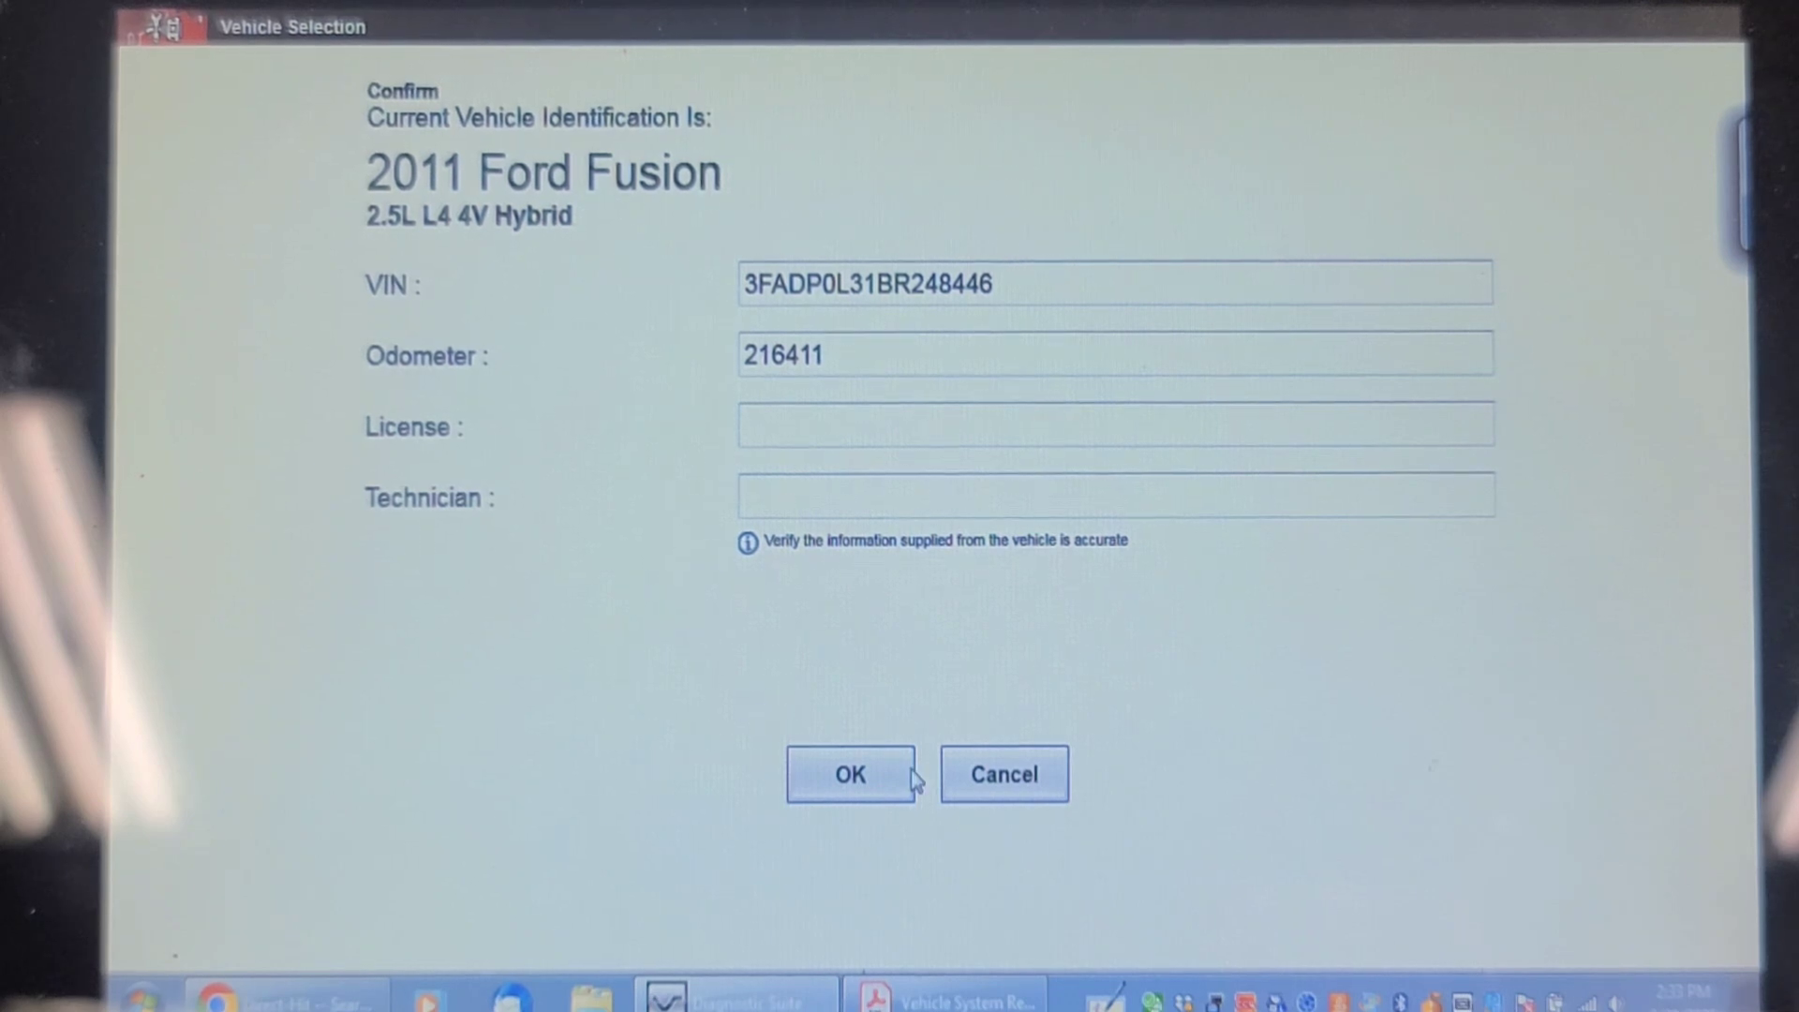
{"action": "left_click", "coordinate": [850, 774]}
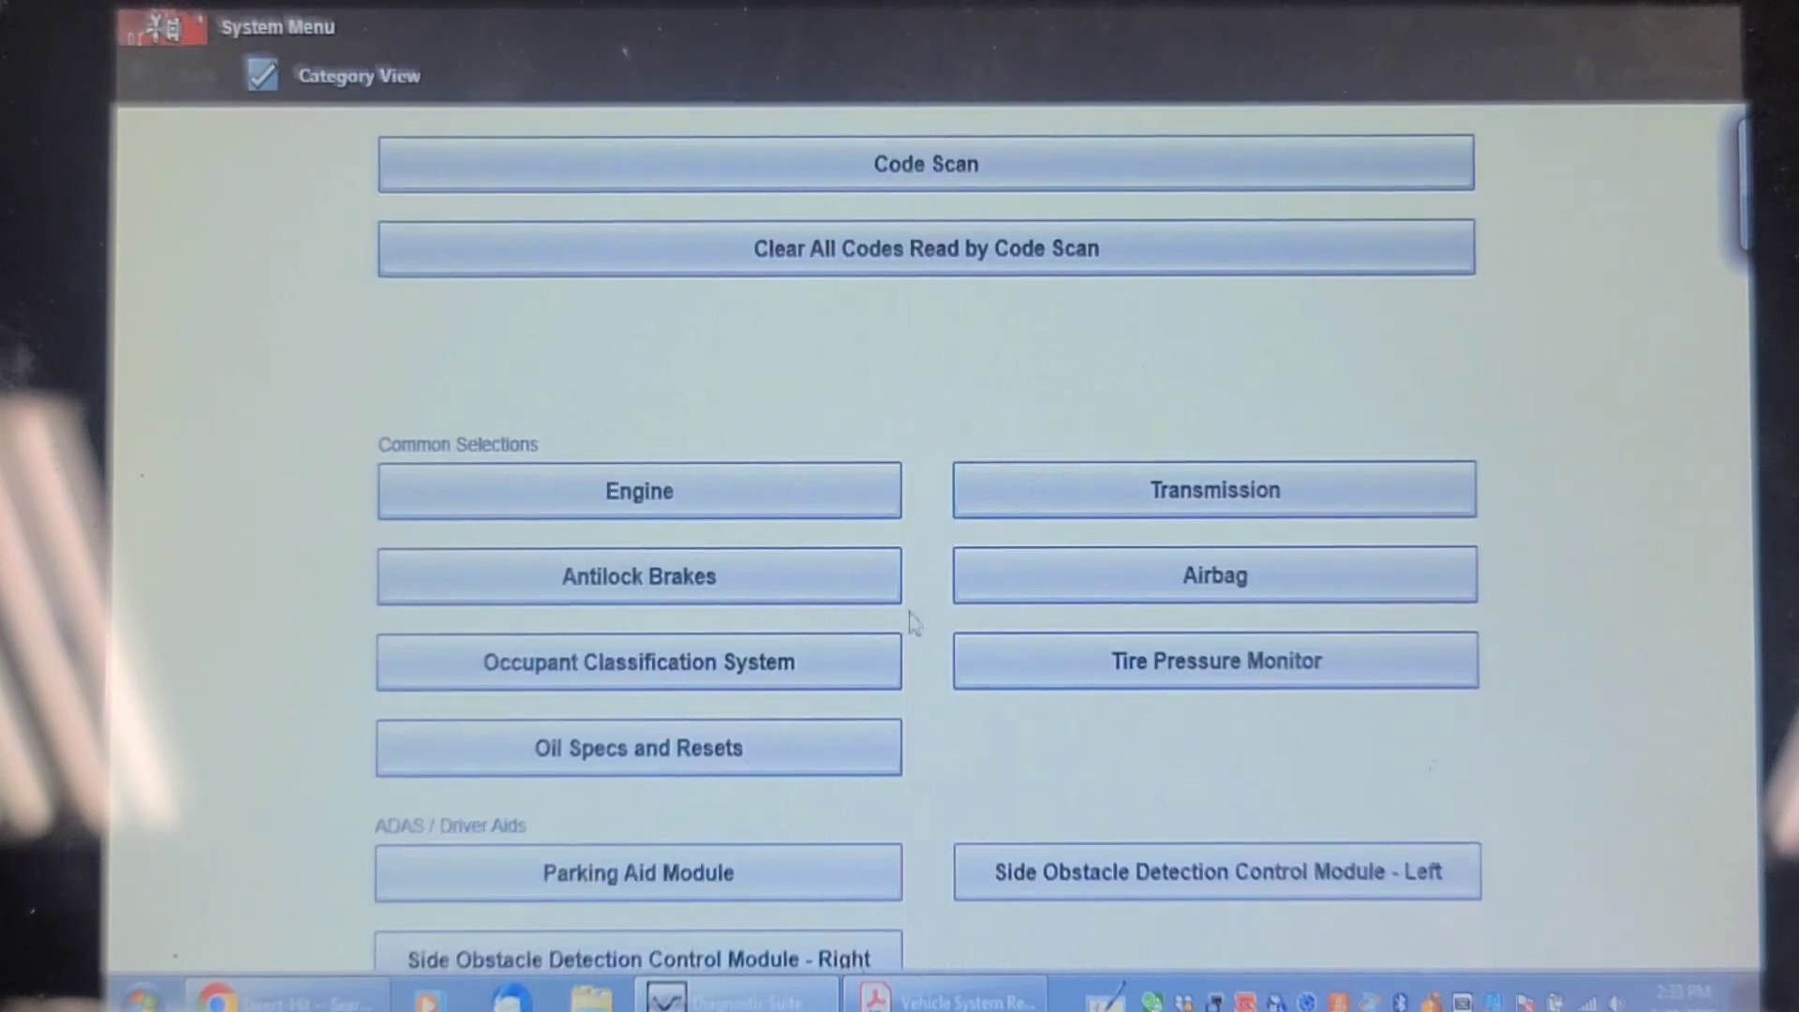
Run a Code Scan across all systems with ignition on, showing three engine codes led by P0451-00
{"action": "left_click", "coordinate": [926, 165]}
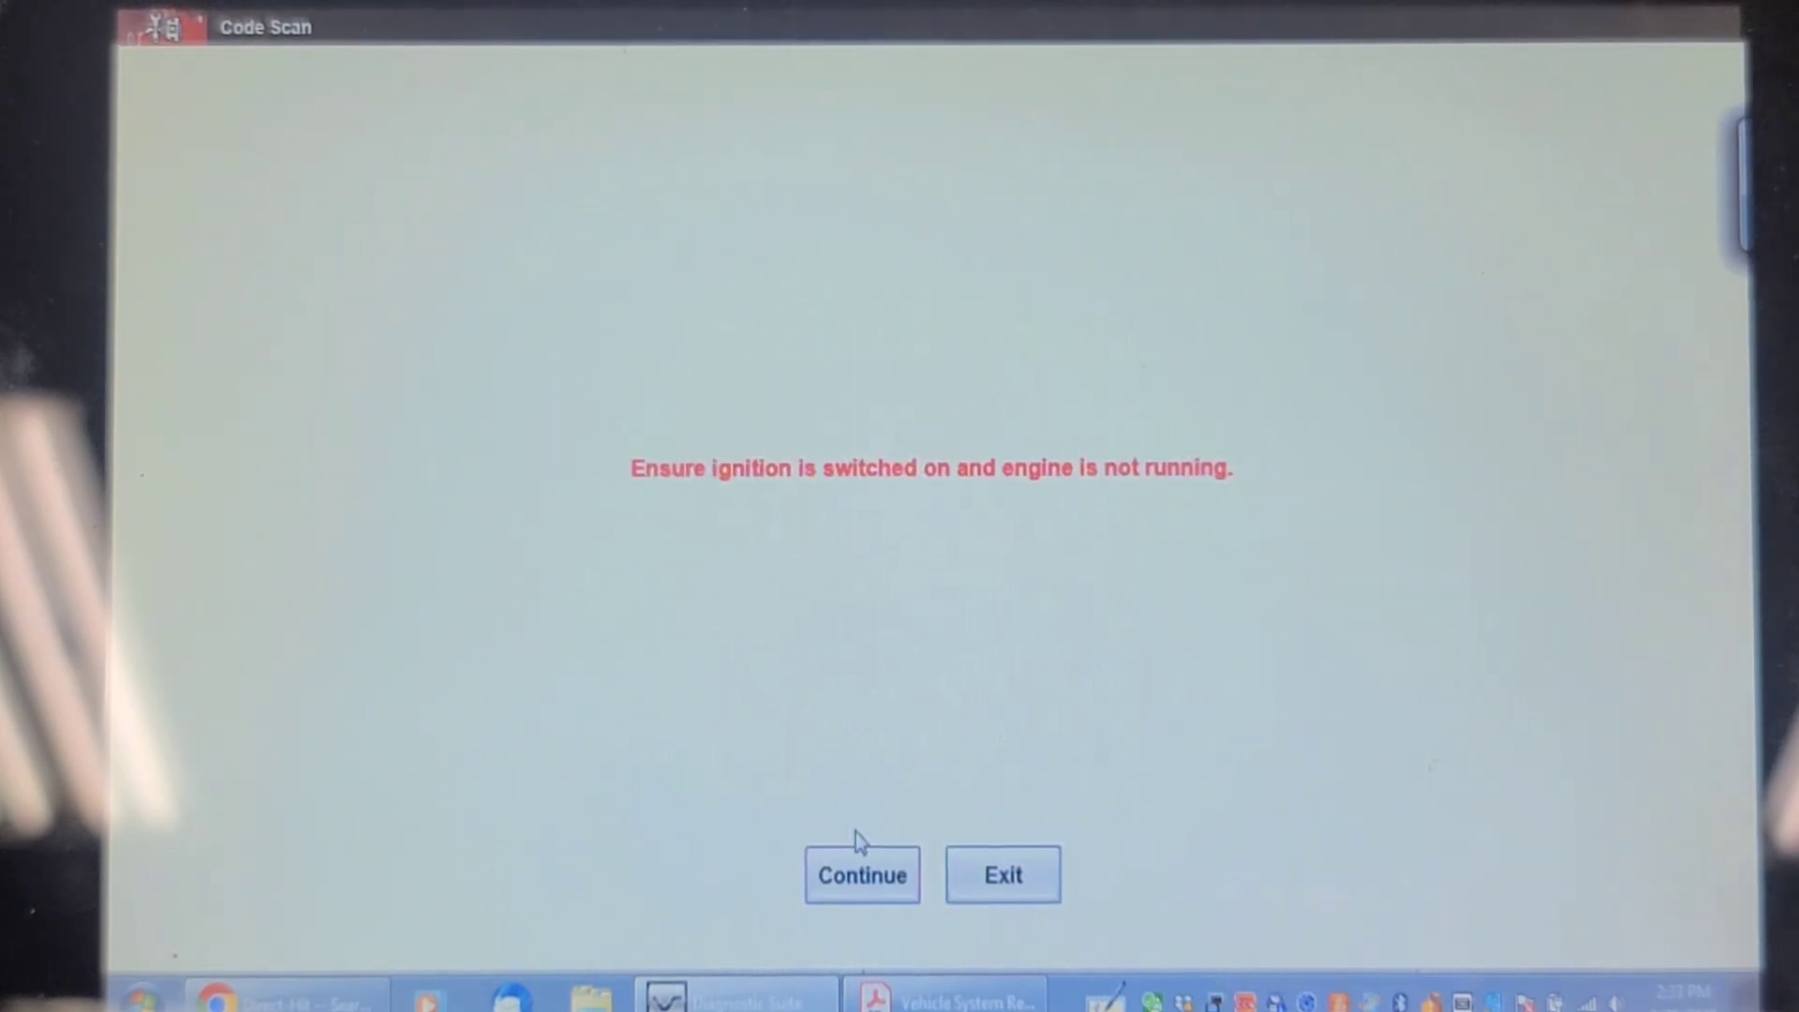
{"action": "left_click", "coordinate": [862, 874]}
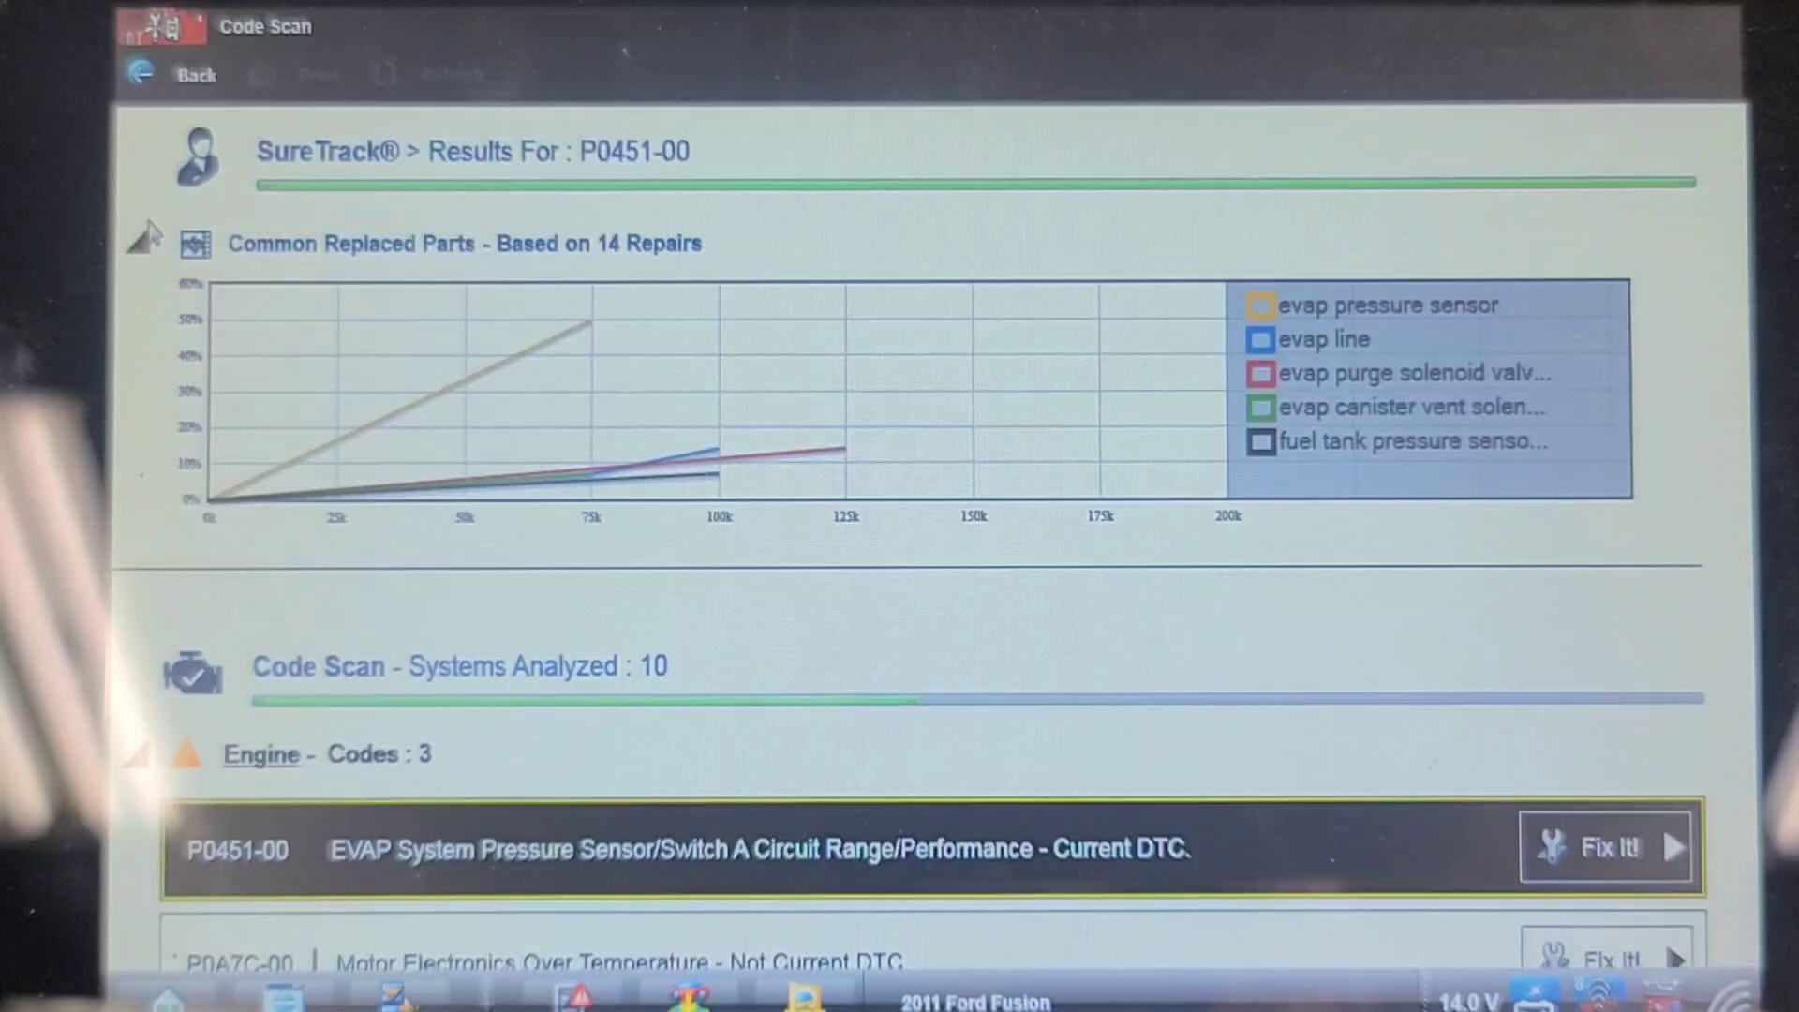
Collapse the Common Replaced Parts chart and scroll to the seven Antilock Brakes codes
{"action": "left_click", "coordinate": [139, 243]}
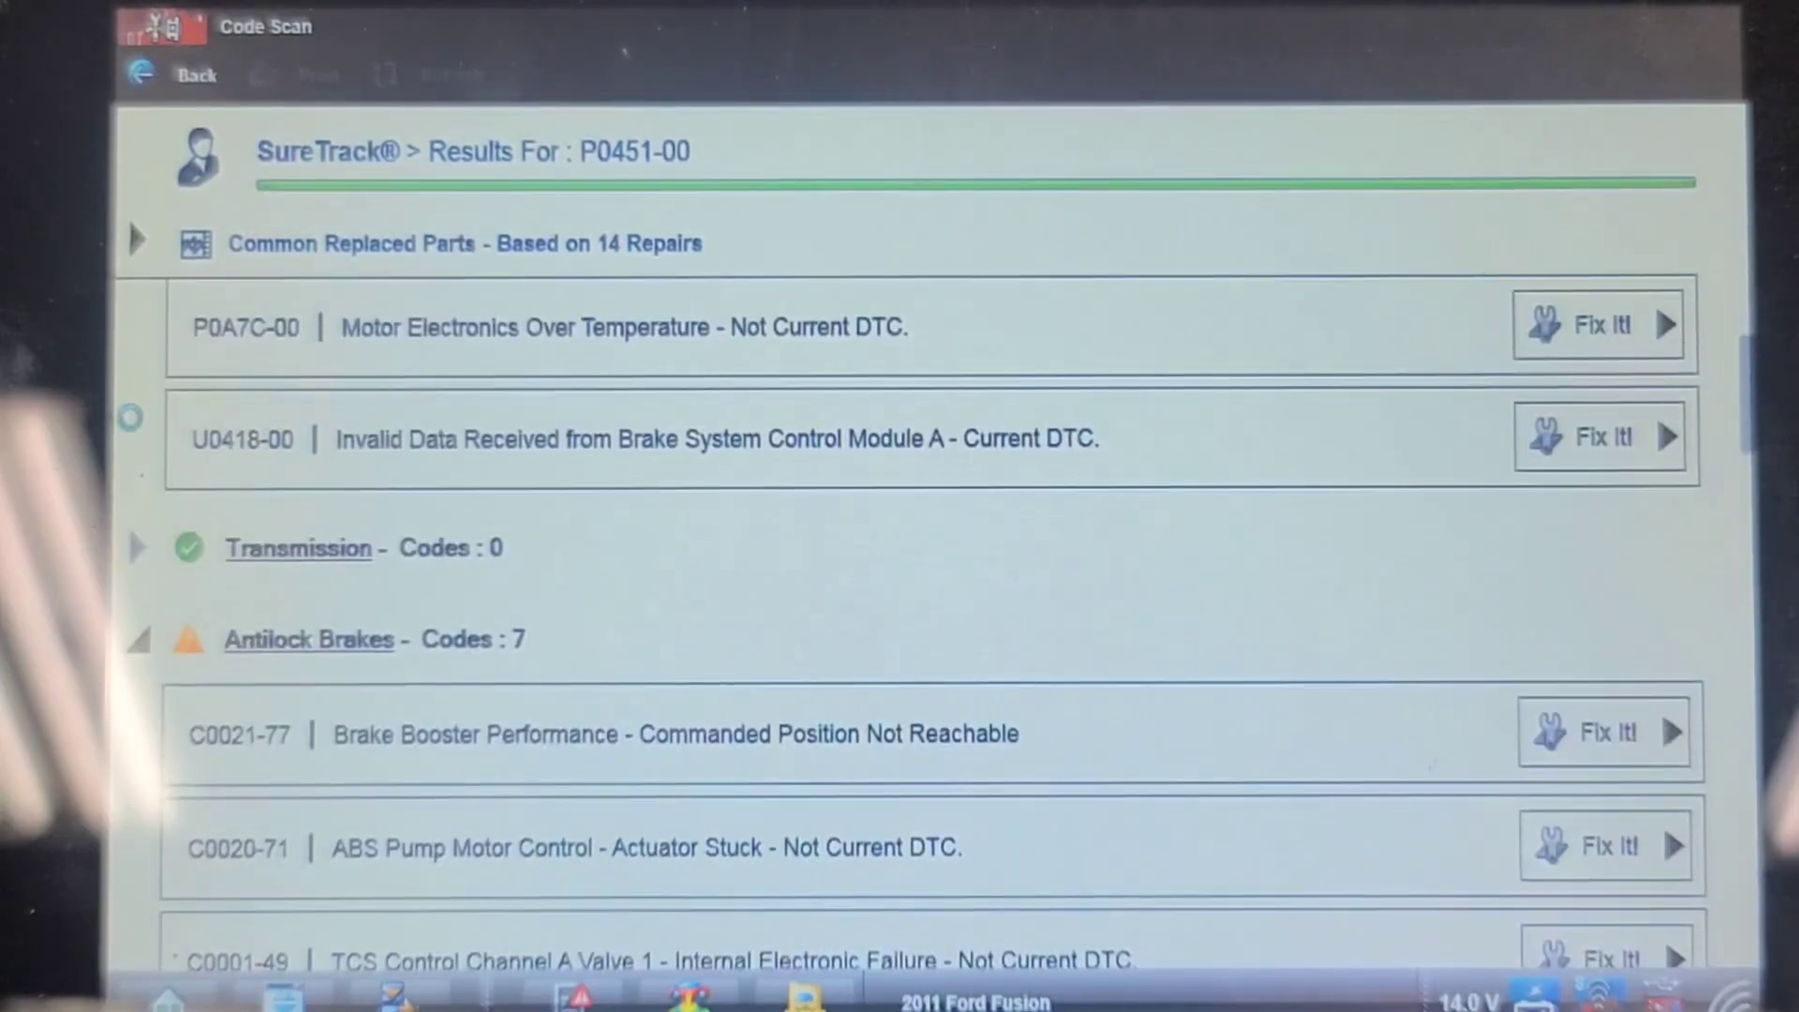
{"action": "left_click", "coordinate": [308, 74]}
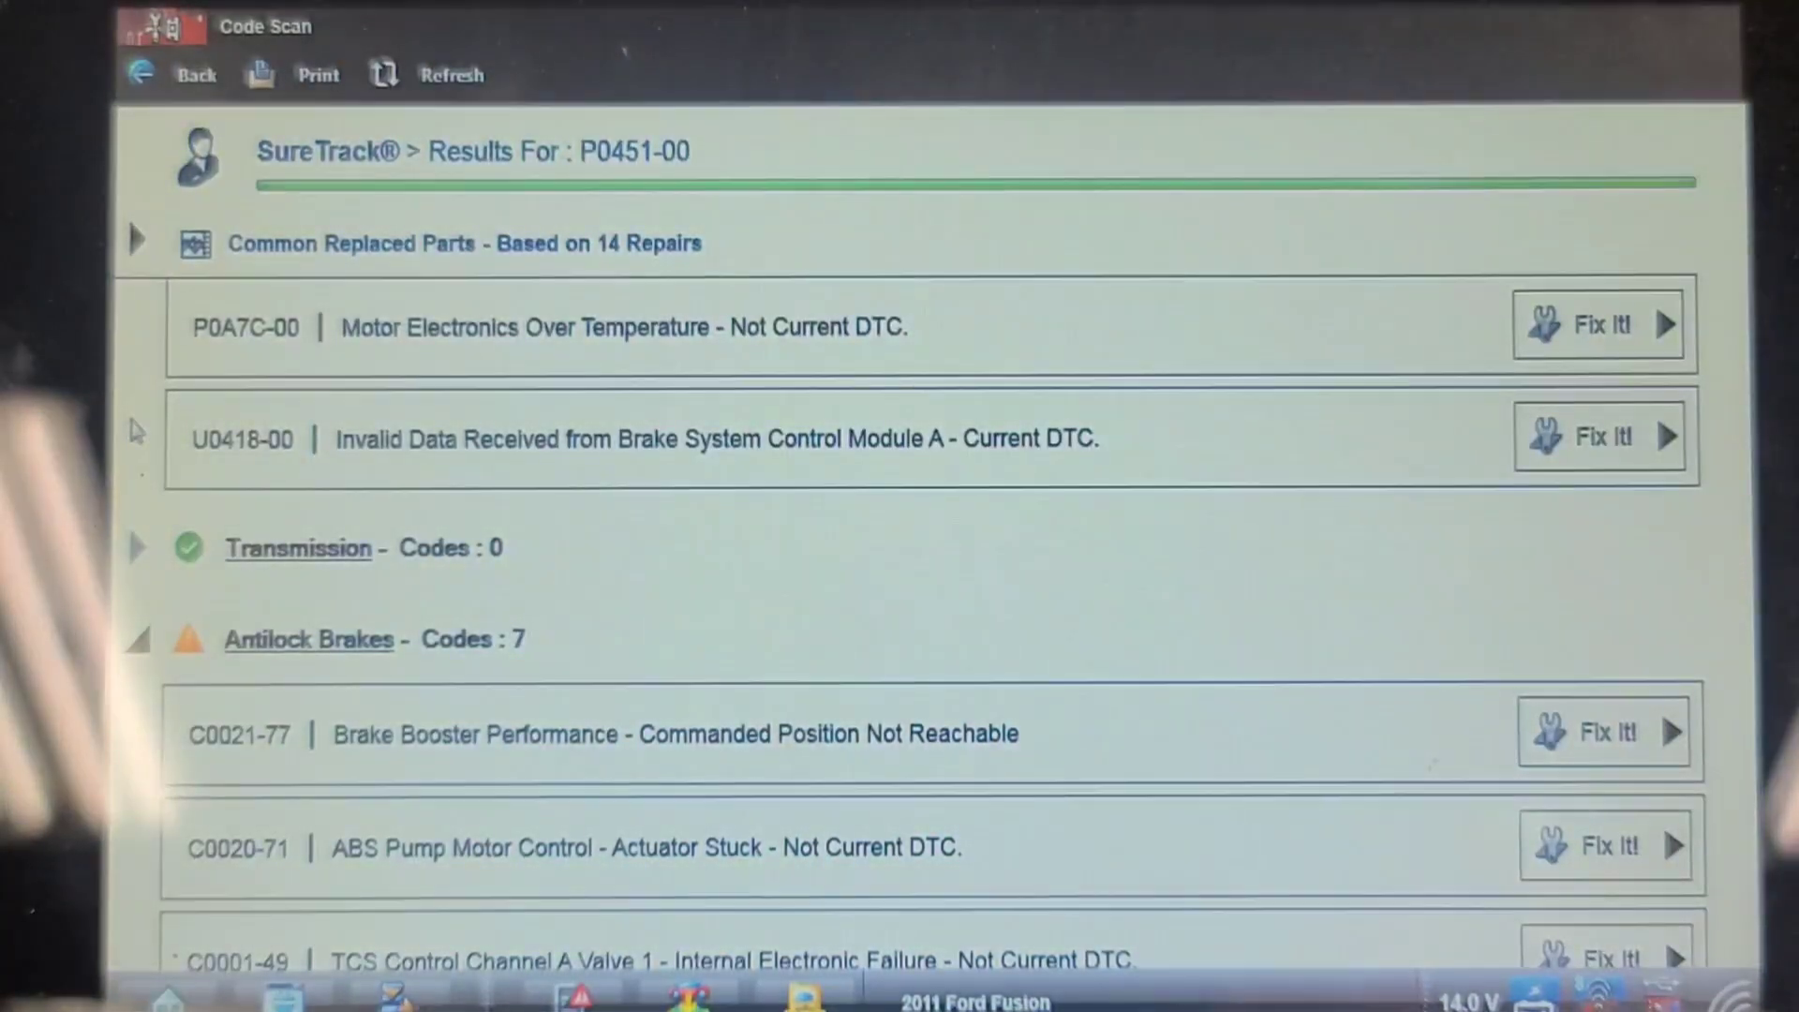
{"action": "scroll", "scroll_direction": "down", "scroll_amount": 3}
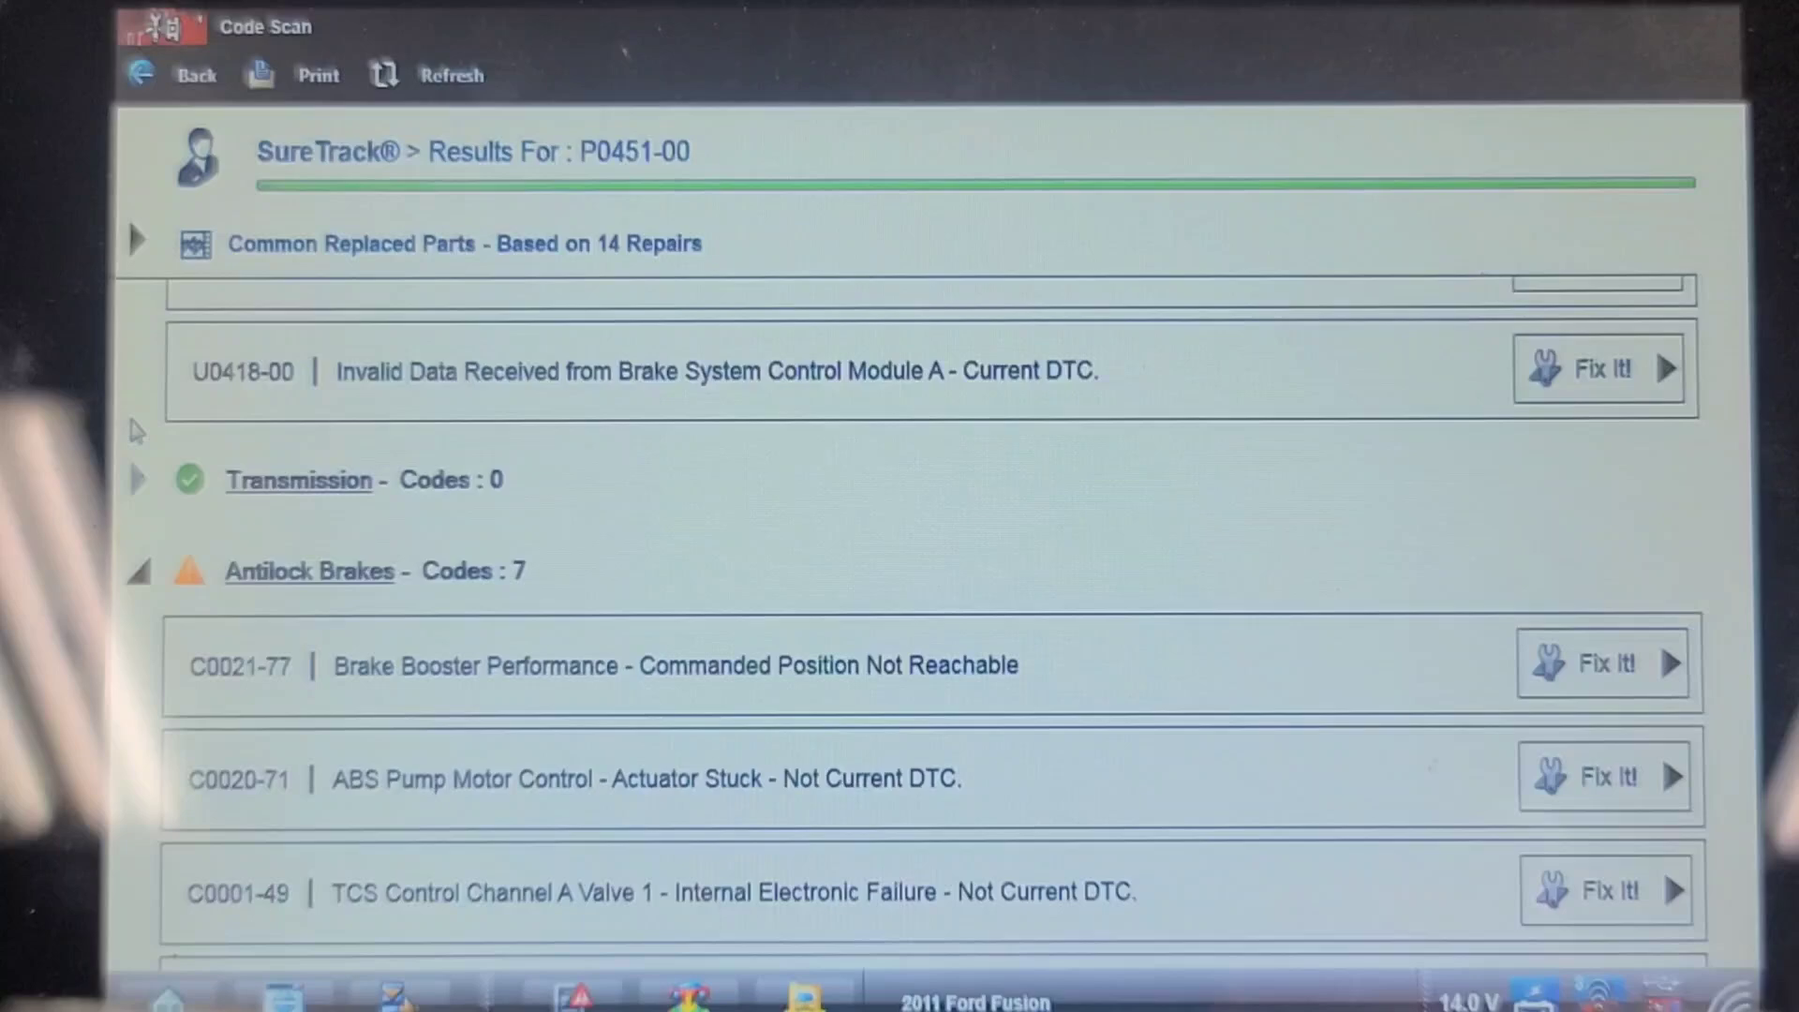
{"action": "scroll", "scroll_direction": "down", "scroll_amount": 3}
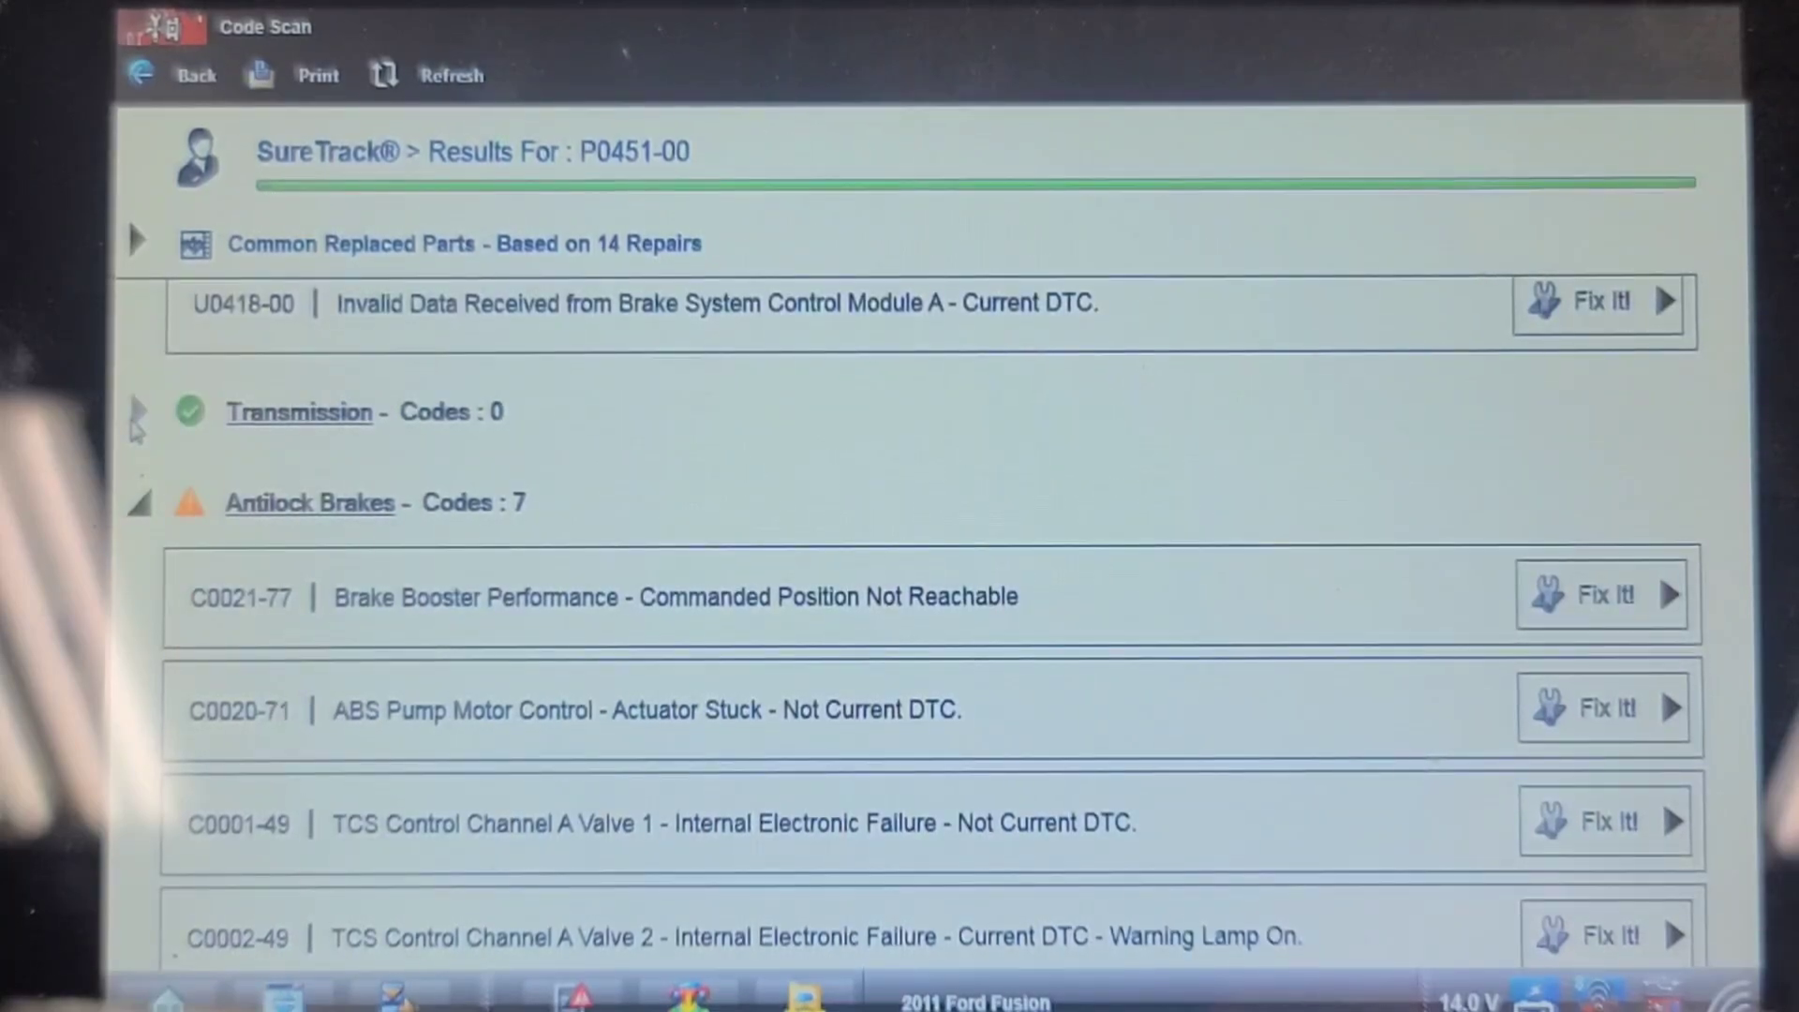
{"action": "scroll", "scroll_direction": "down", "scroll_amount": 3}
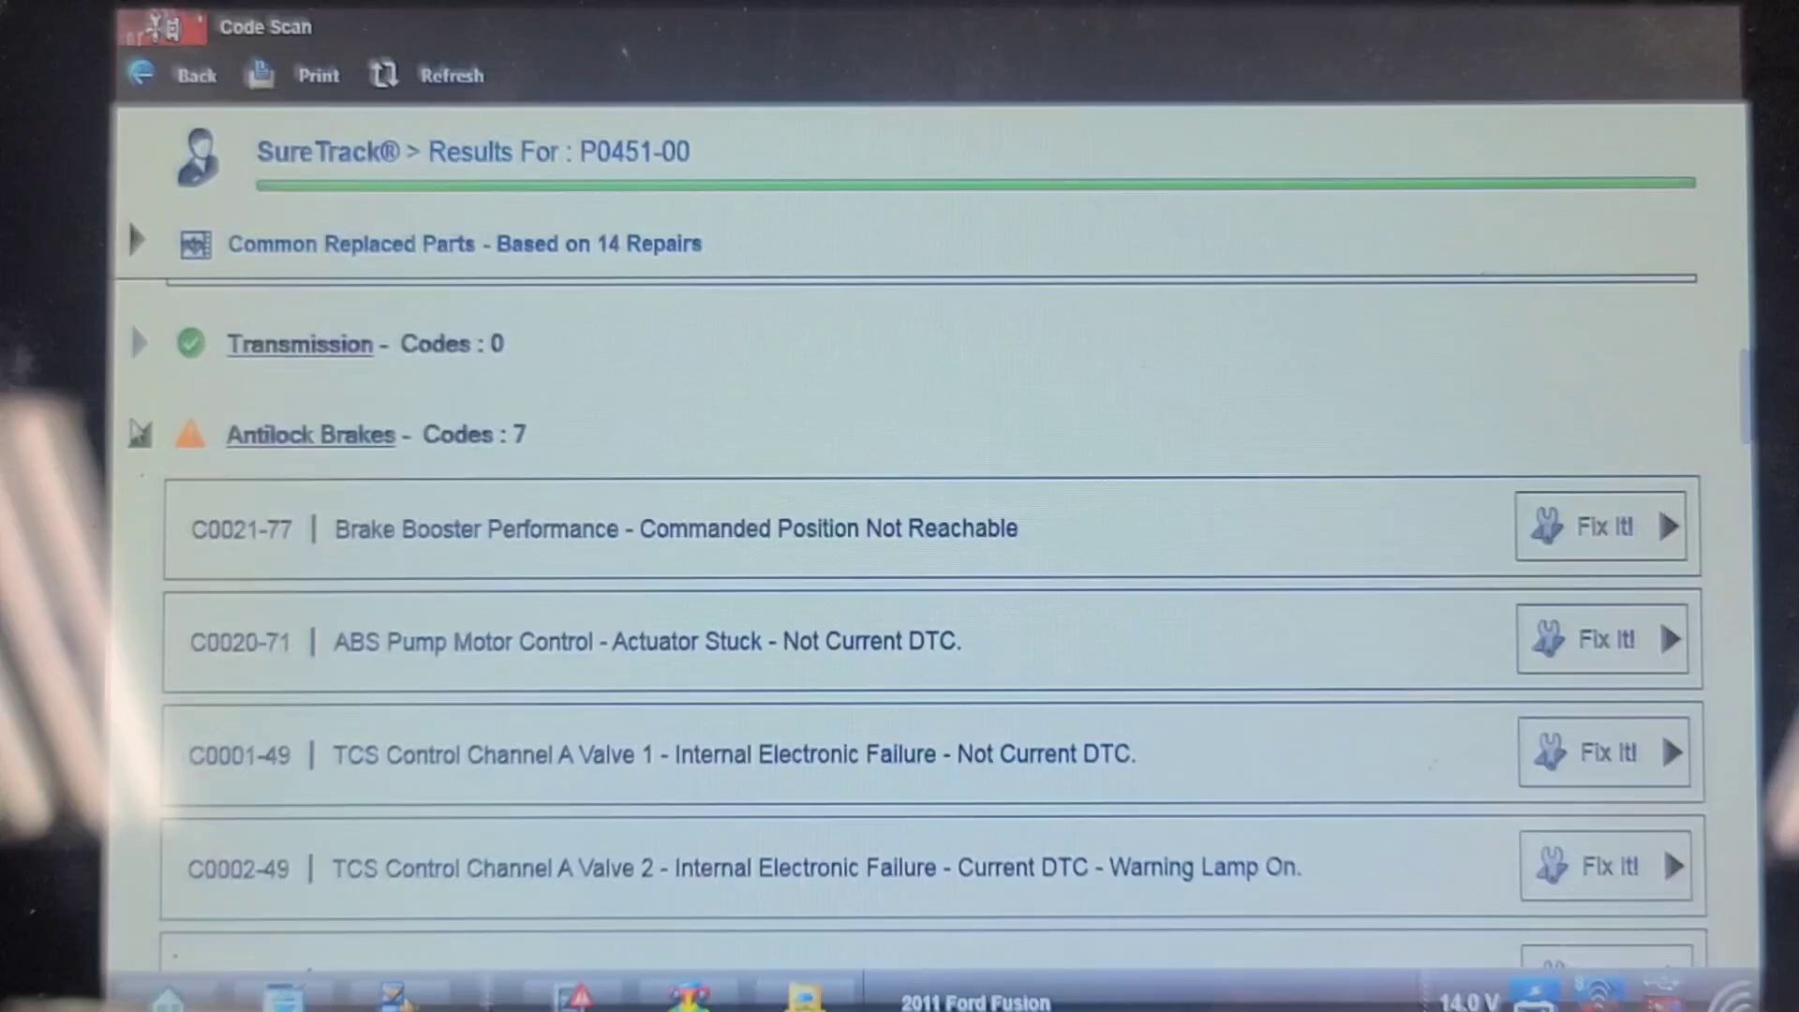
{"action": "scroll", "scroll_direction": "down", "scroll_amount": 3}
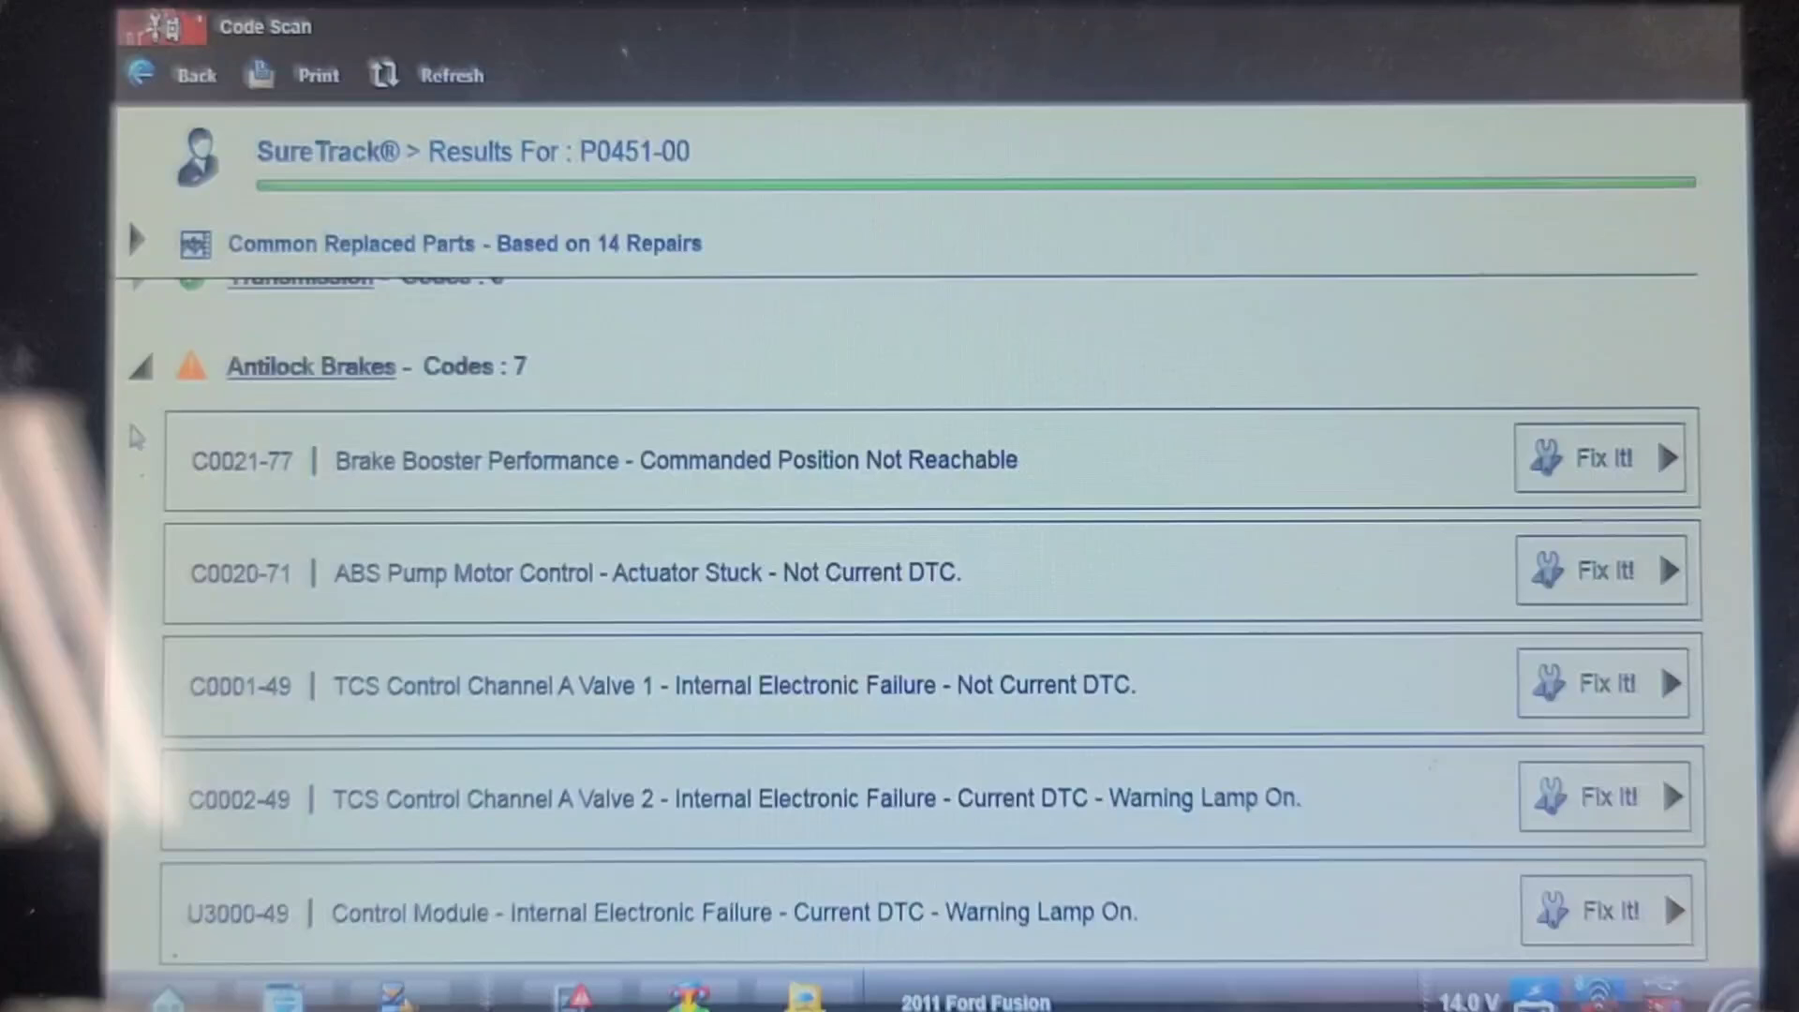
{"action": "scroll", "scroll_direction": "down", "scroll_amount": 3}
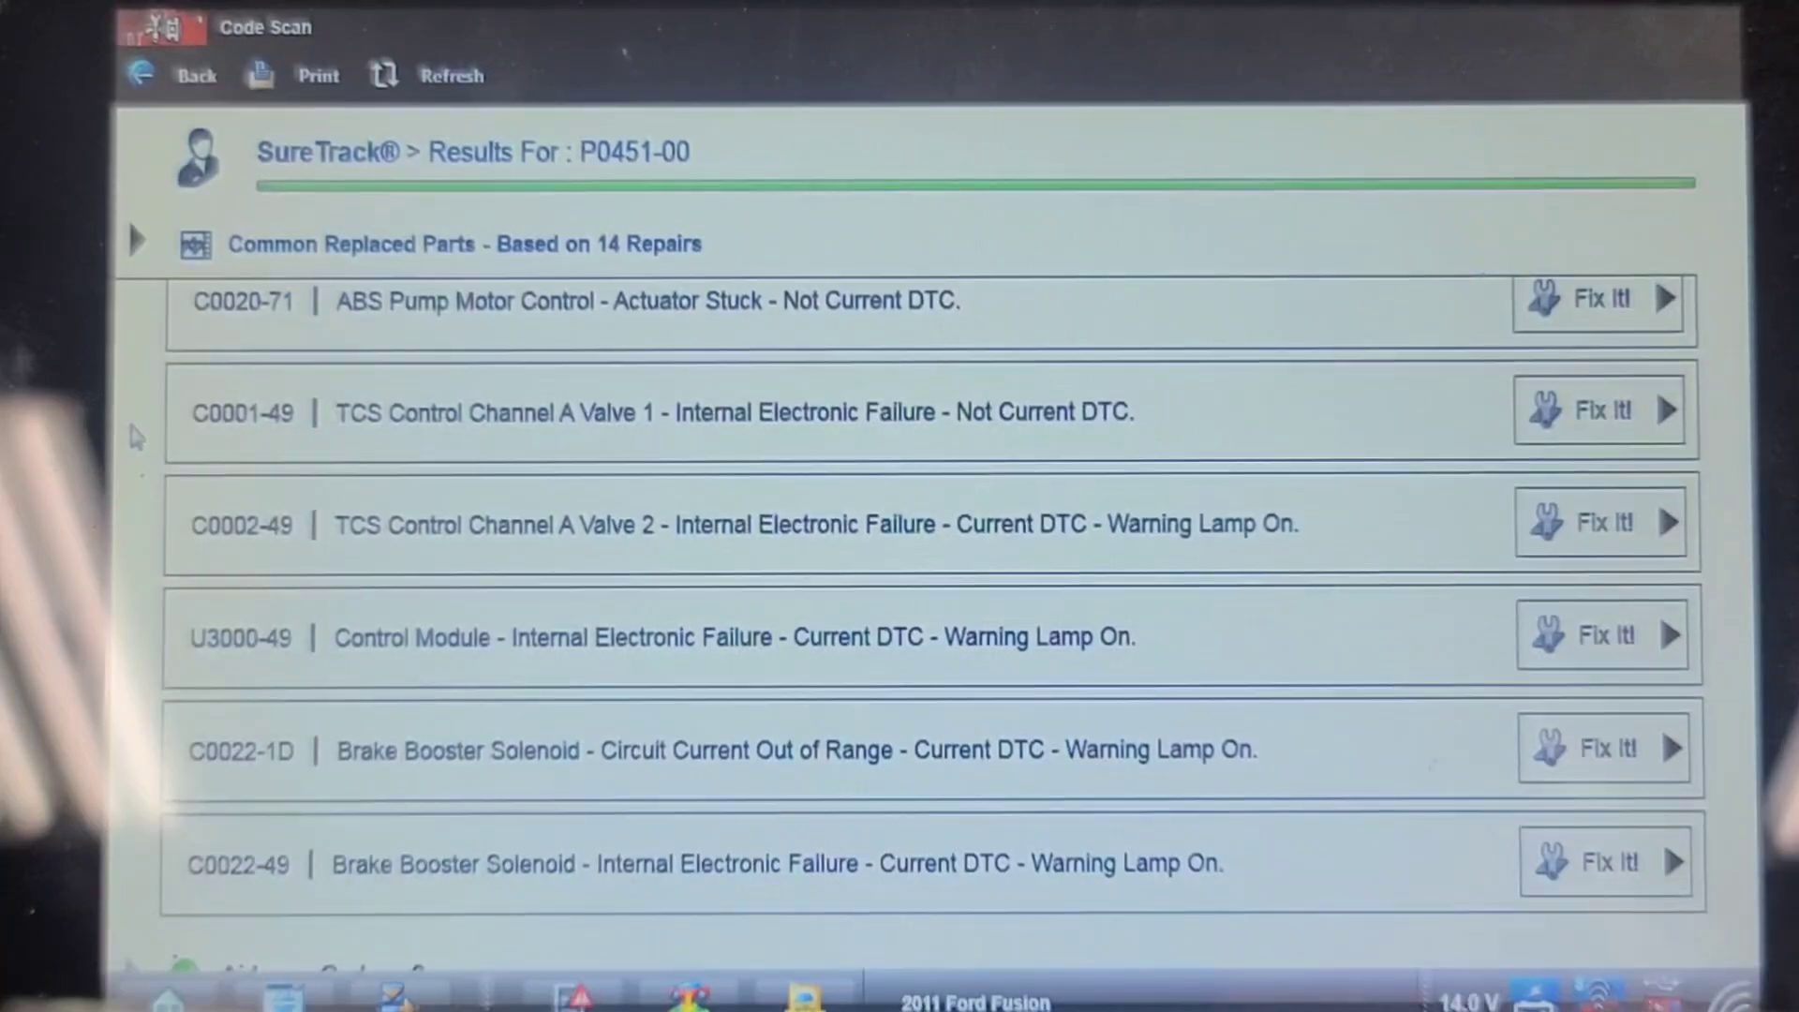
Scroll through the remaining modules, including Anti-Theft and Instrument Panel compass codes
{"action": "scroll", "scroll_direction": "down", "scroll_amount": 3}
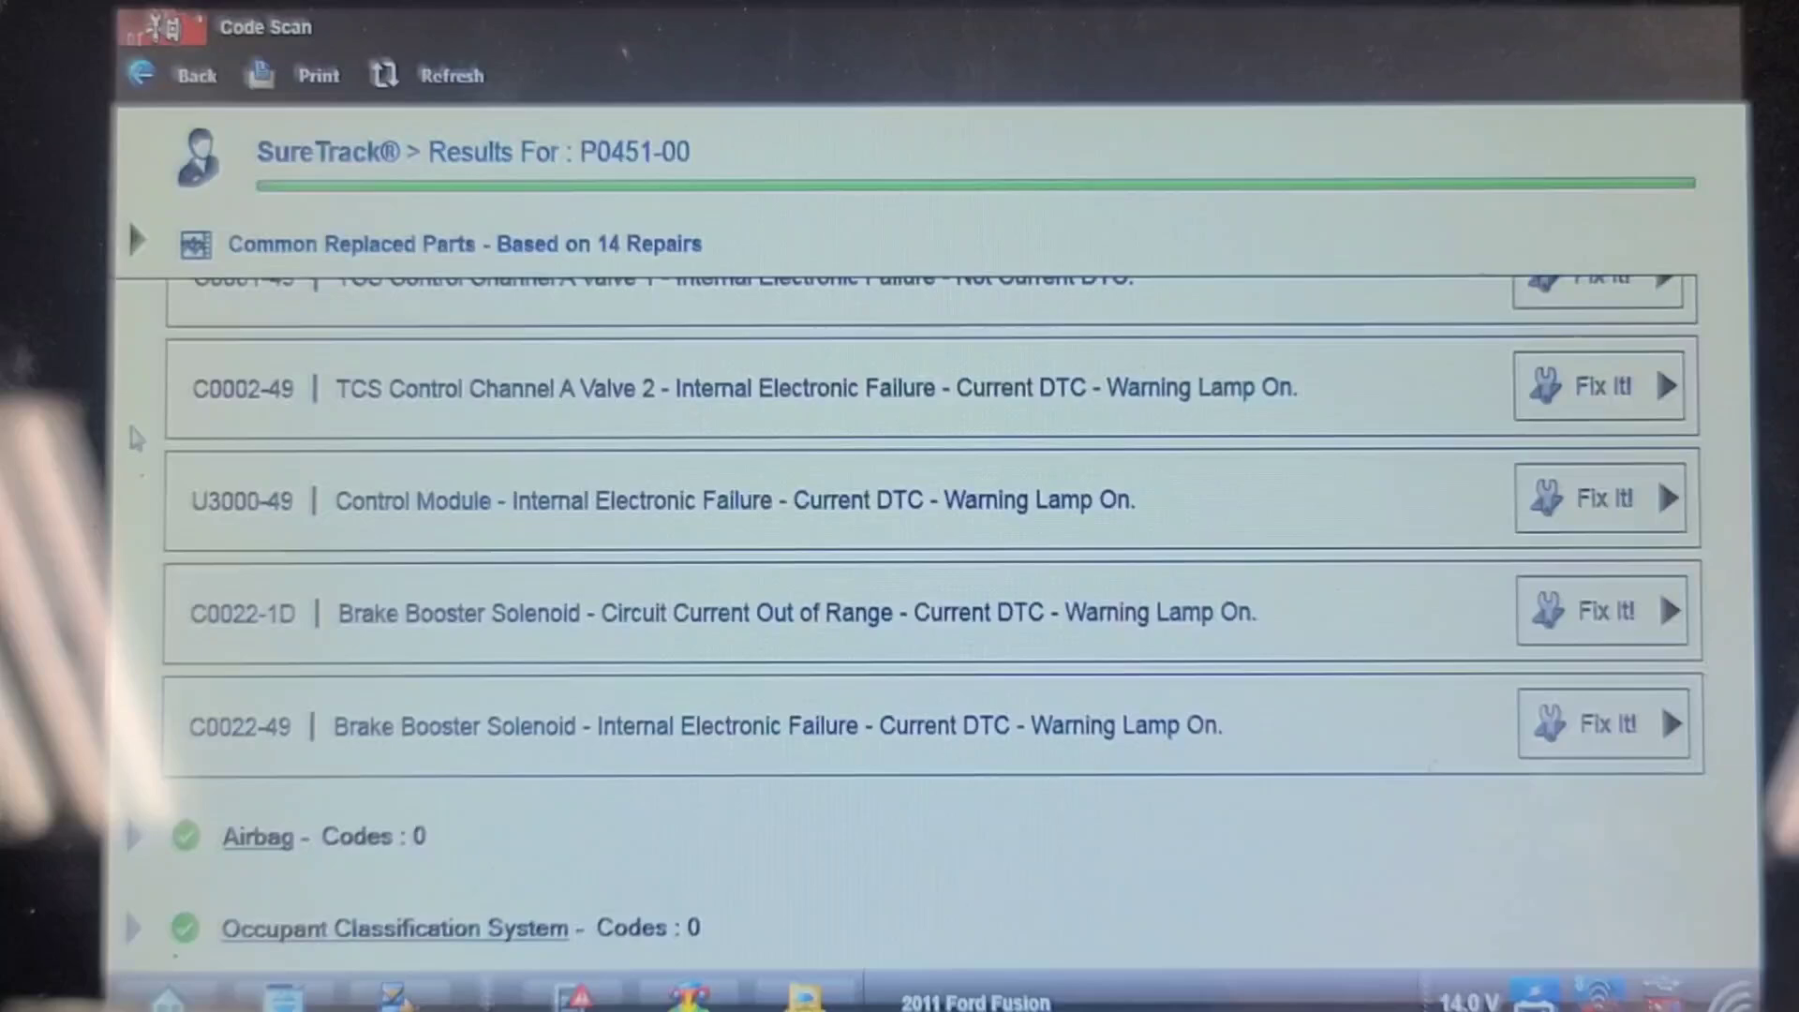
{"action": "scroll", "scroll_direction": "down", "scroll_amount": 3}
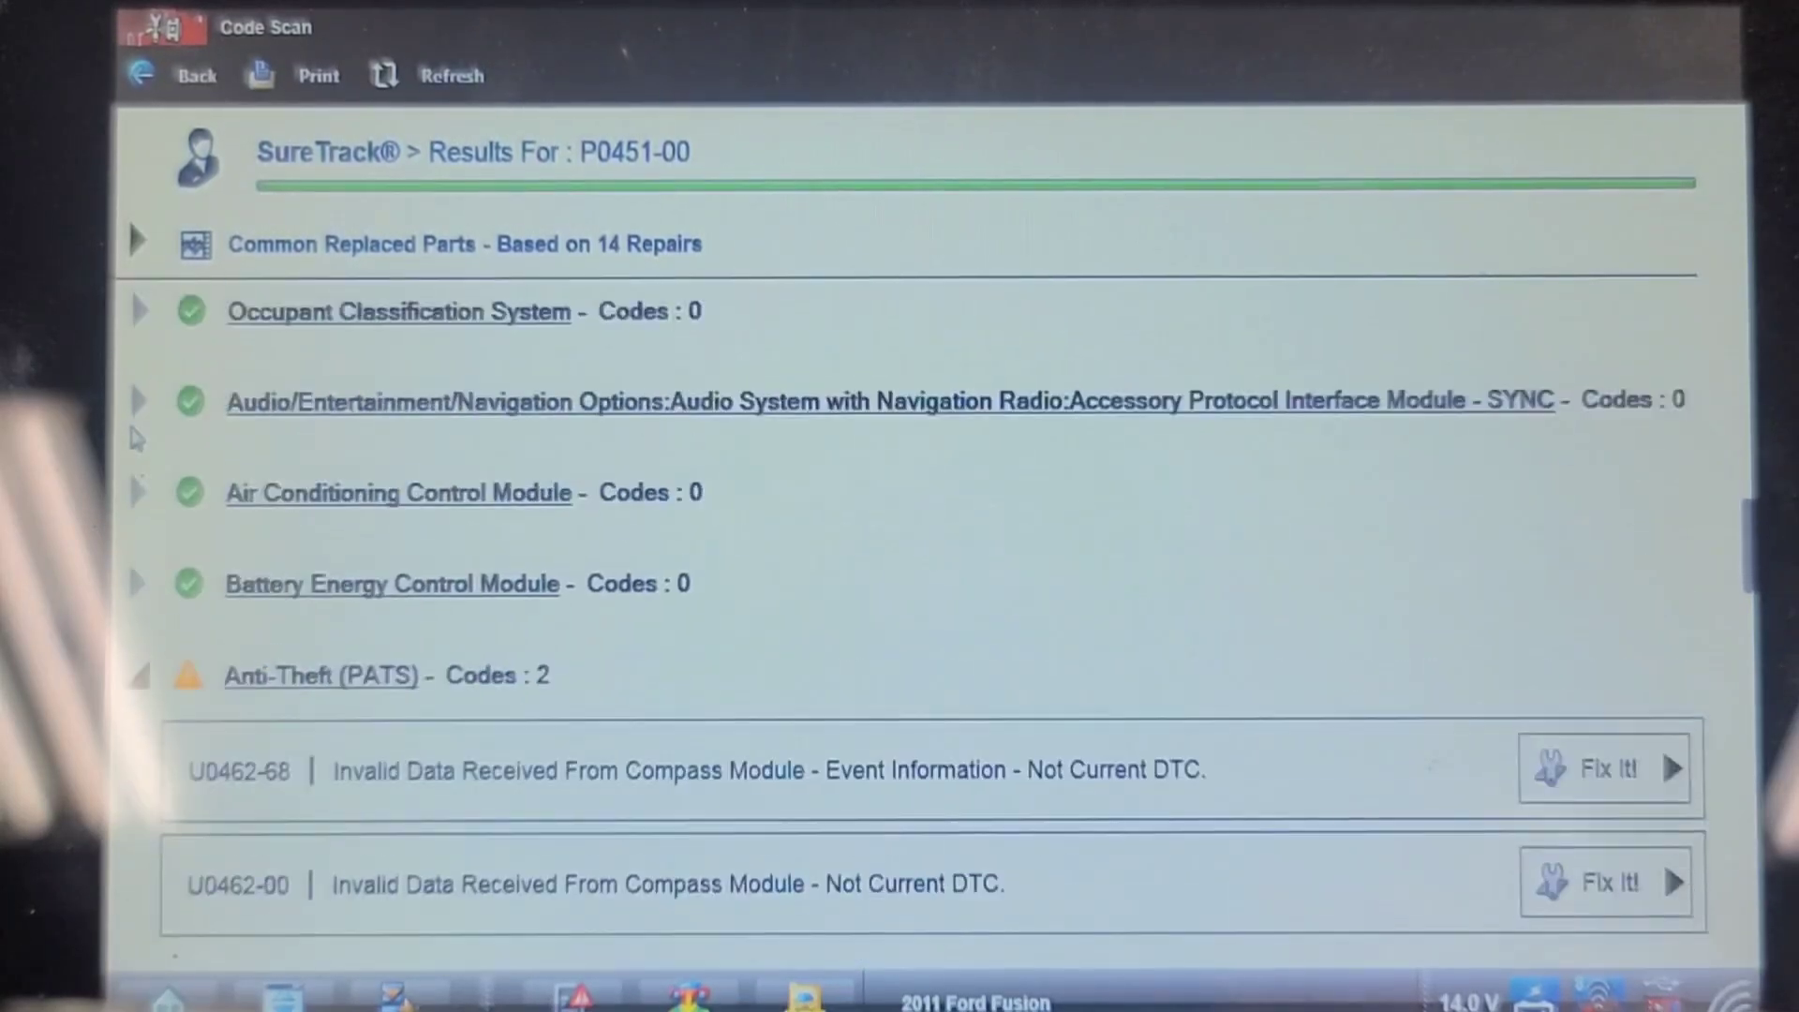
{"action": "scroll", "scroll_direction": "down", "scroll_amount": 3}
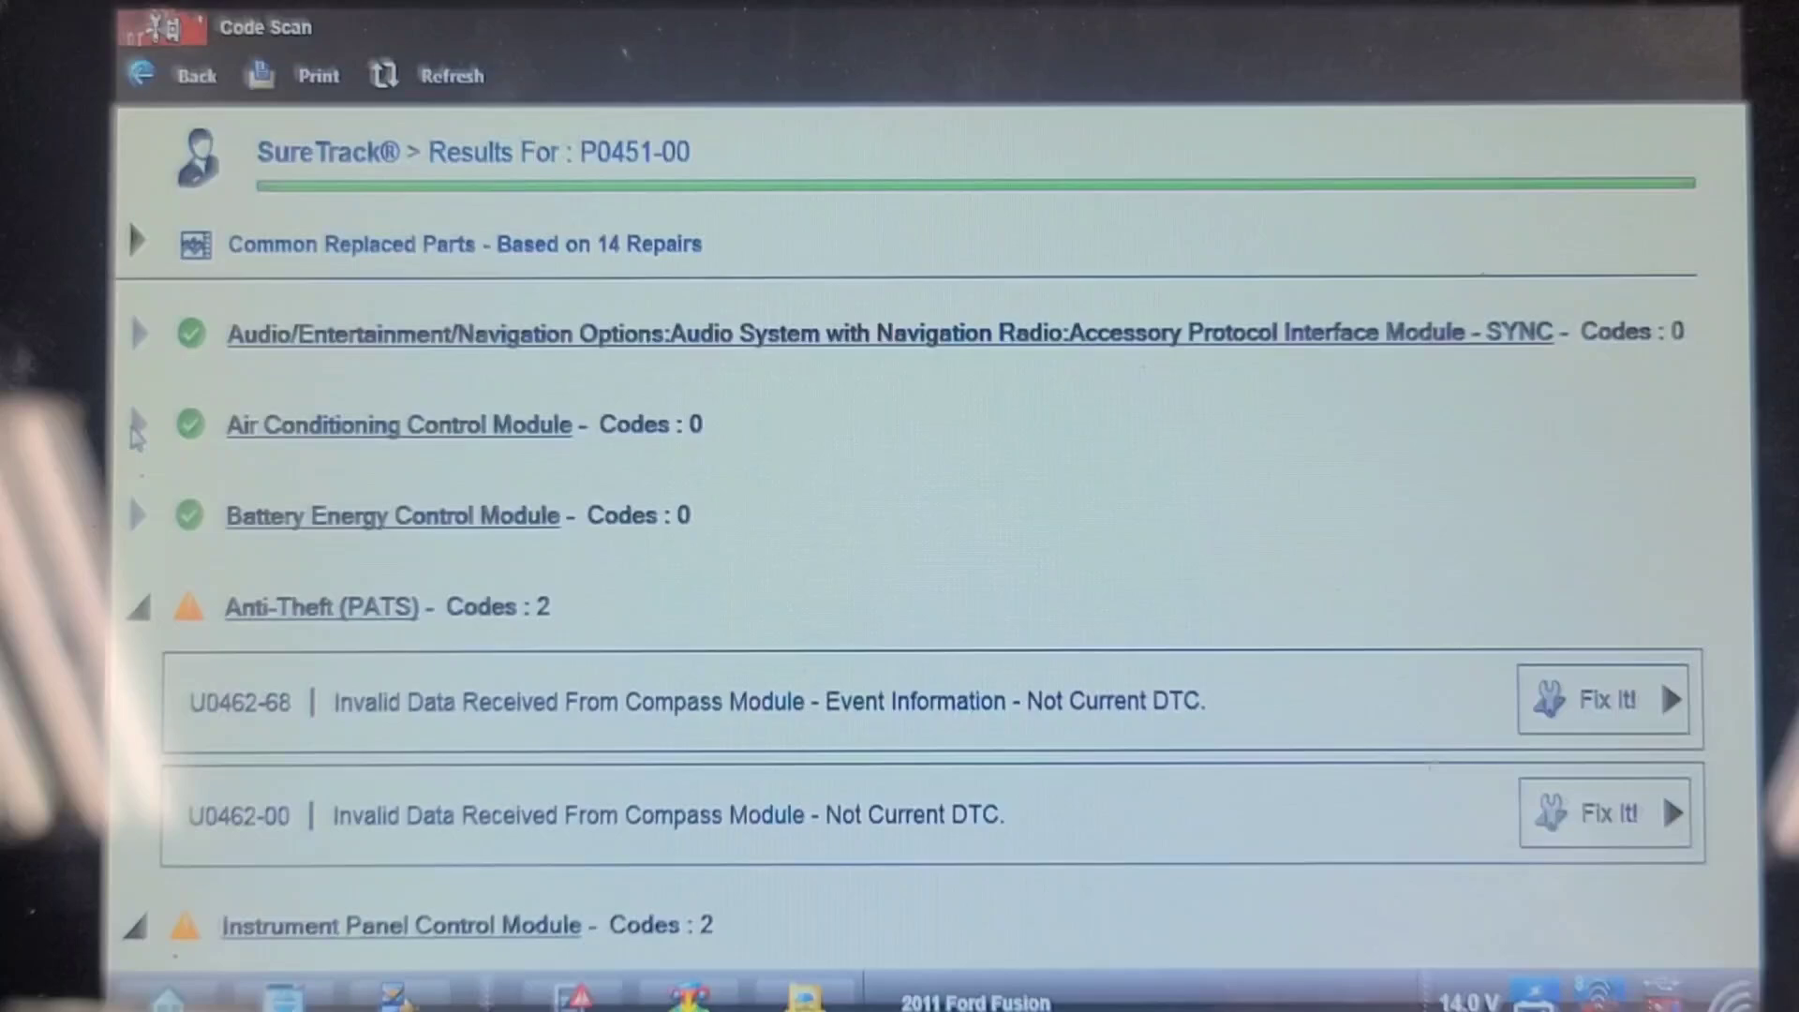
{"action": "scroll", "scroll_direction": "down", "scroll_amount": 3}
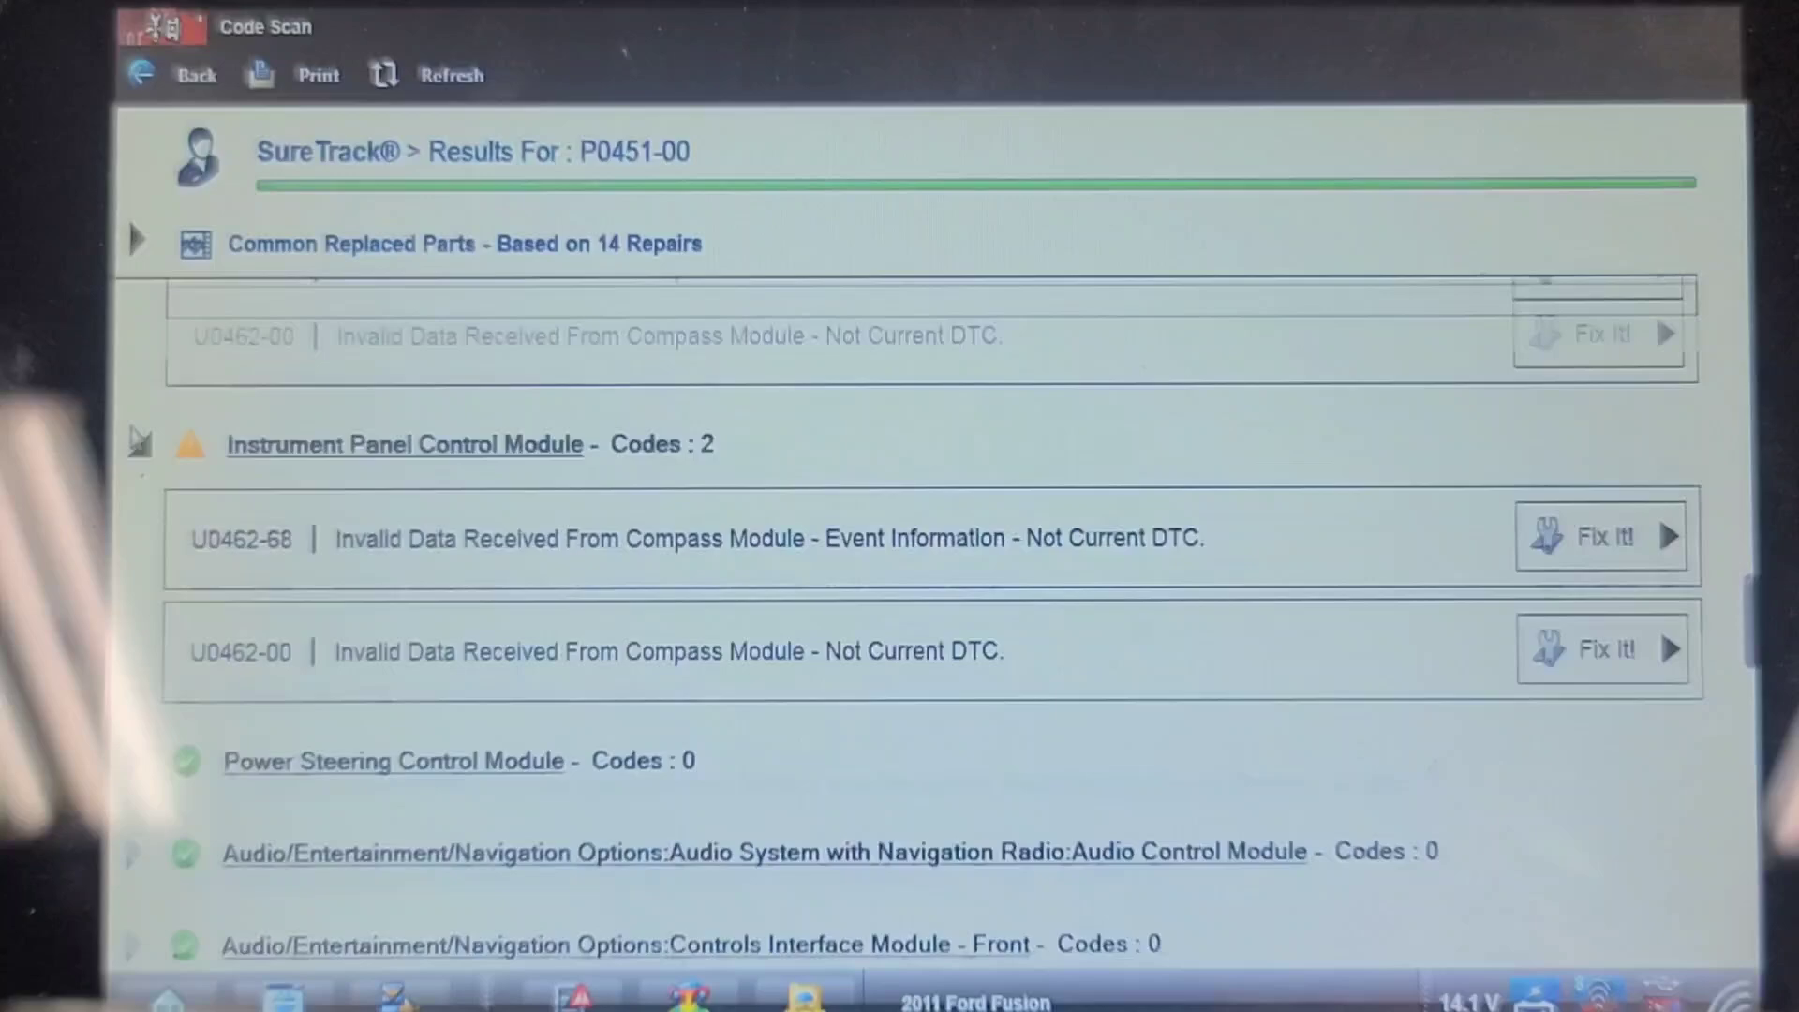
{"action": "scroll", "scroll_direction": "down", "scroll_amount": 3}
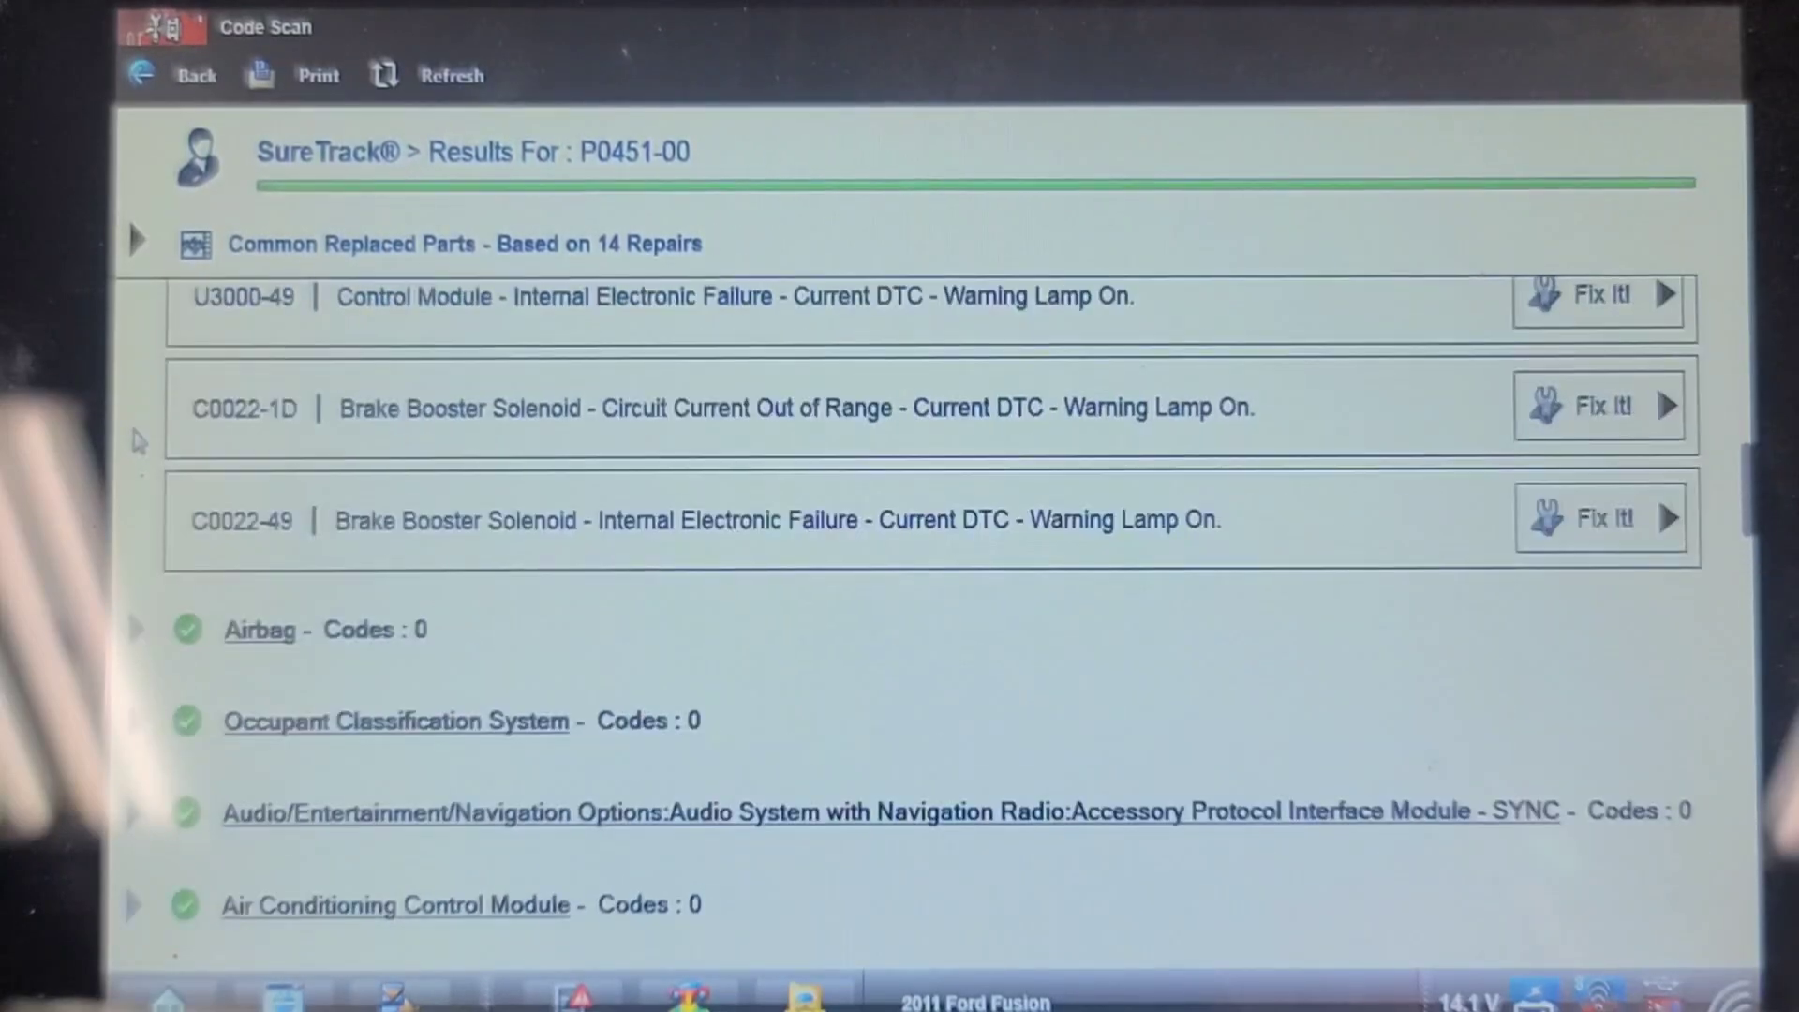
{"action": "scroll", "scroll_direction": "down", "scroll_amount": 3}
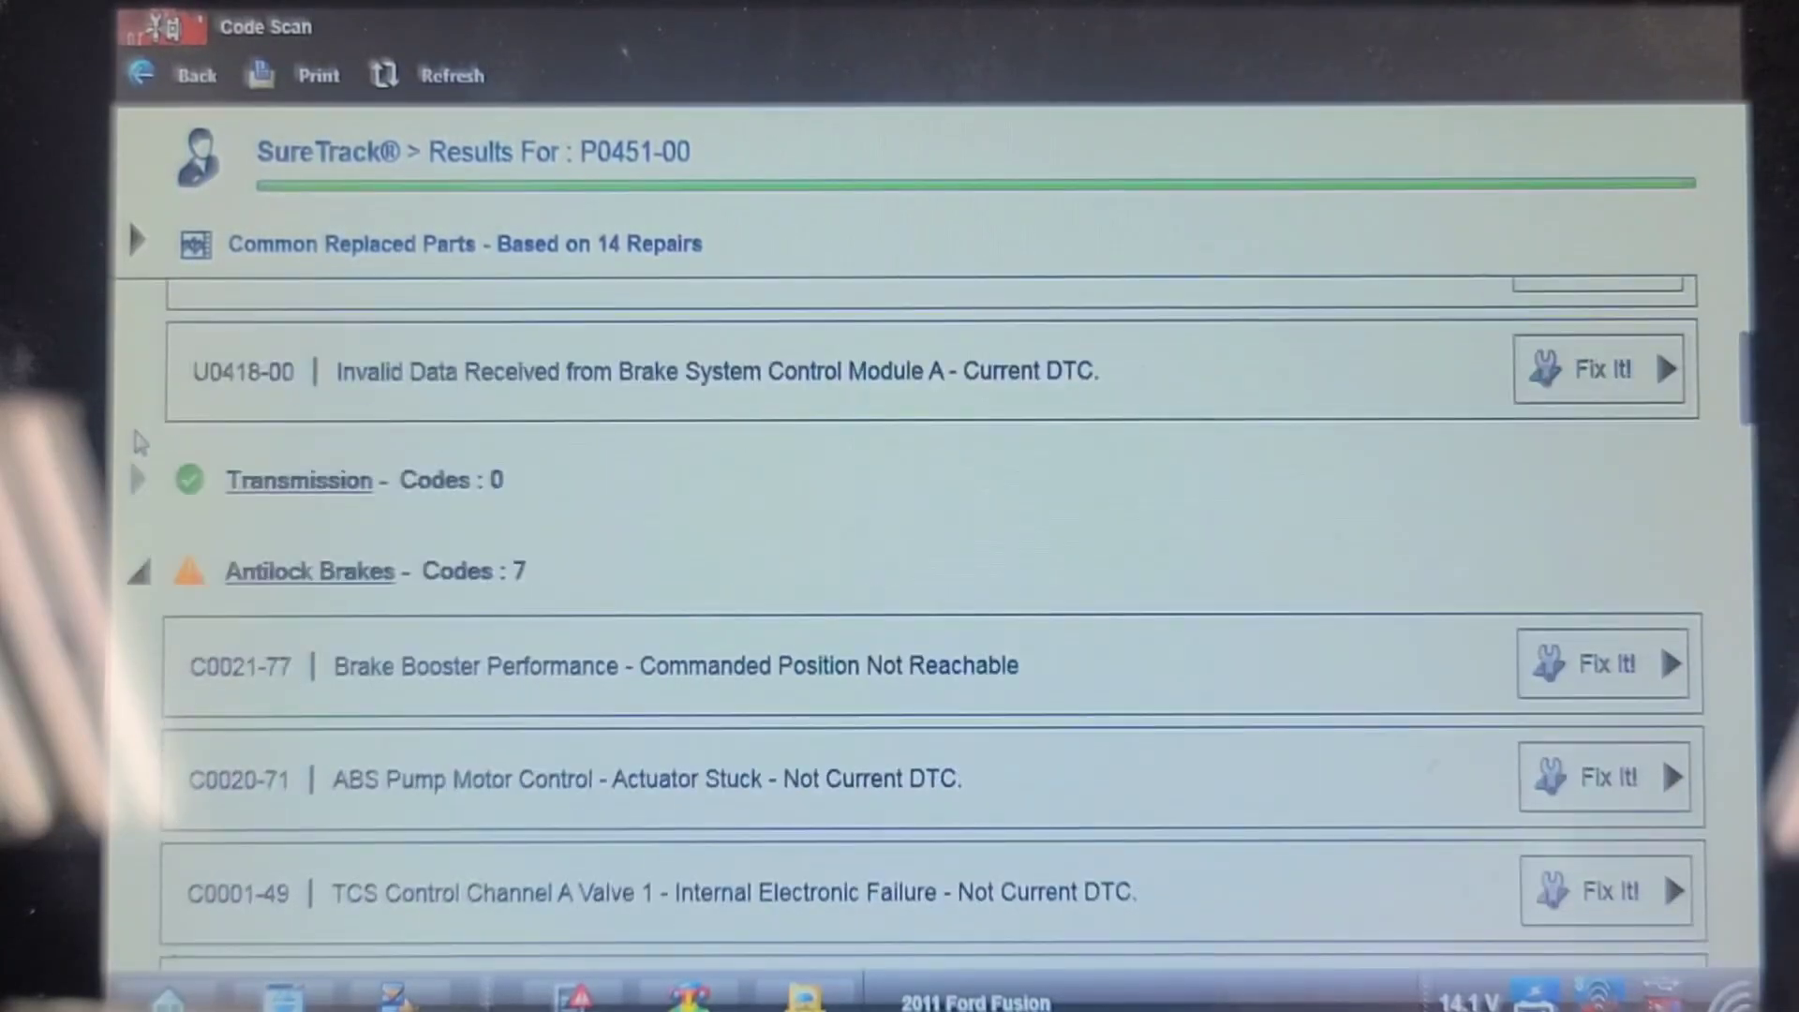
{"action": "mouse_move", "coordinate": [224, 551]}
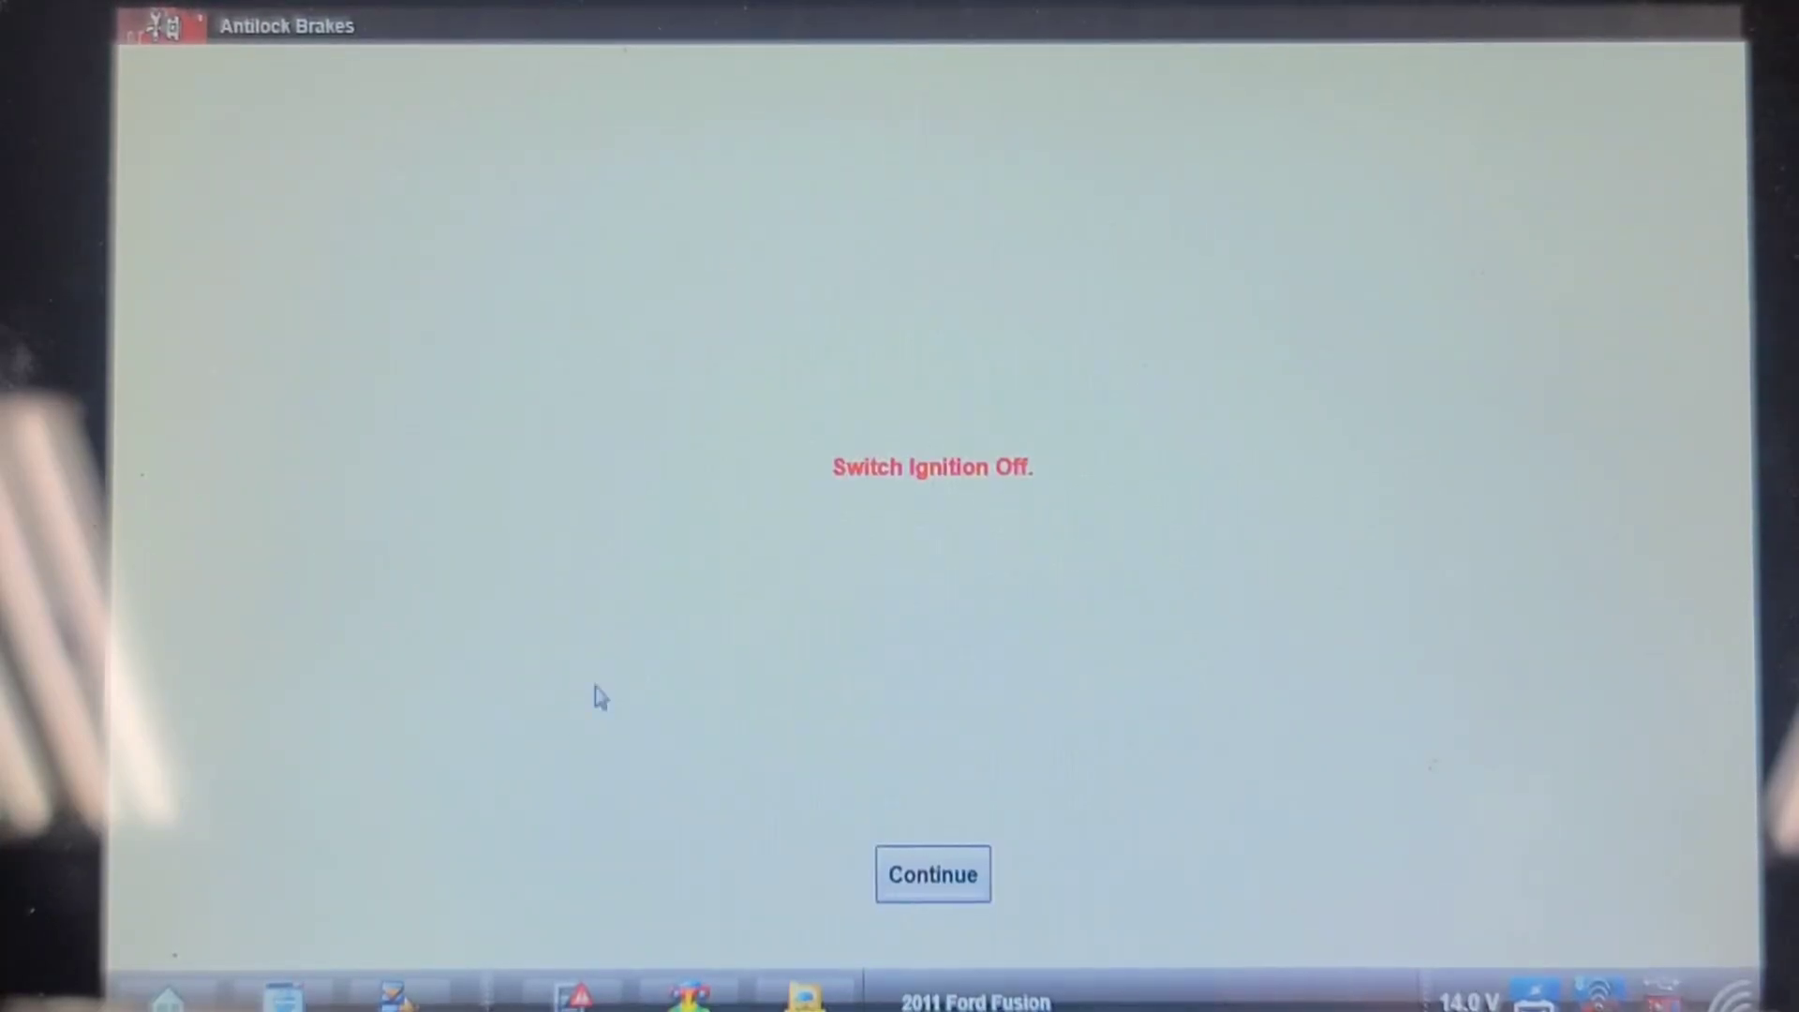
Enter the Antilock Brakes module with ignition off and clear its codes
{"action": "left_click", "coordinate": [931, 874]}
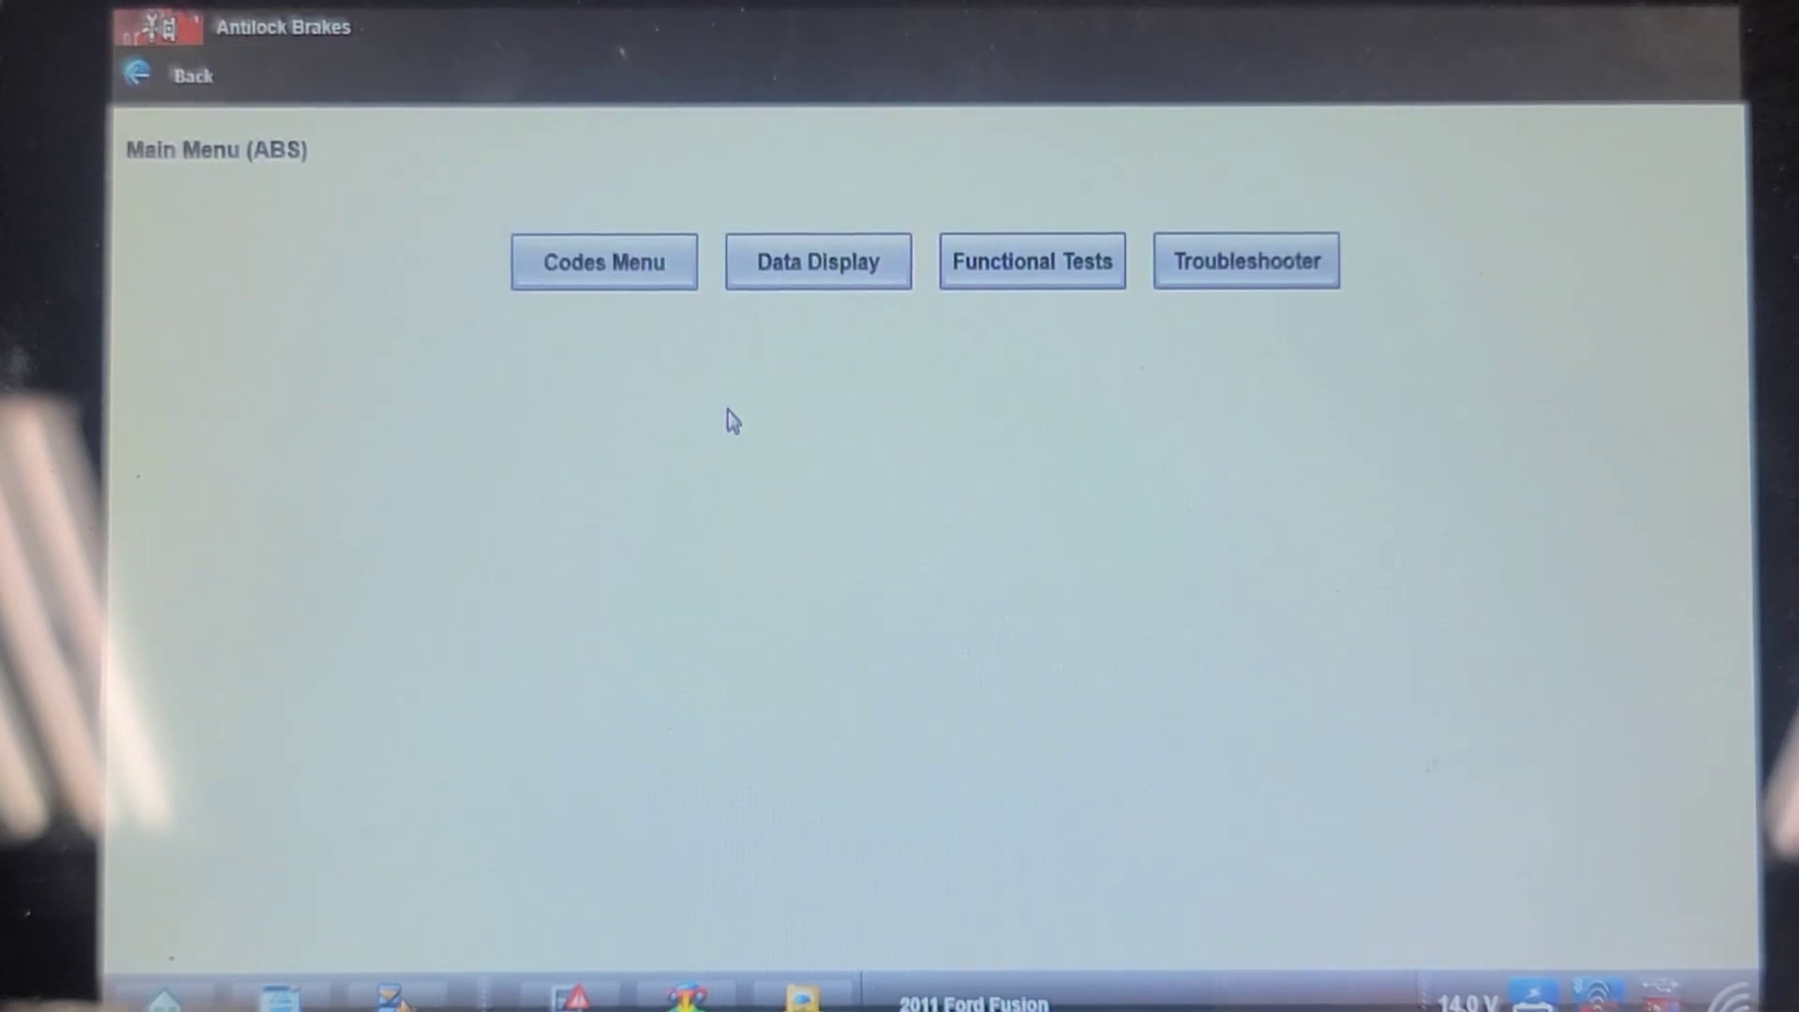
{"action": "left_click", "coordinate": [604, 260]}
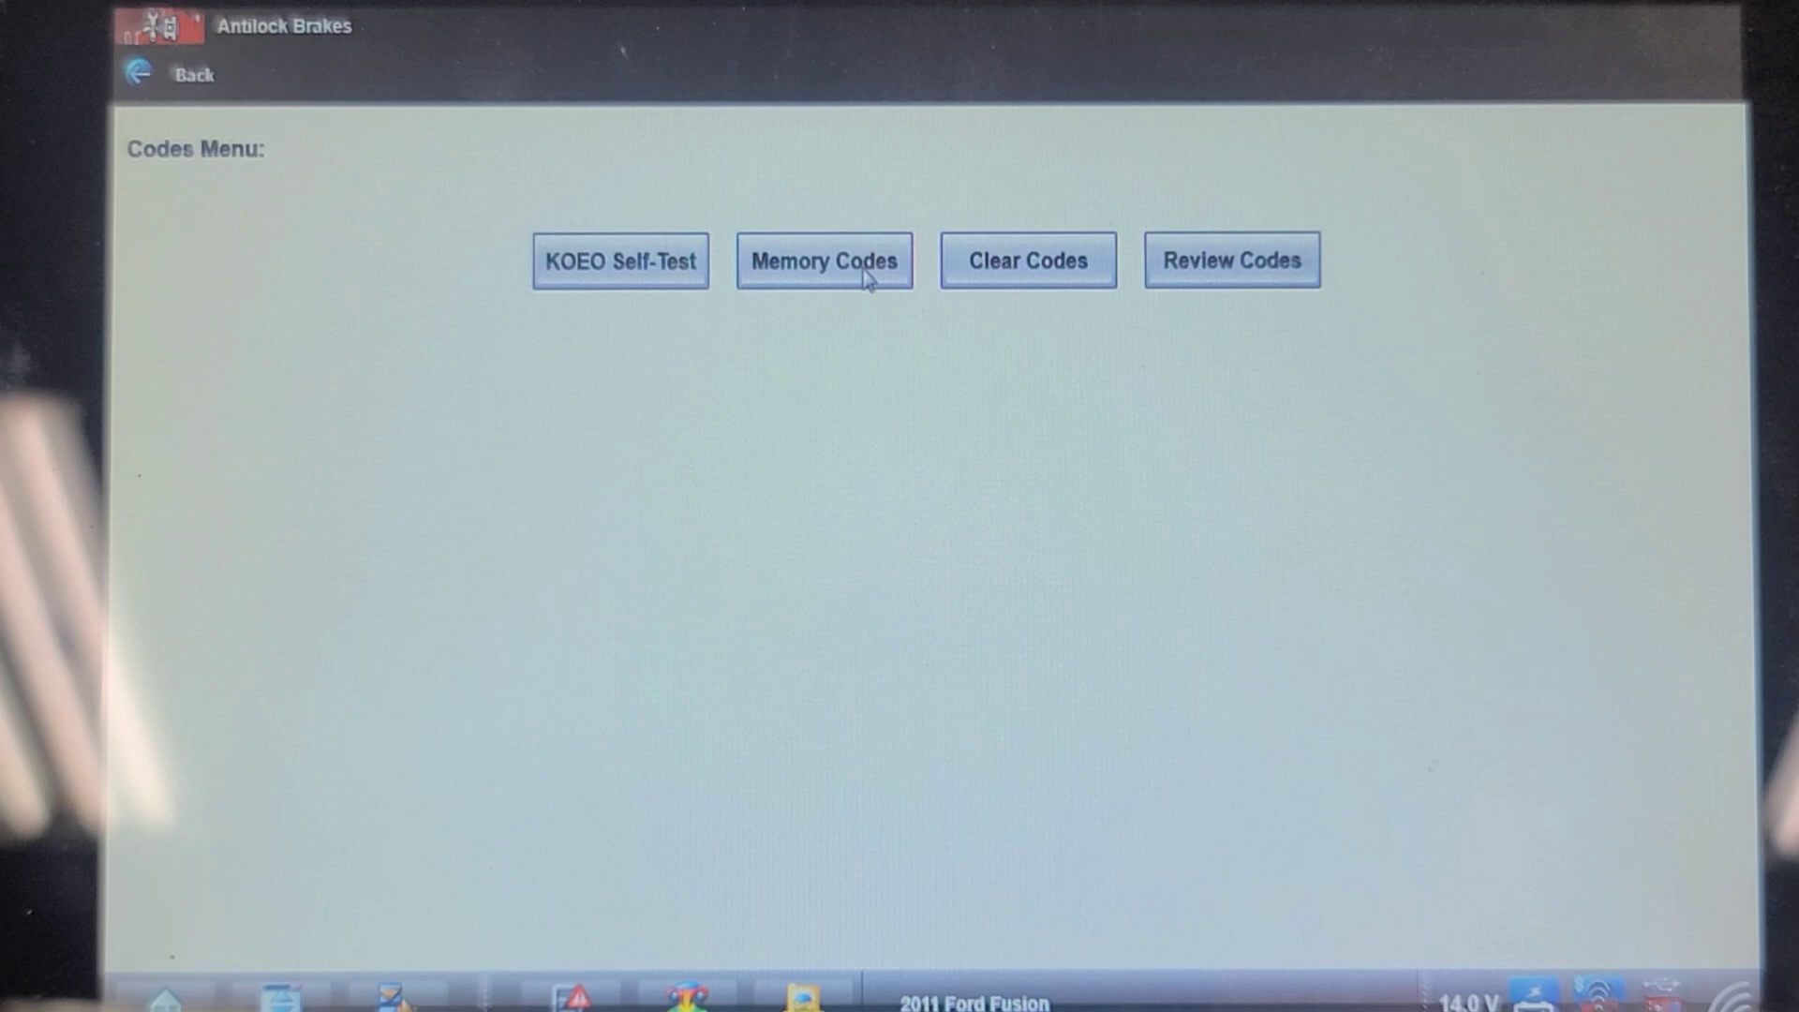
{"action": "left_click", "coordinate": [1027, 261]}
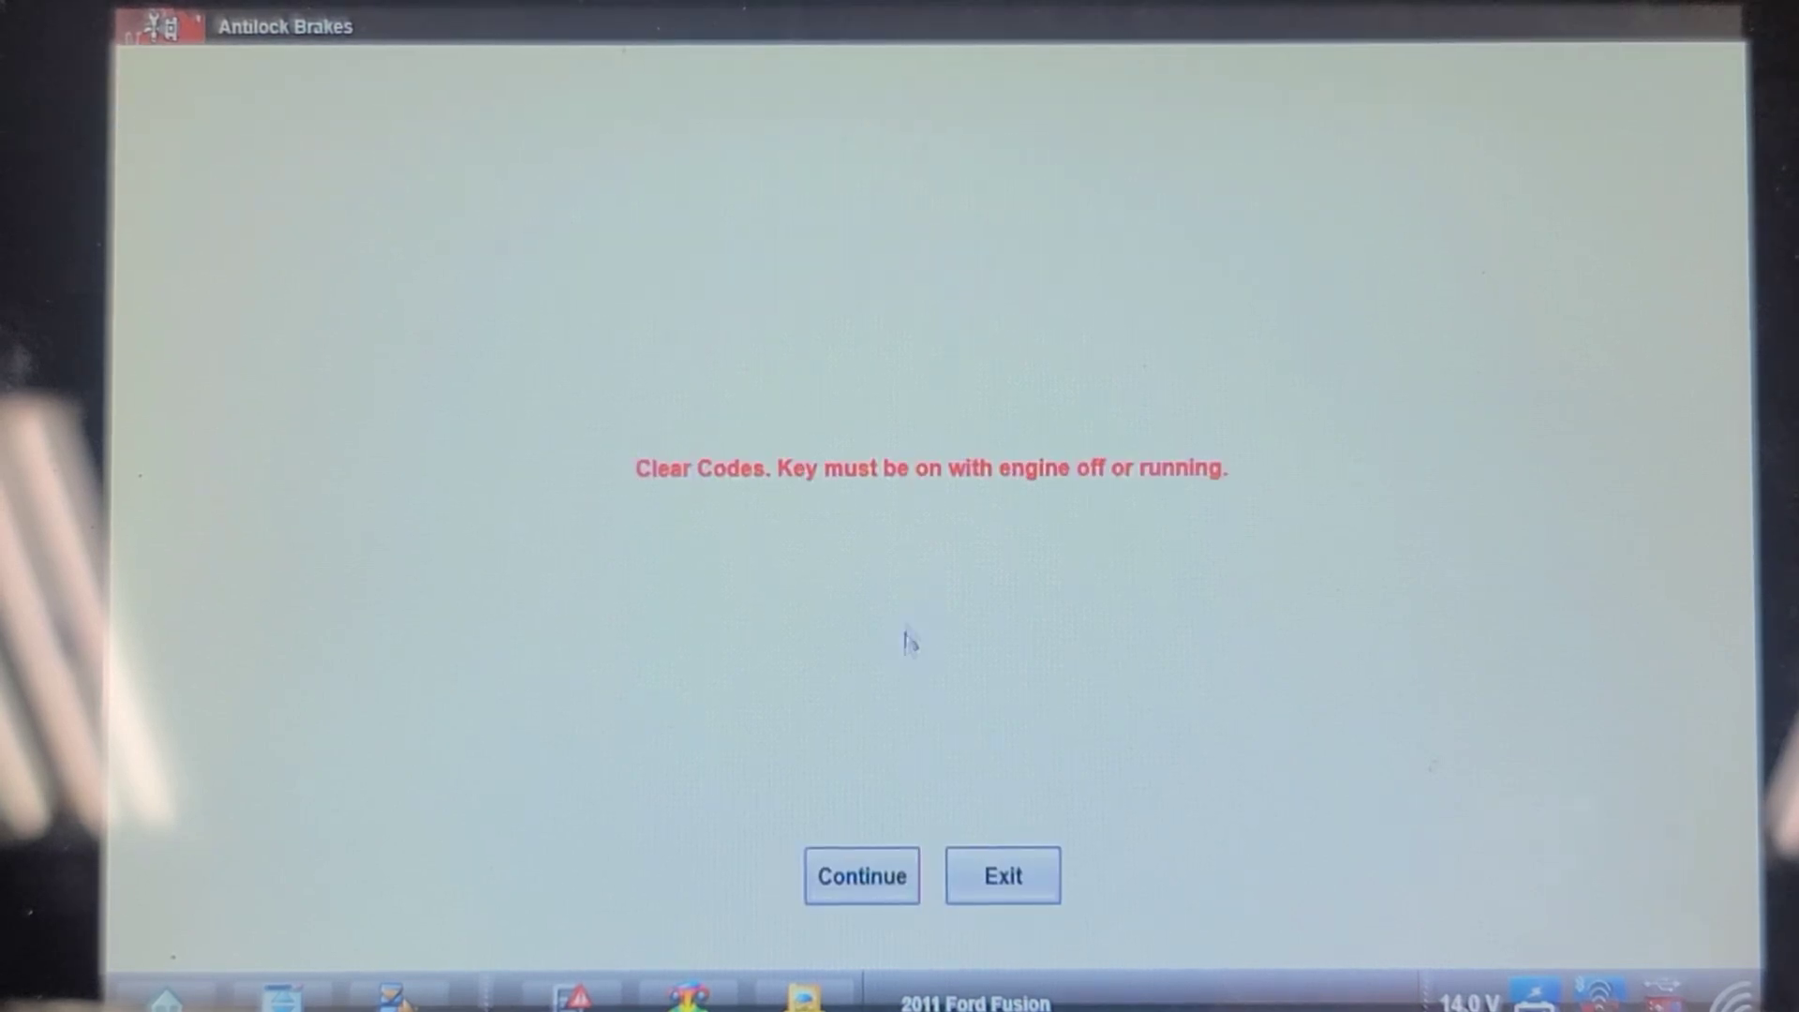
{"action": "left_click", "coordinate": [862, 876]}
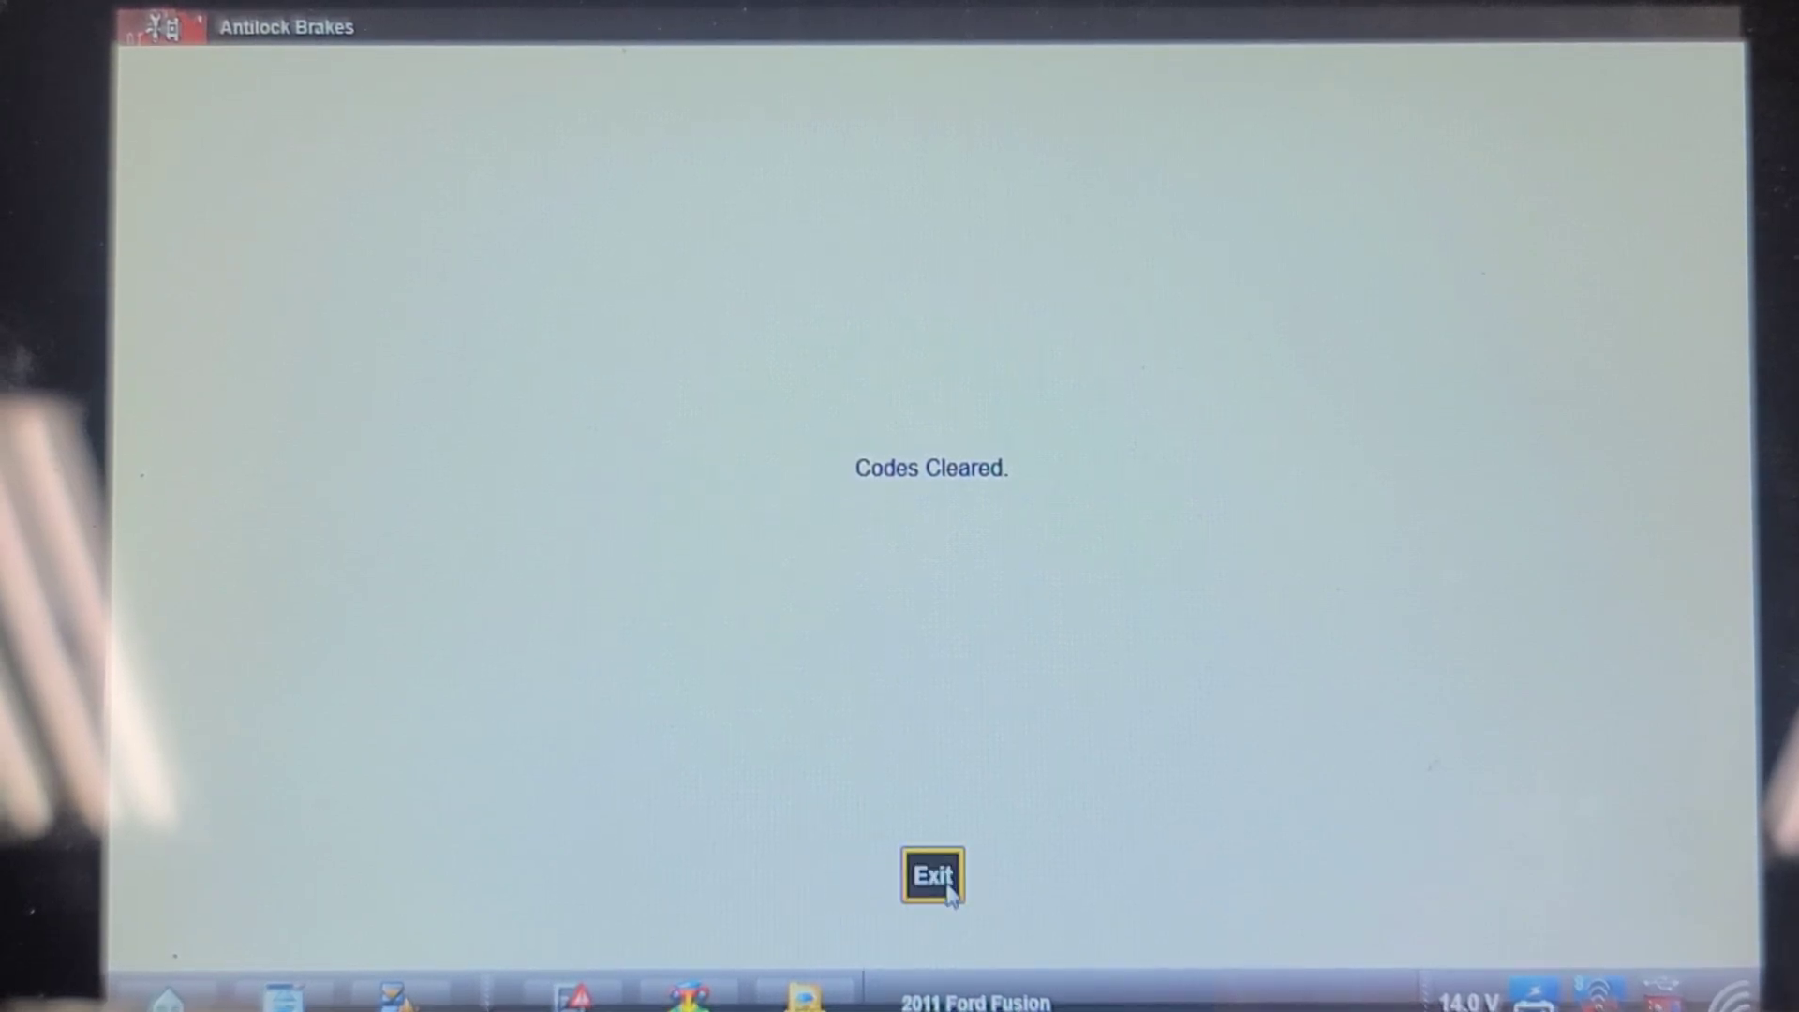
{"action": "left_click", "coordinate": [937, 875]}
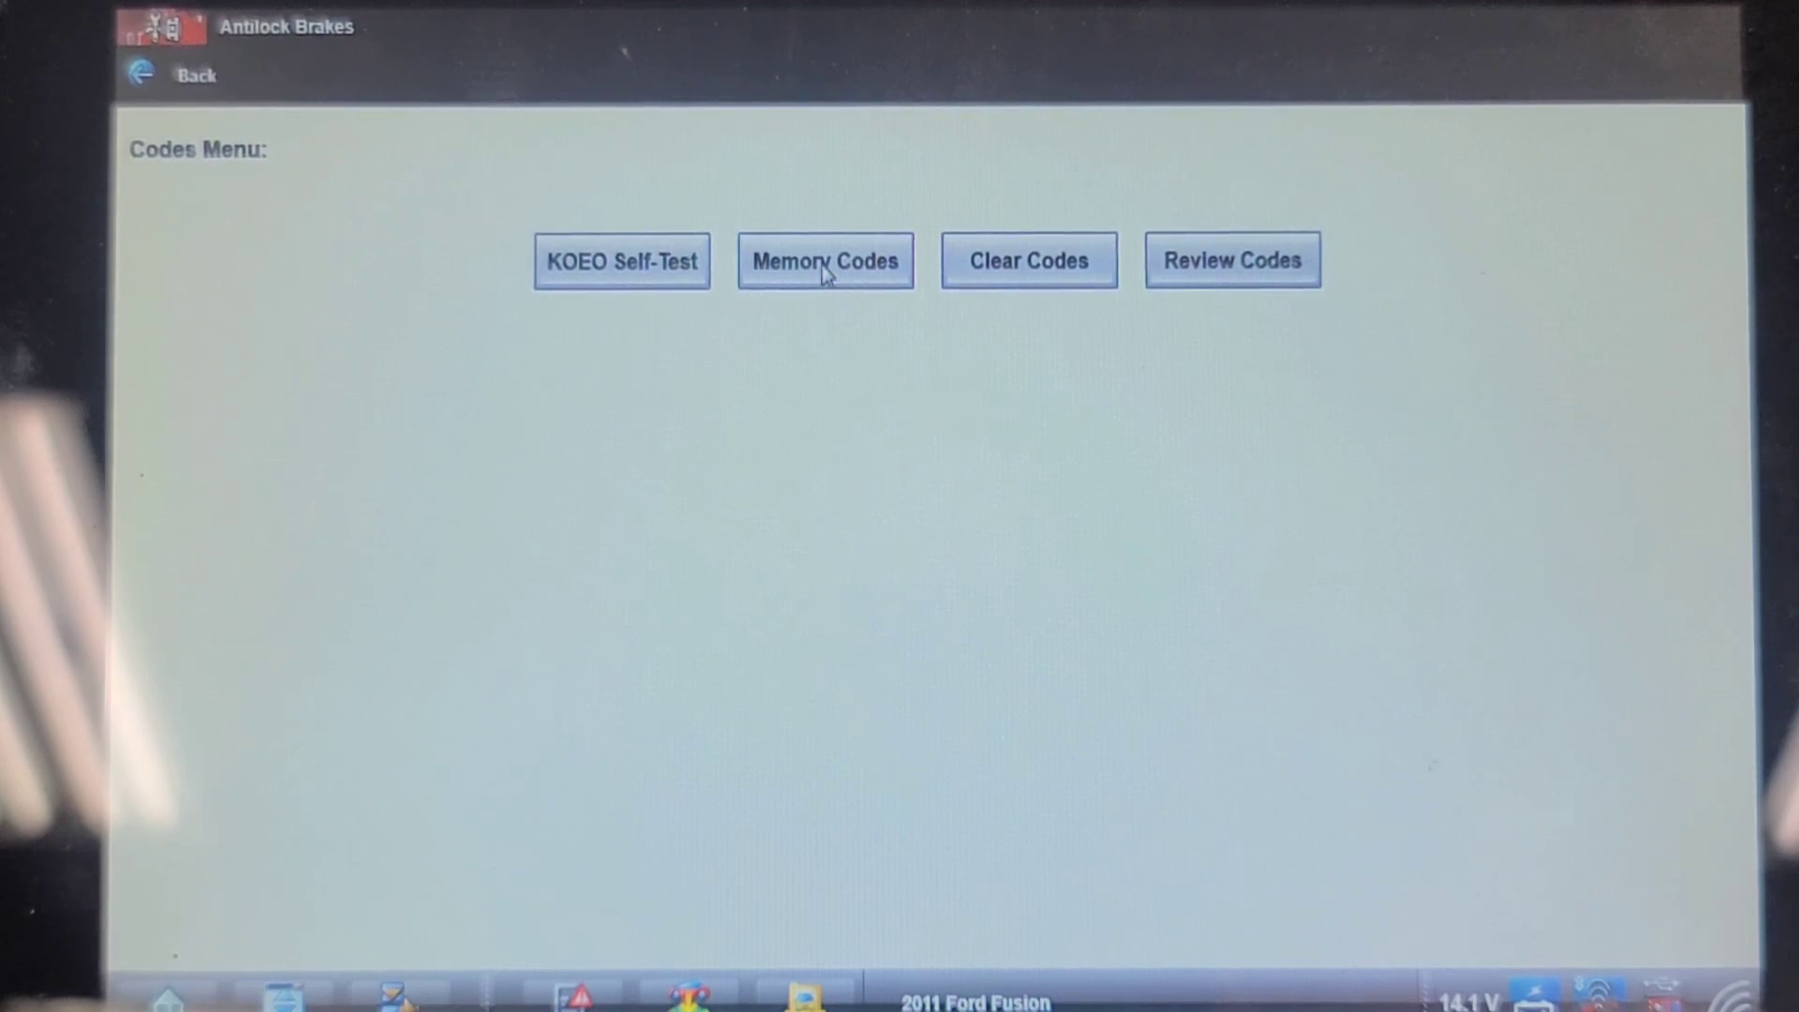
Start a Memory Codes self-test to re-read the continuous ABS codes
{"action": "left_click", "coordinate": [825, 261]}
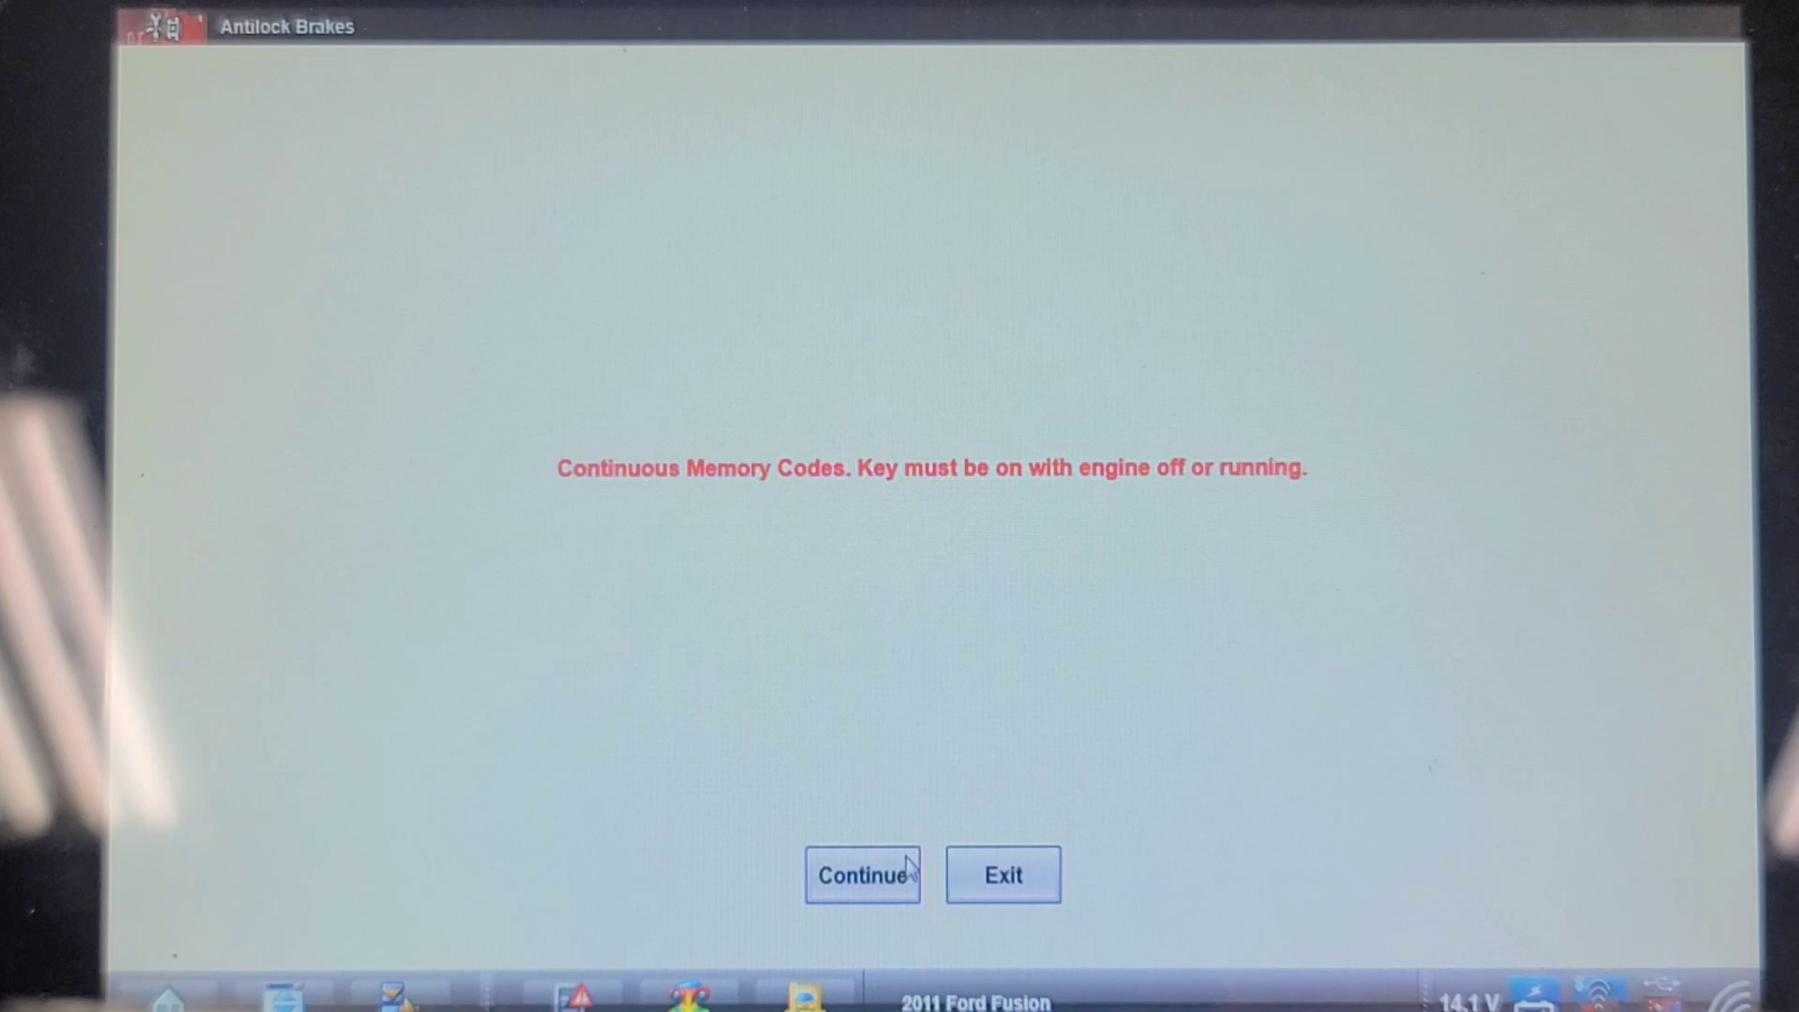
{"action": "left_click", "coordinate": [863, 874]}
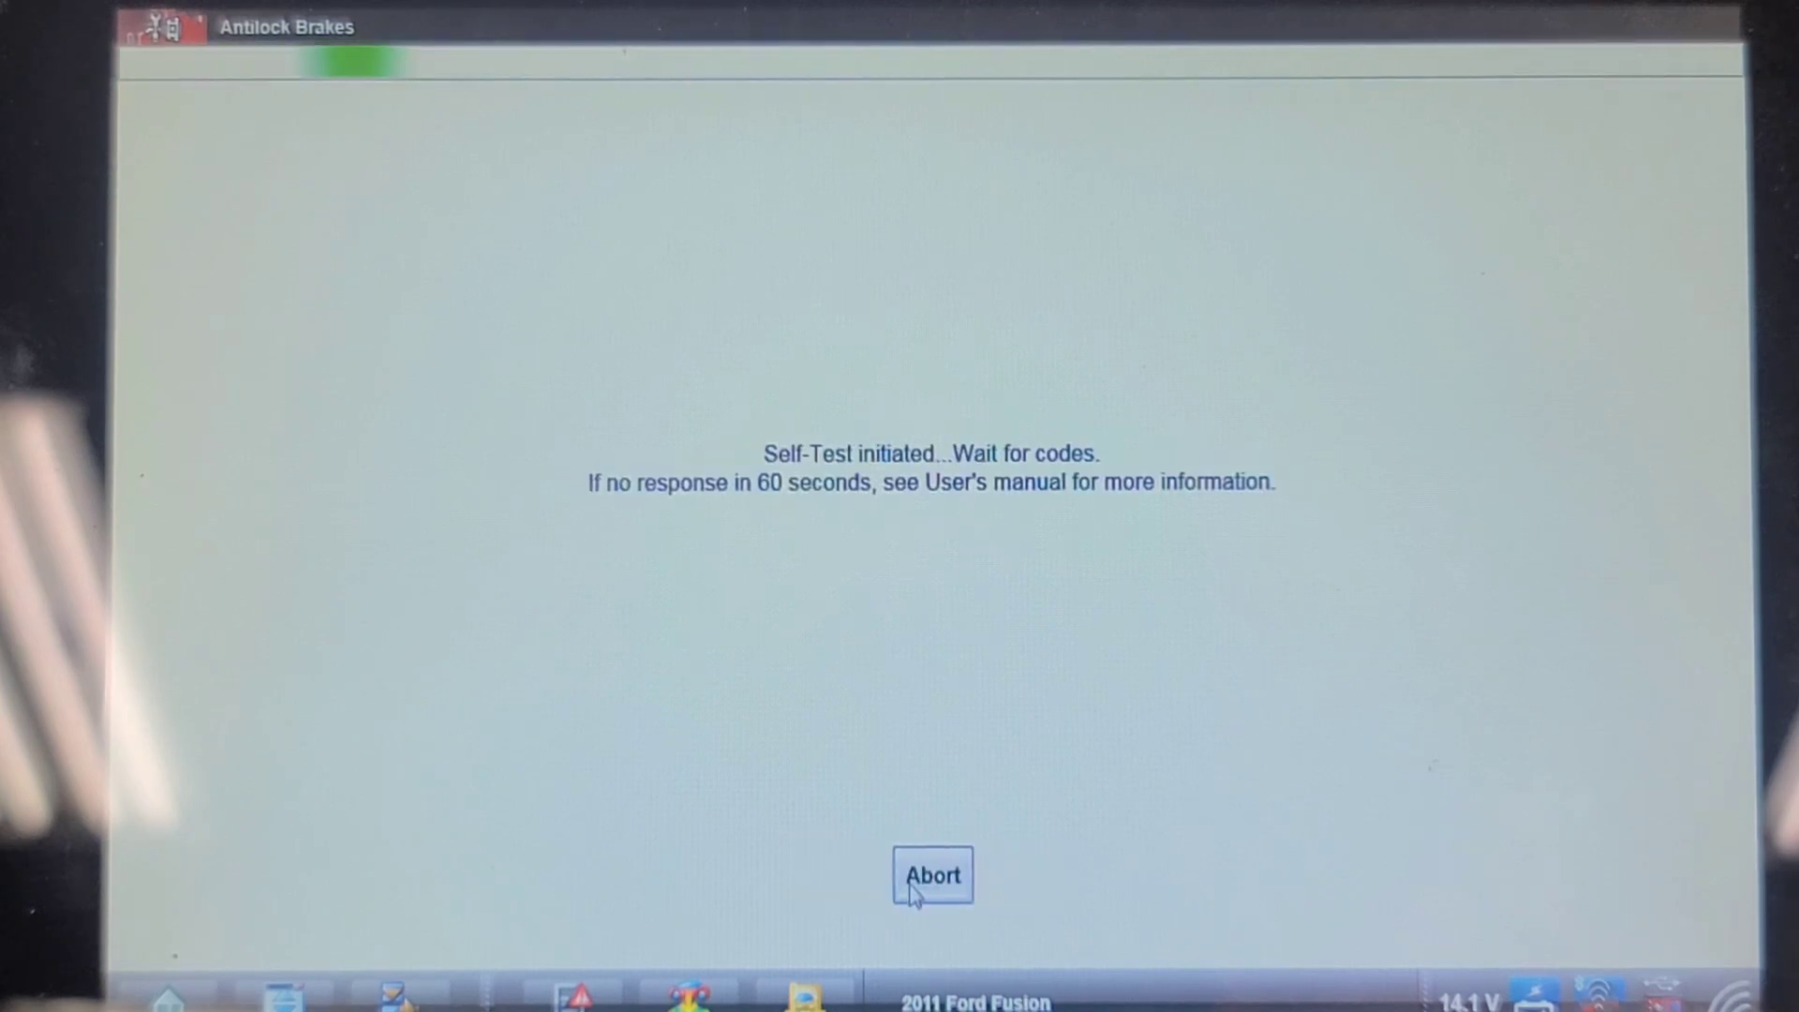
{"action": "left_click", "coordinate": [932, 876]}
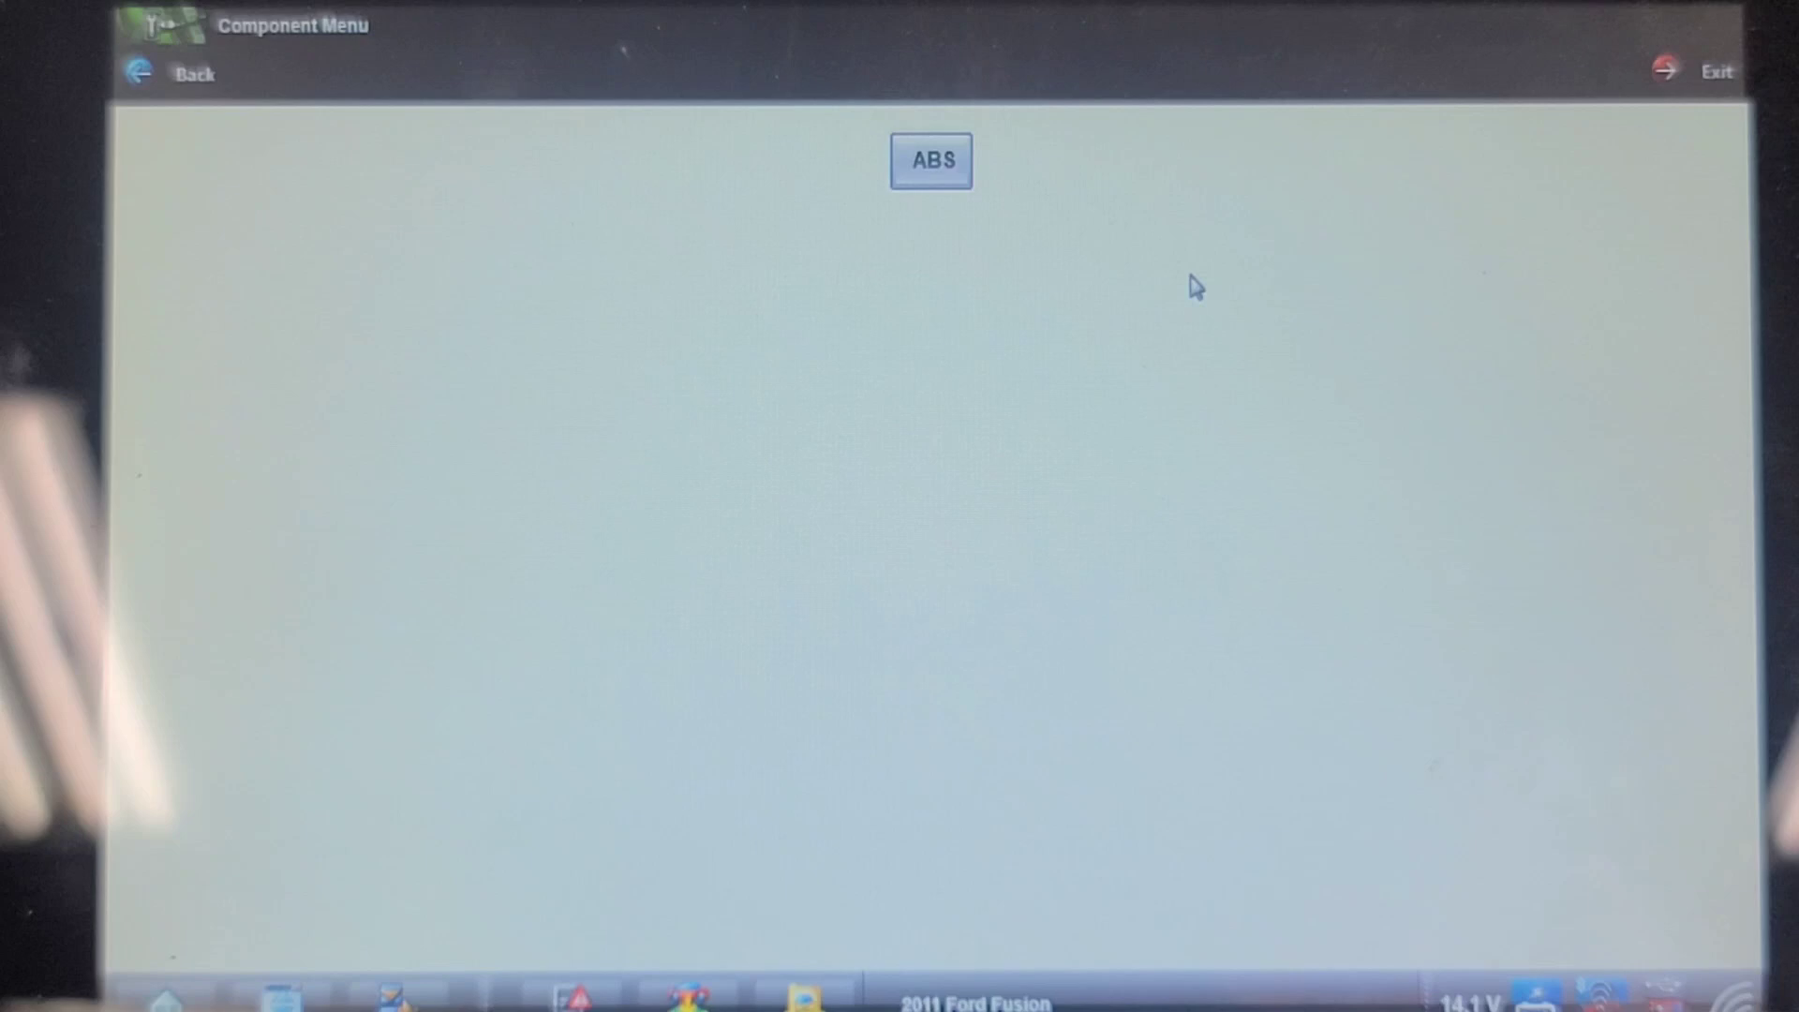
Select the ABS component and bring up its Code Tips
{"action": "left_click", "coordinate": [934, 159]}
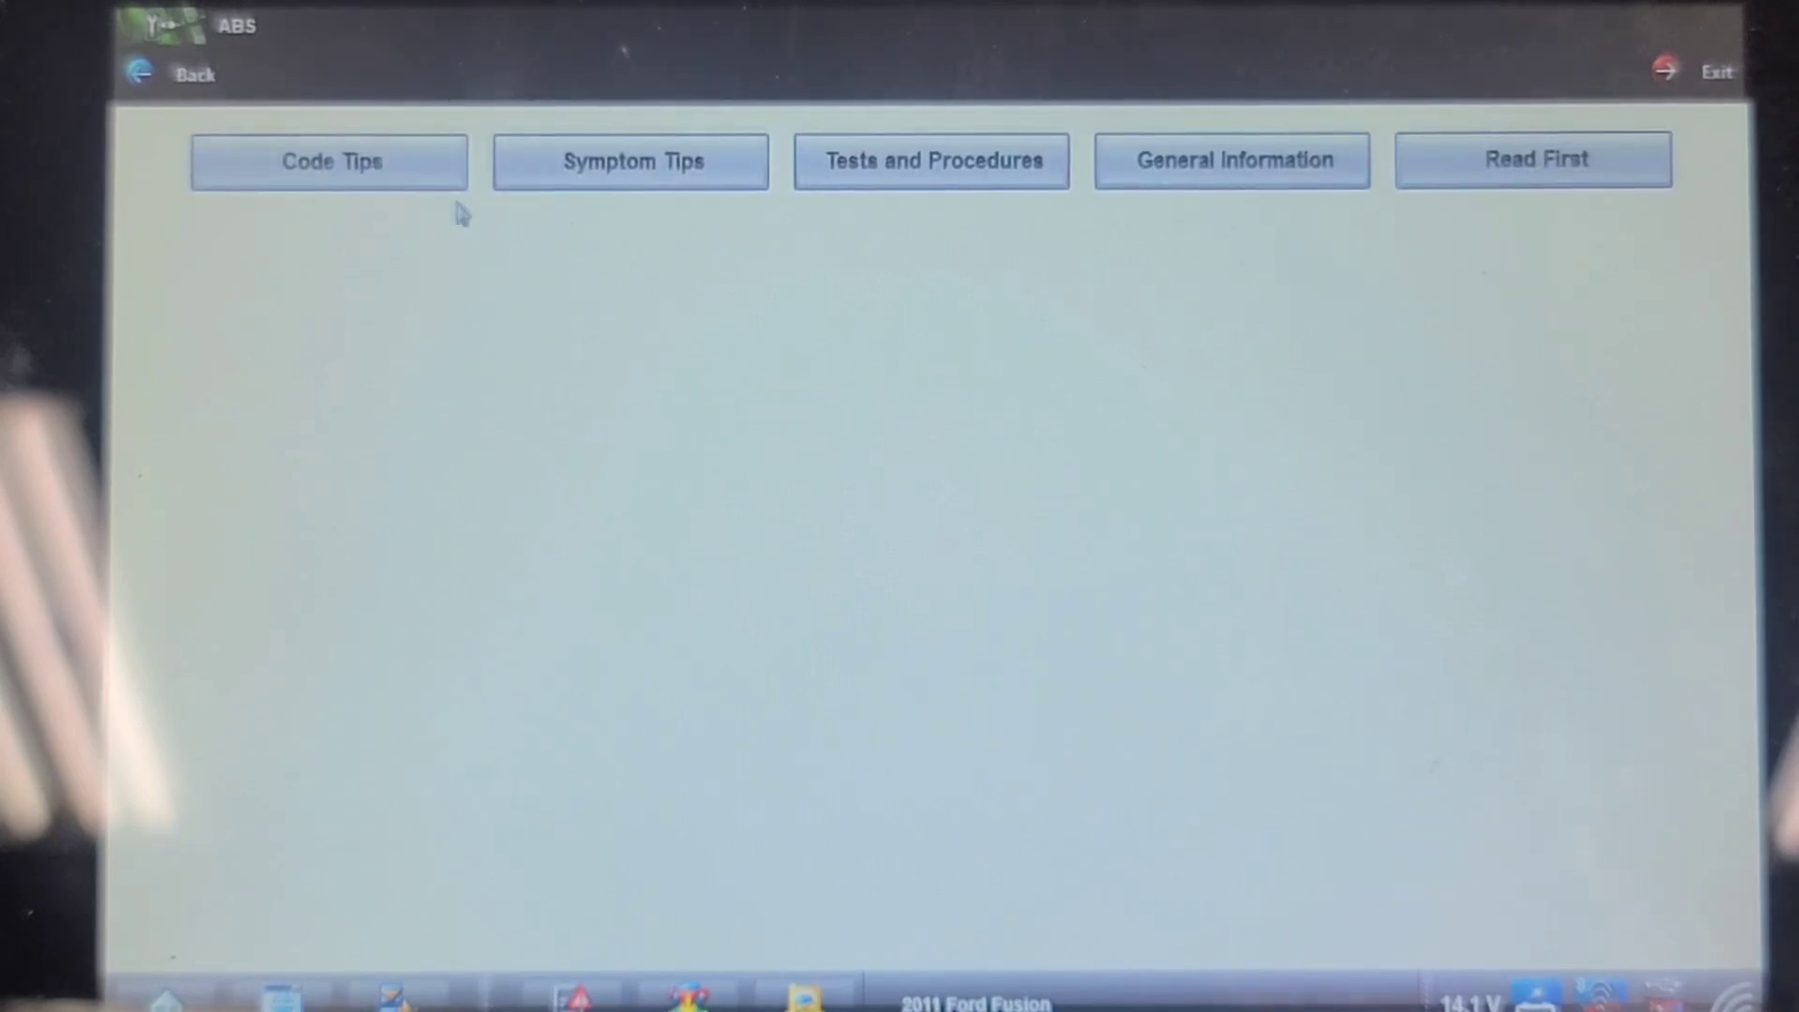
{"action": "left_click", "coordinate": [330, 161]}
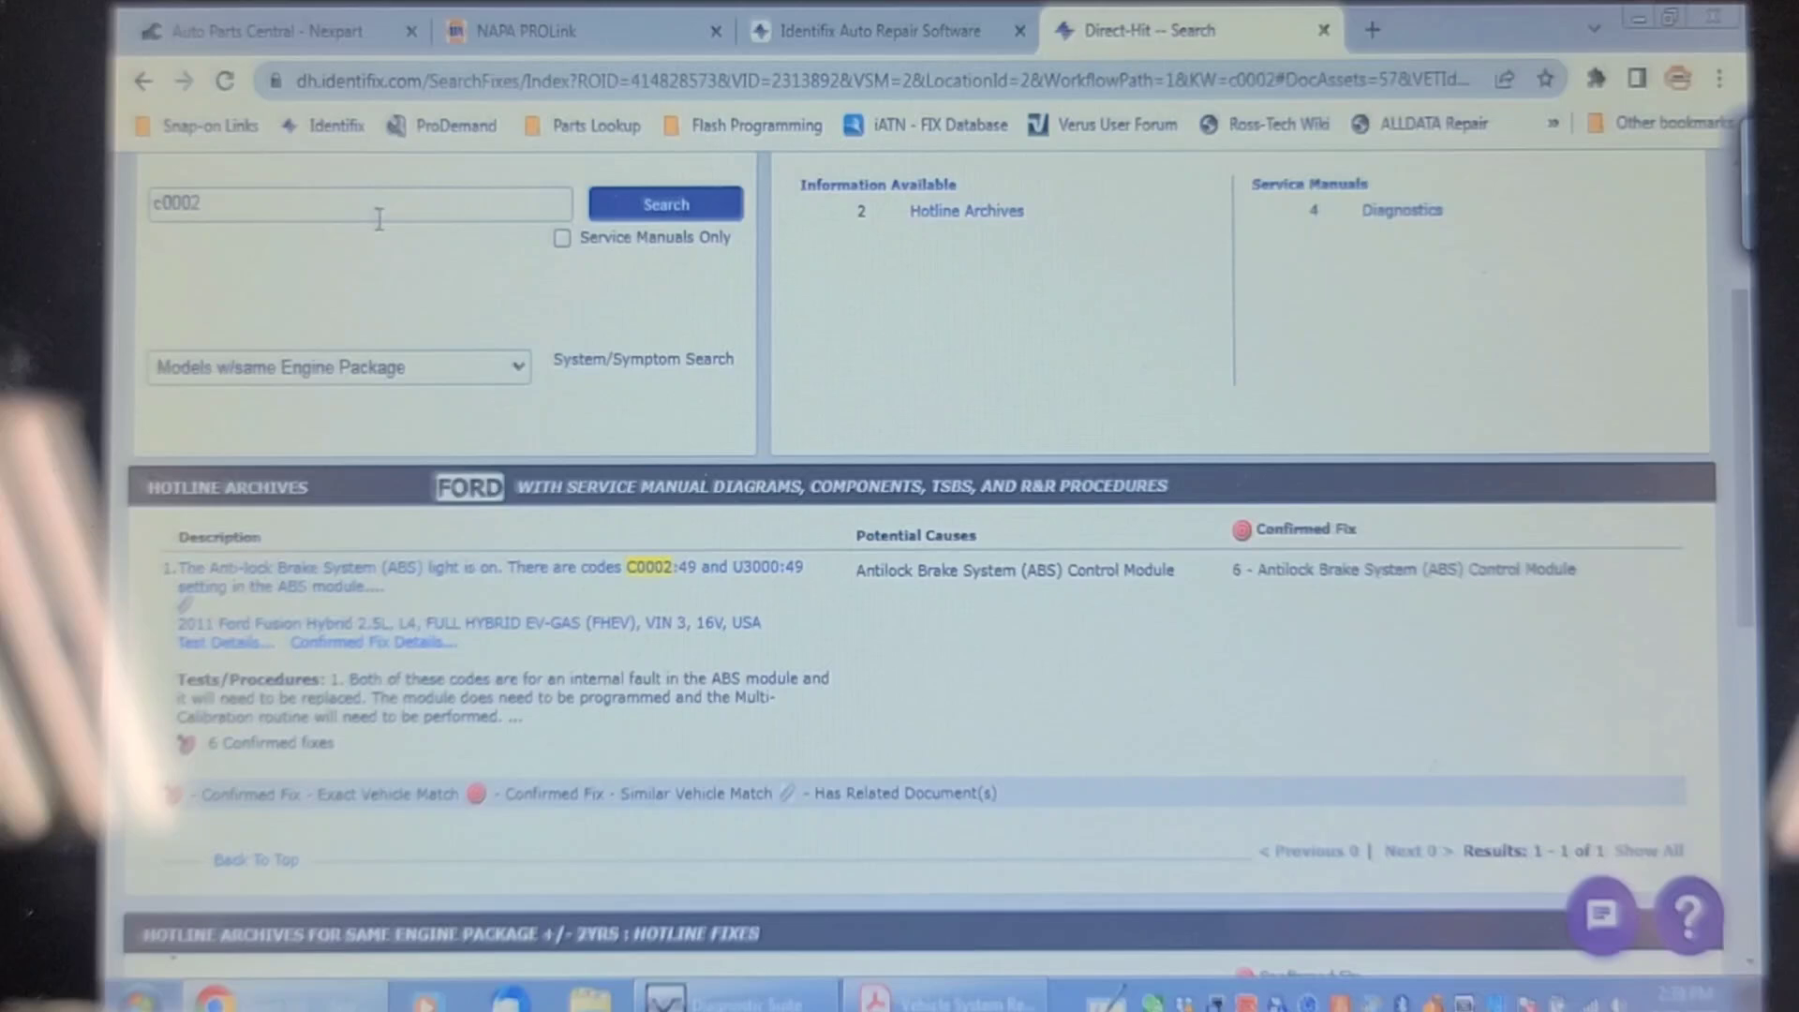
Search Identifix for c0022 and open the matching ABS Hotline Archives fix
{"action": "key", "text": "Backspace"}
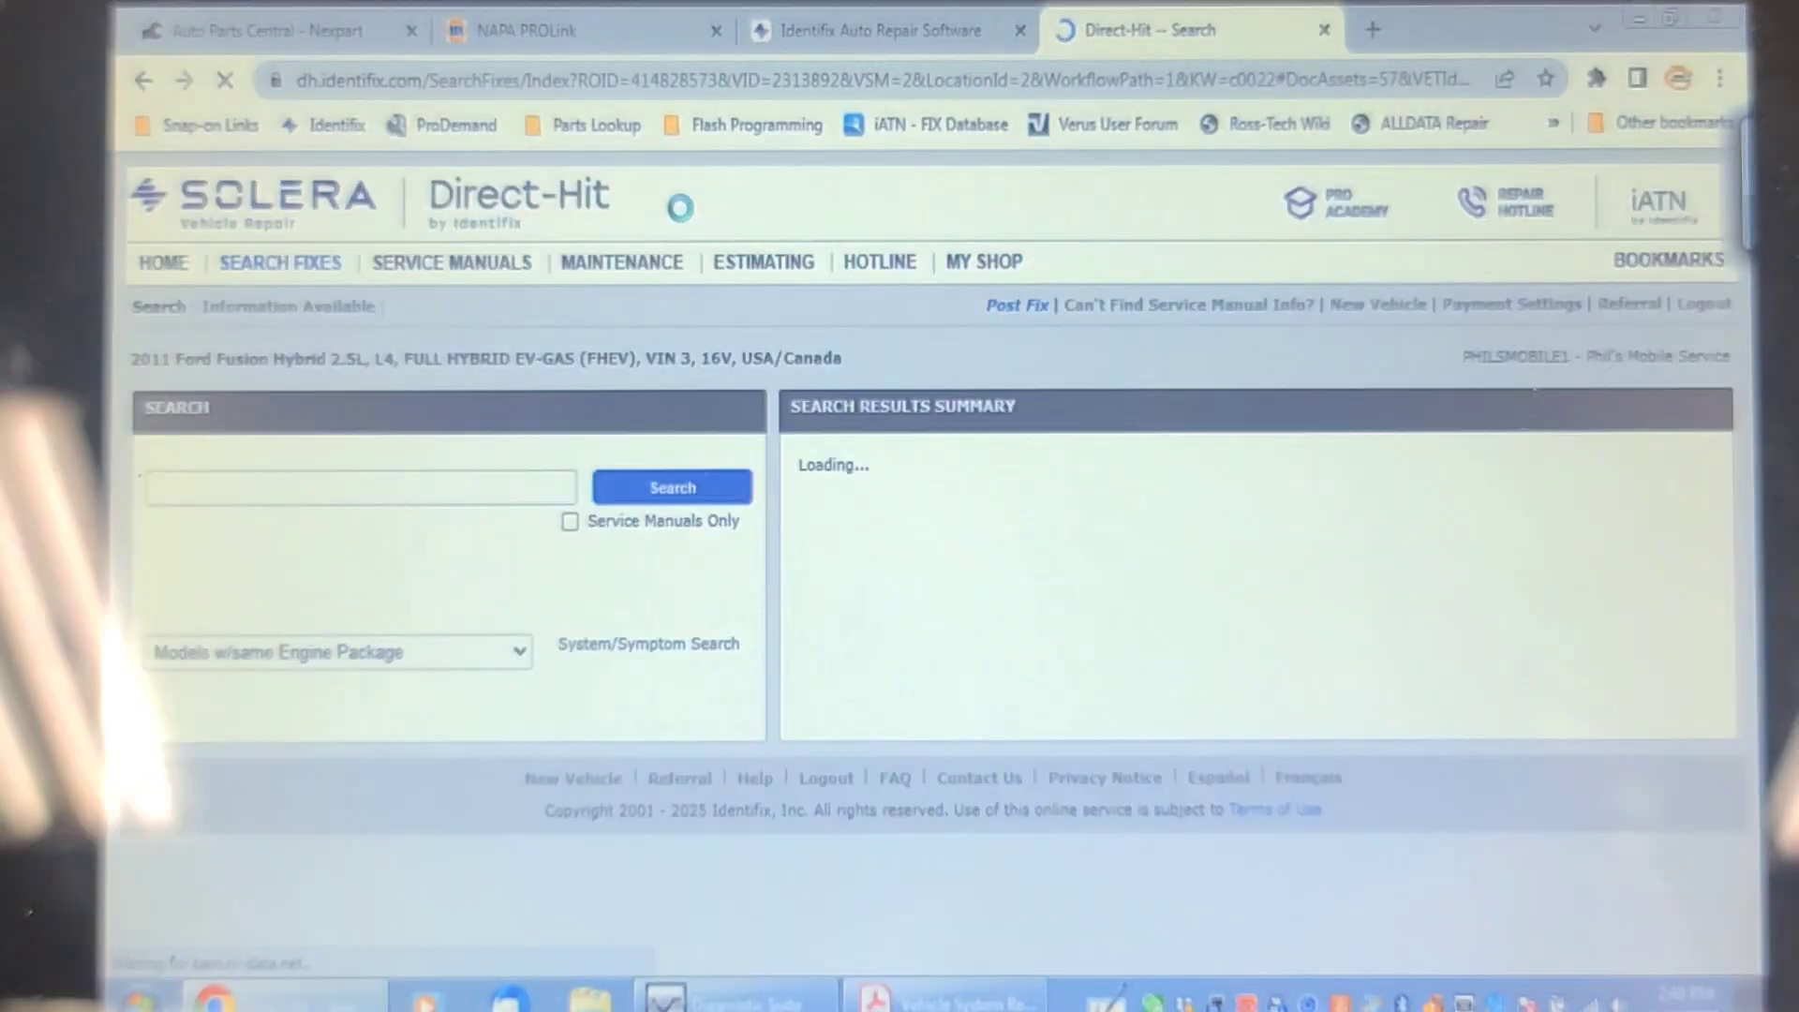
{"action": "left_click", "coordinate": [671, 487]}
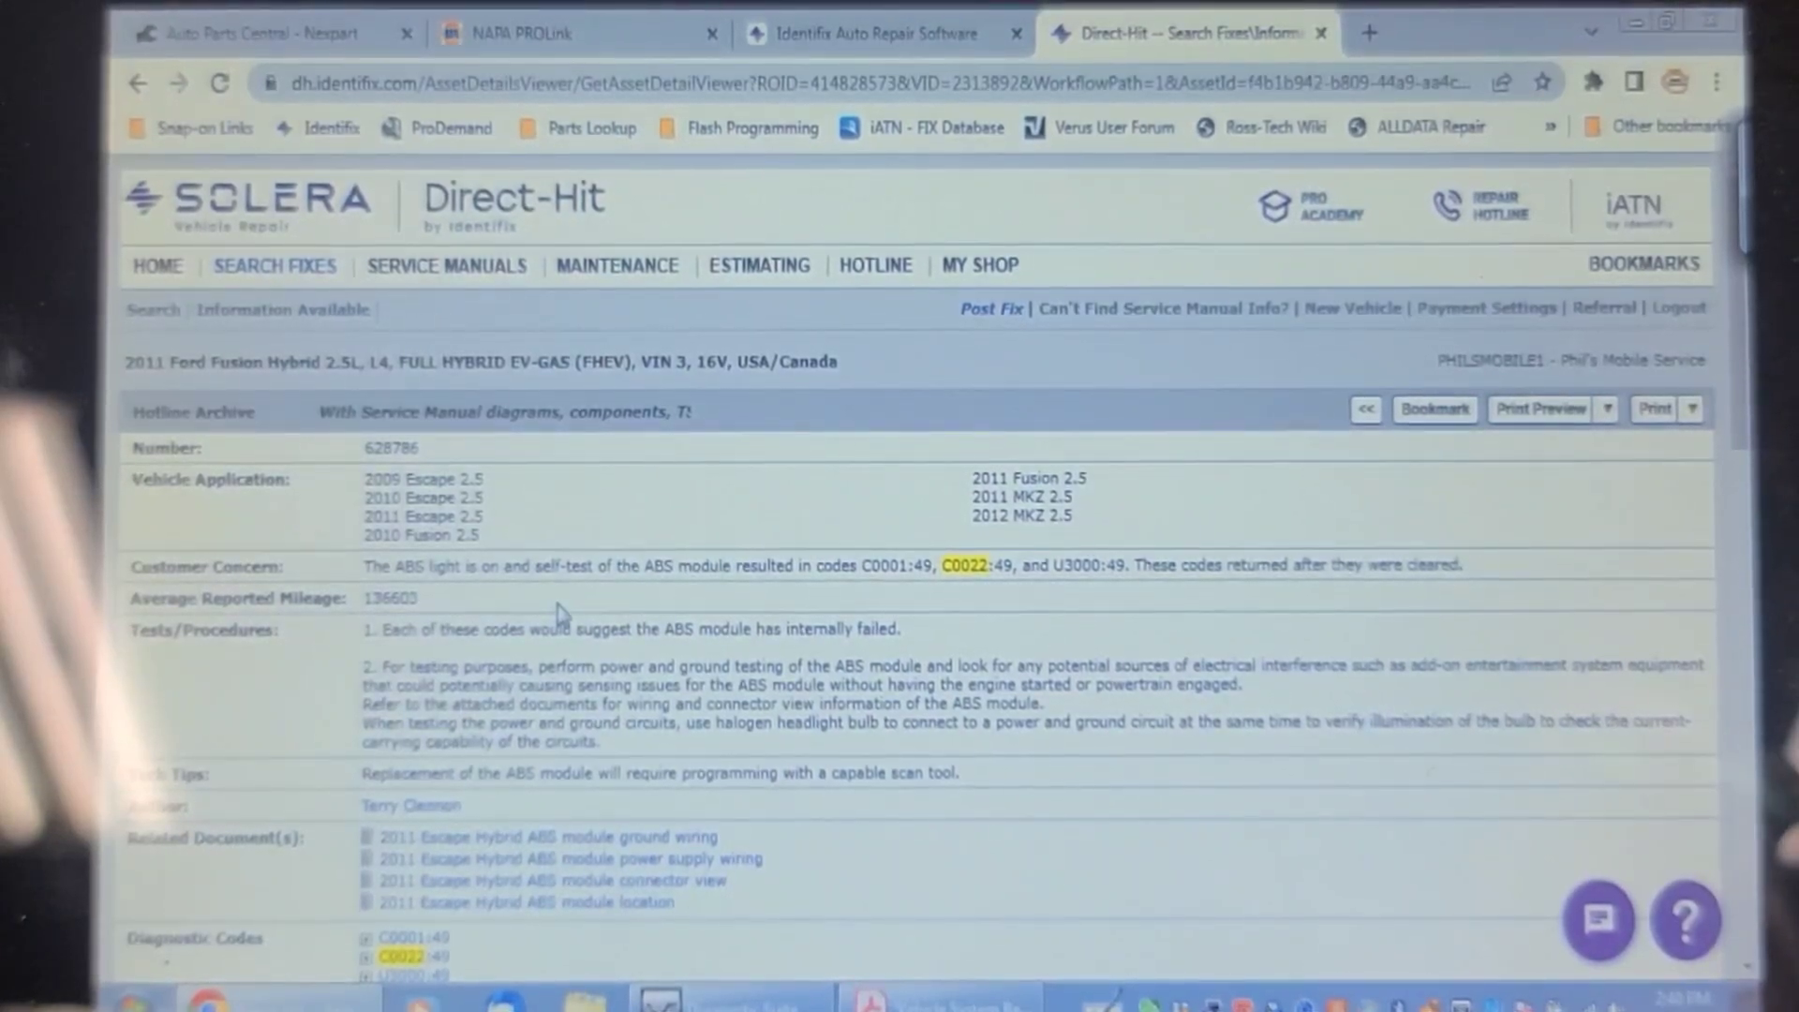
Expand C0022:49's DTC Information and follow the ABS module DTC chart link
{"action": "scroll", "scroll_direction": "down", "scroll_amount": 3}
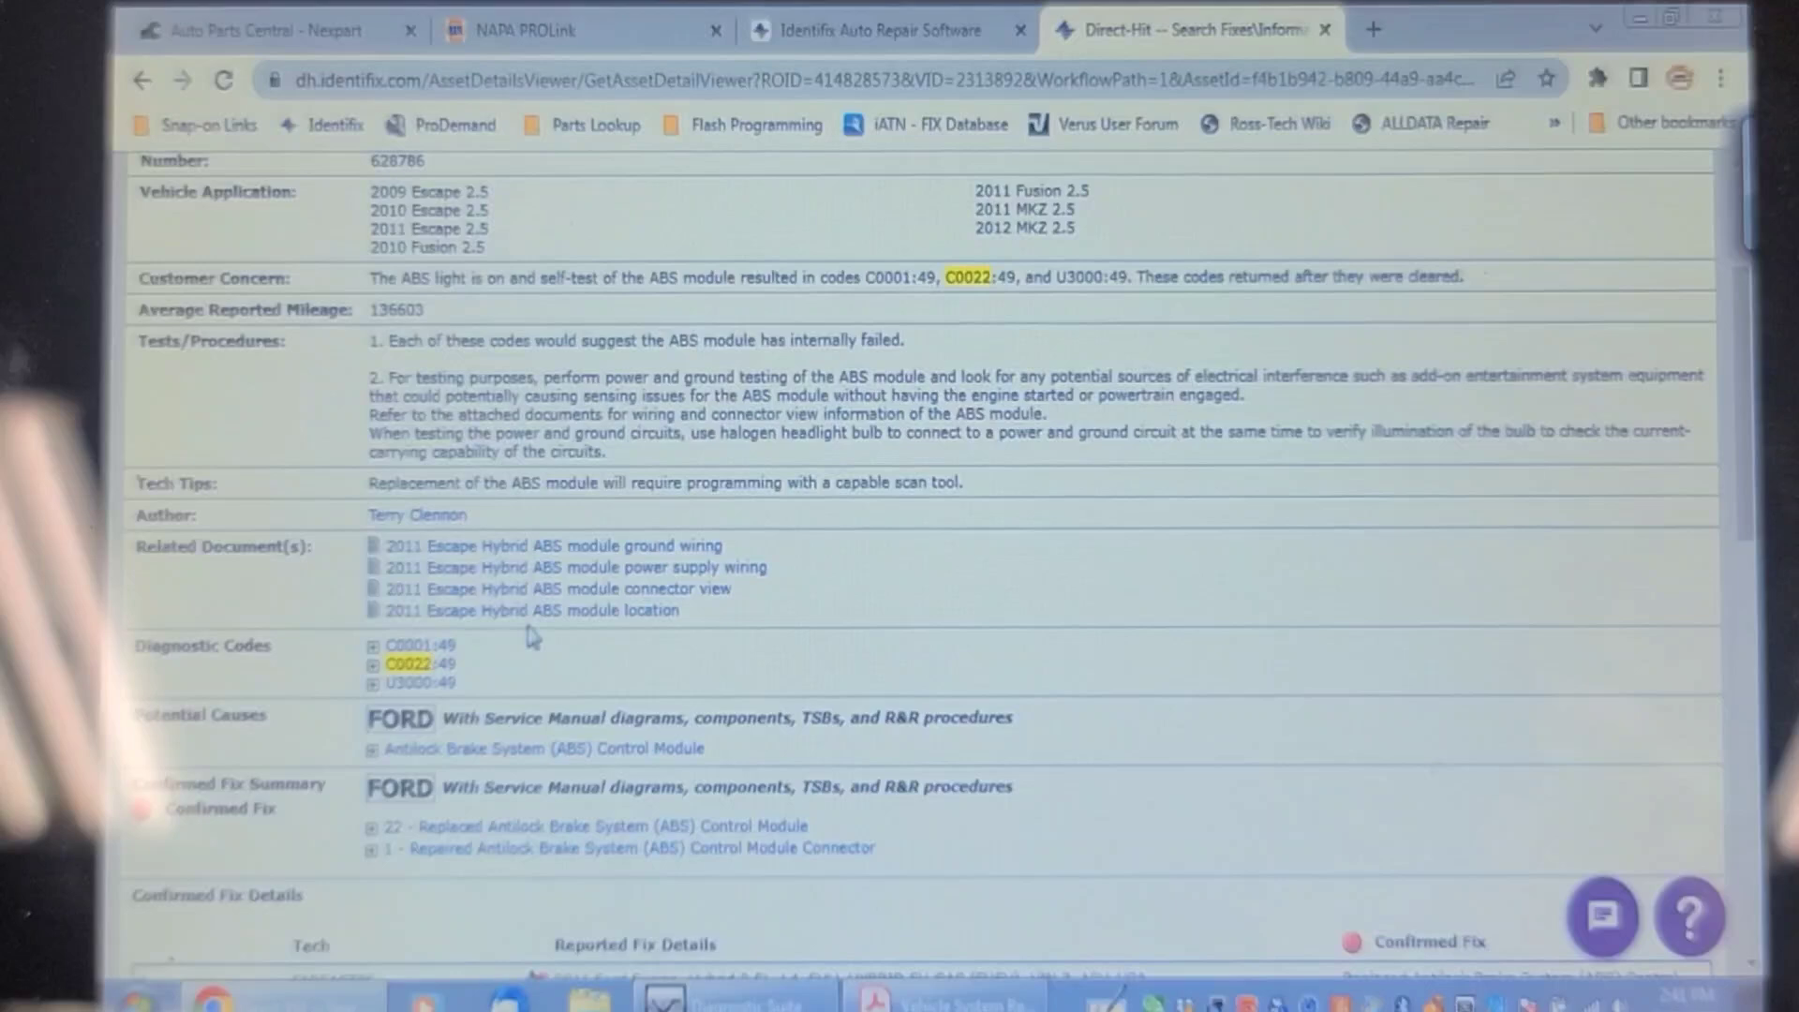
{"action": "mouse_move", "coordinate": [420, 682]}
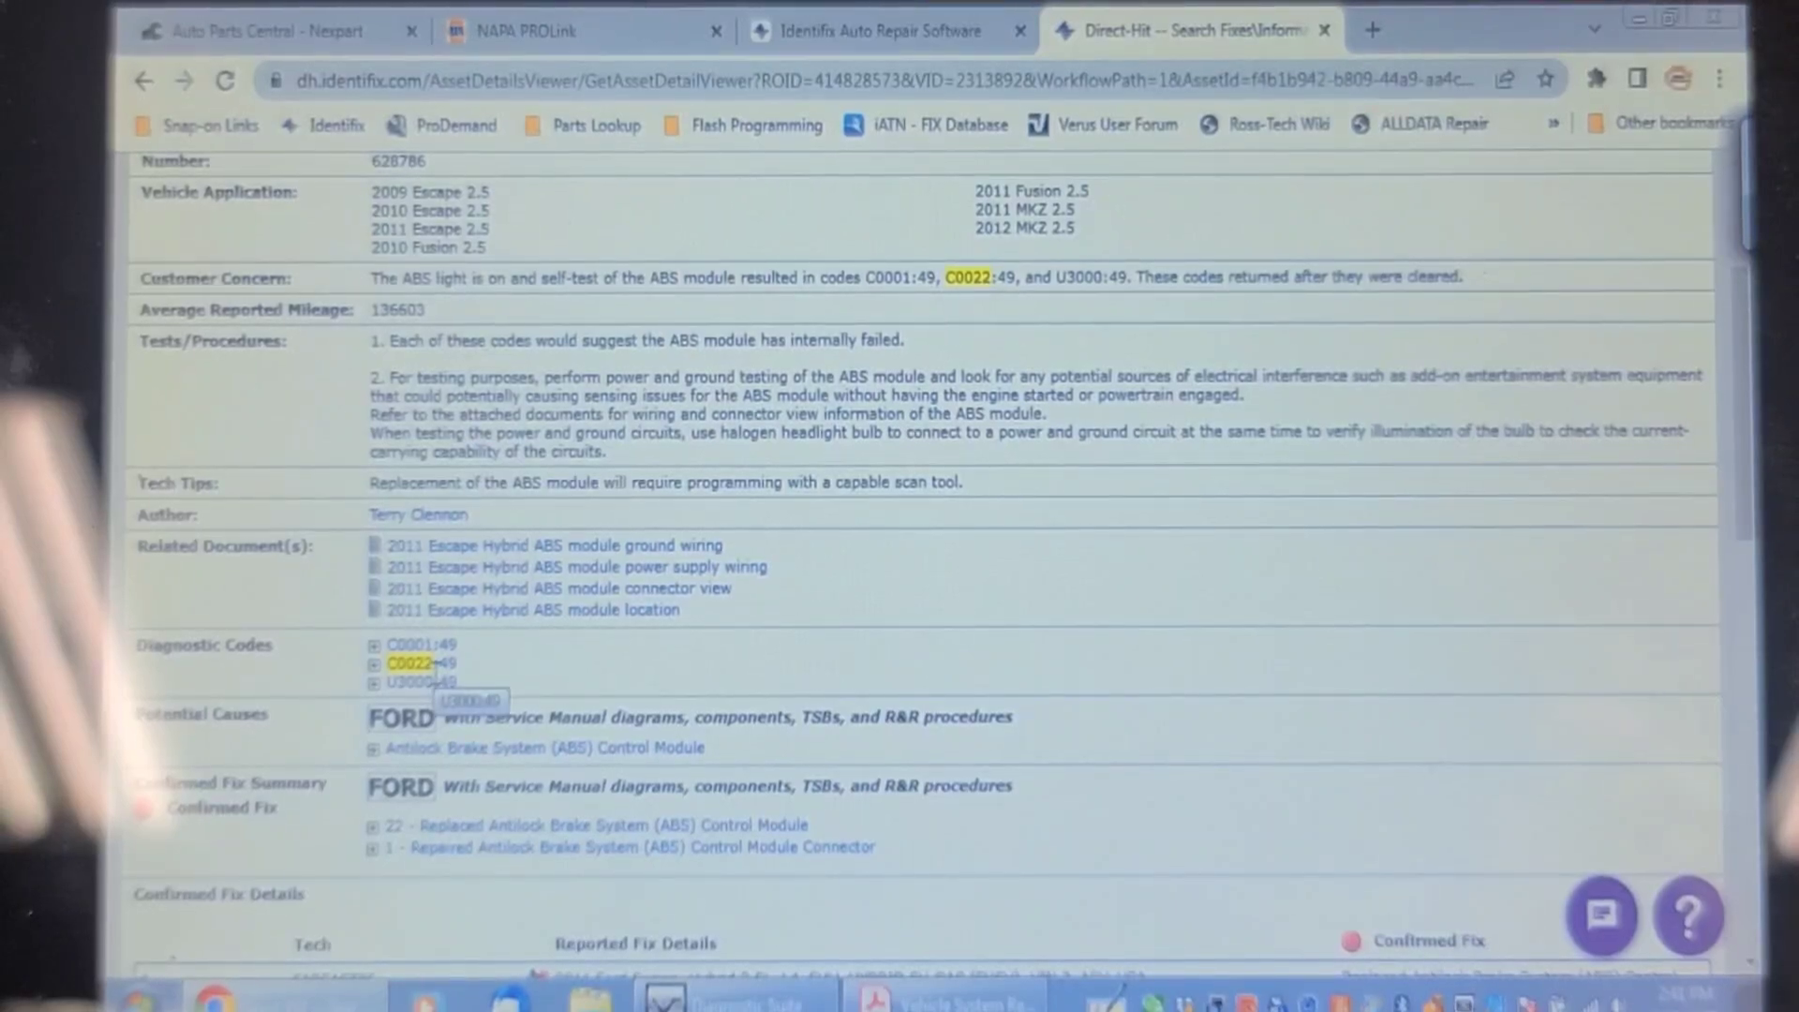
{"action": "left_click", "coordinate": [373, 663]}
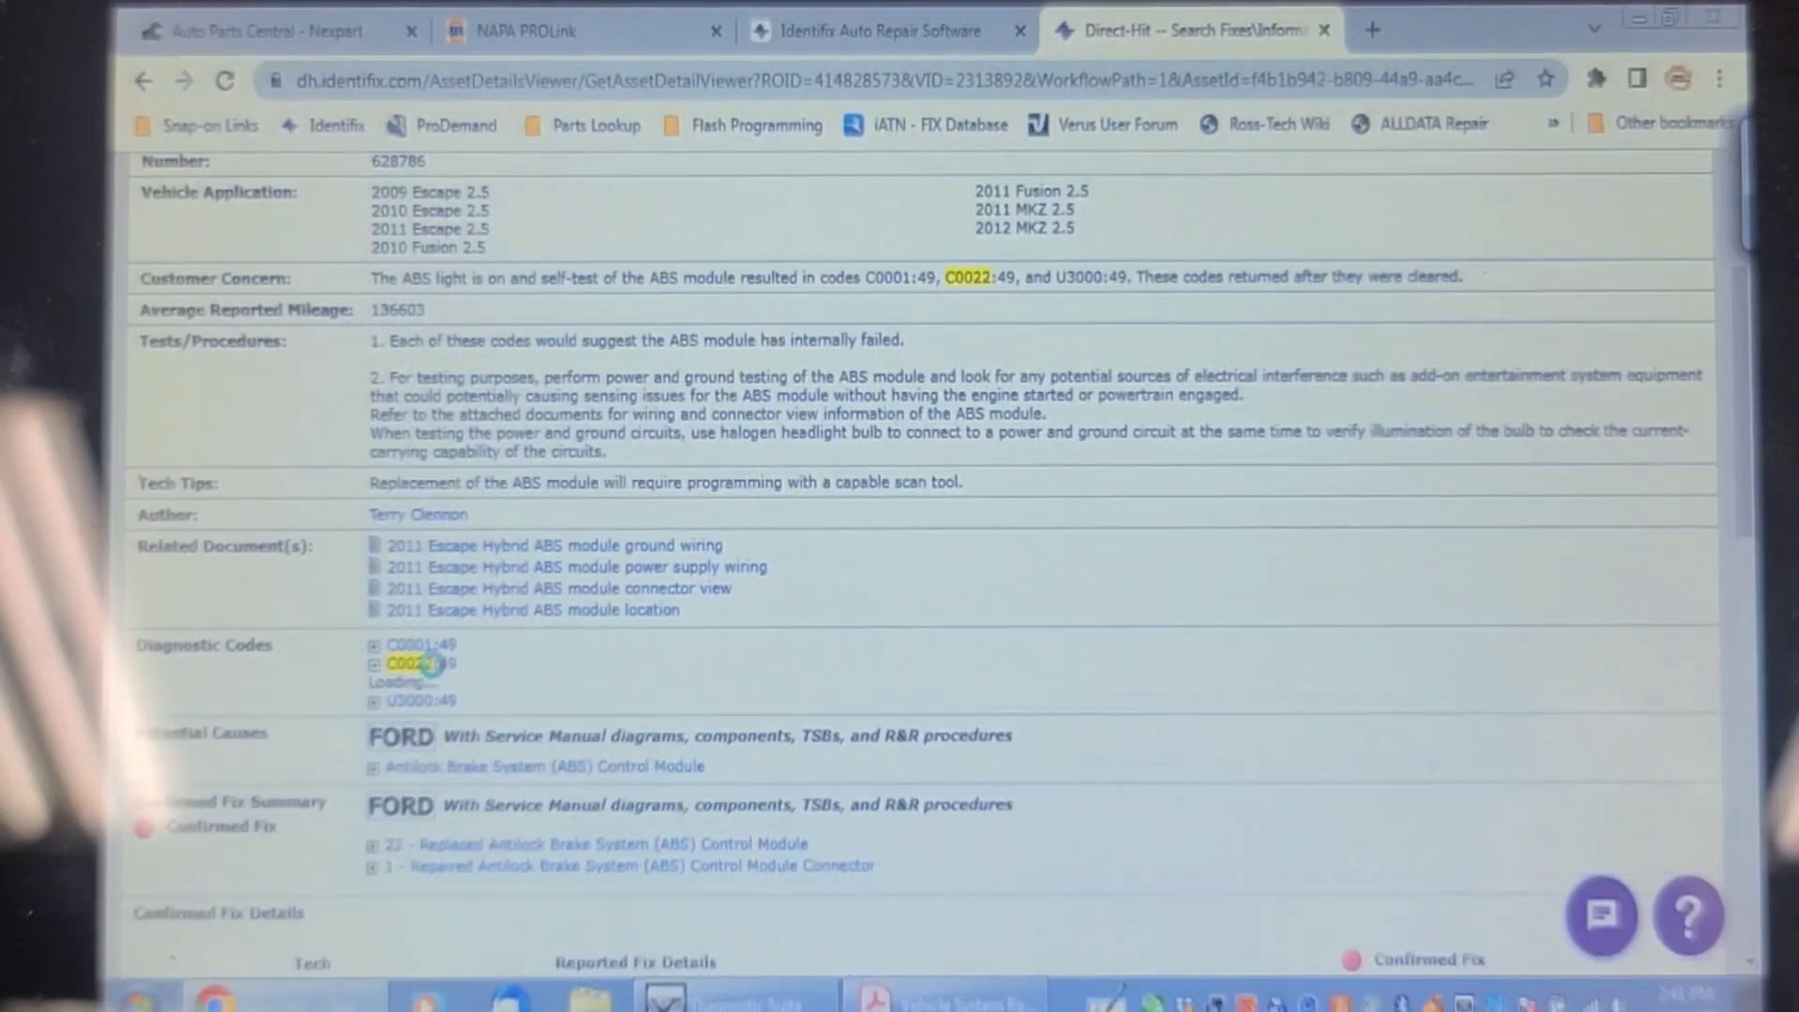
{"action": "left_click", "coordinate": [373, 663]}
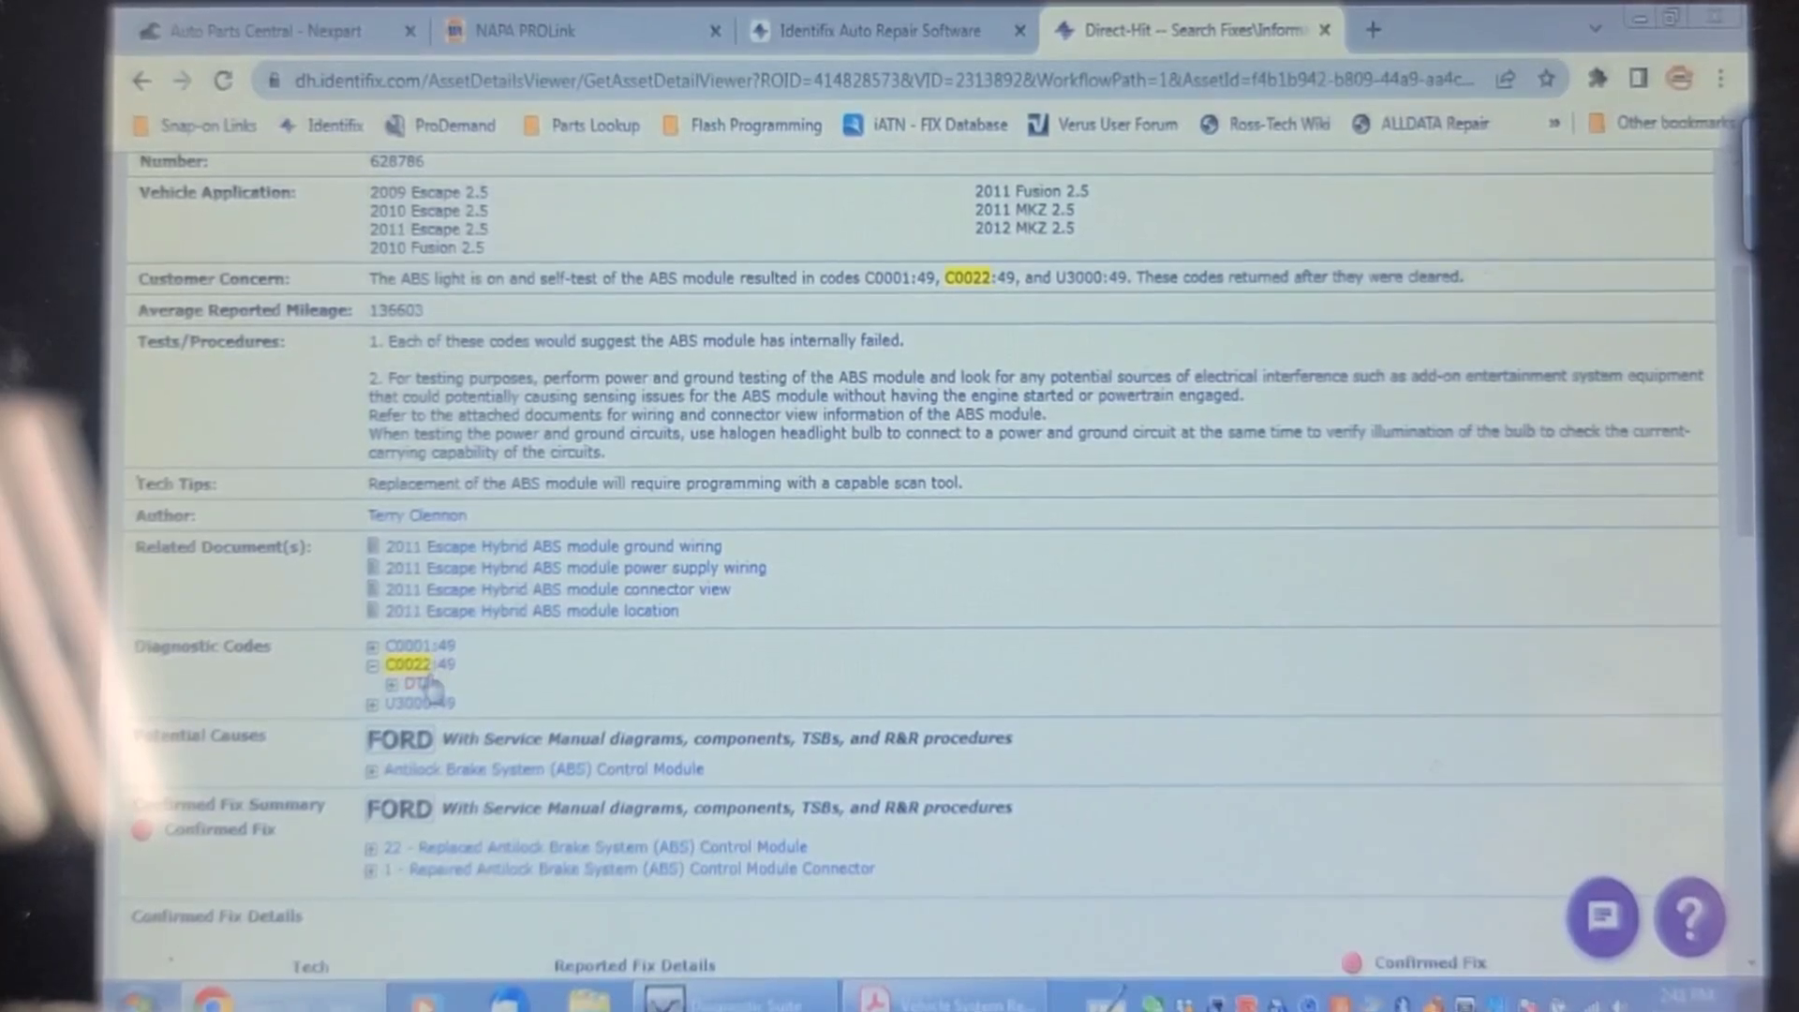
{"action": "left_click", "coordinate": [394, 682]}
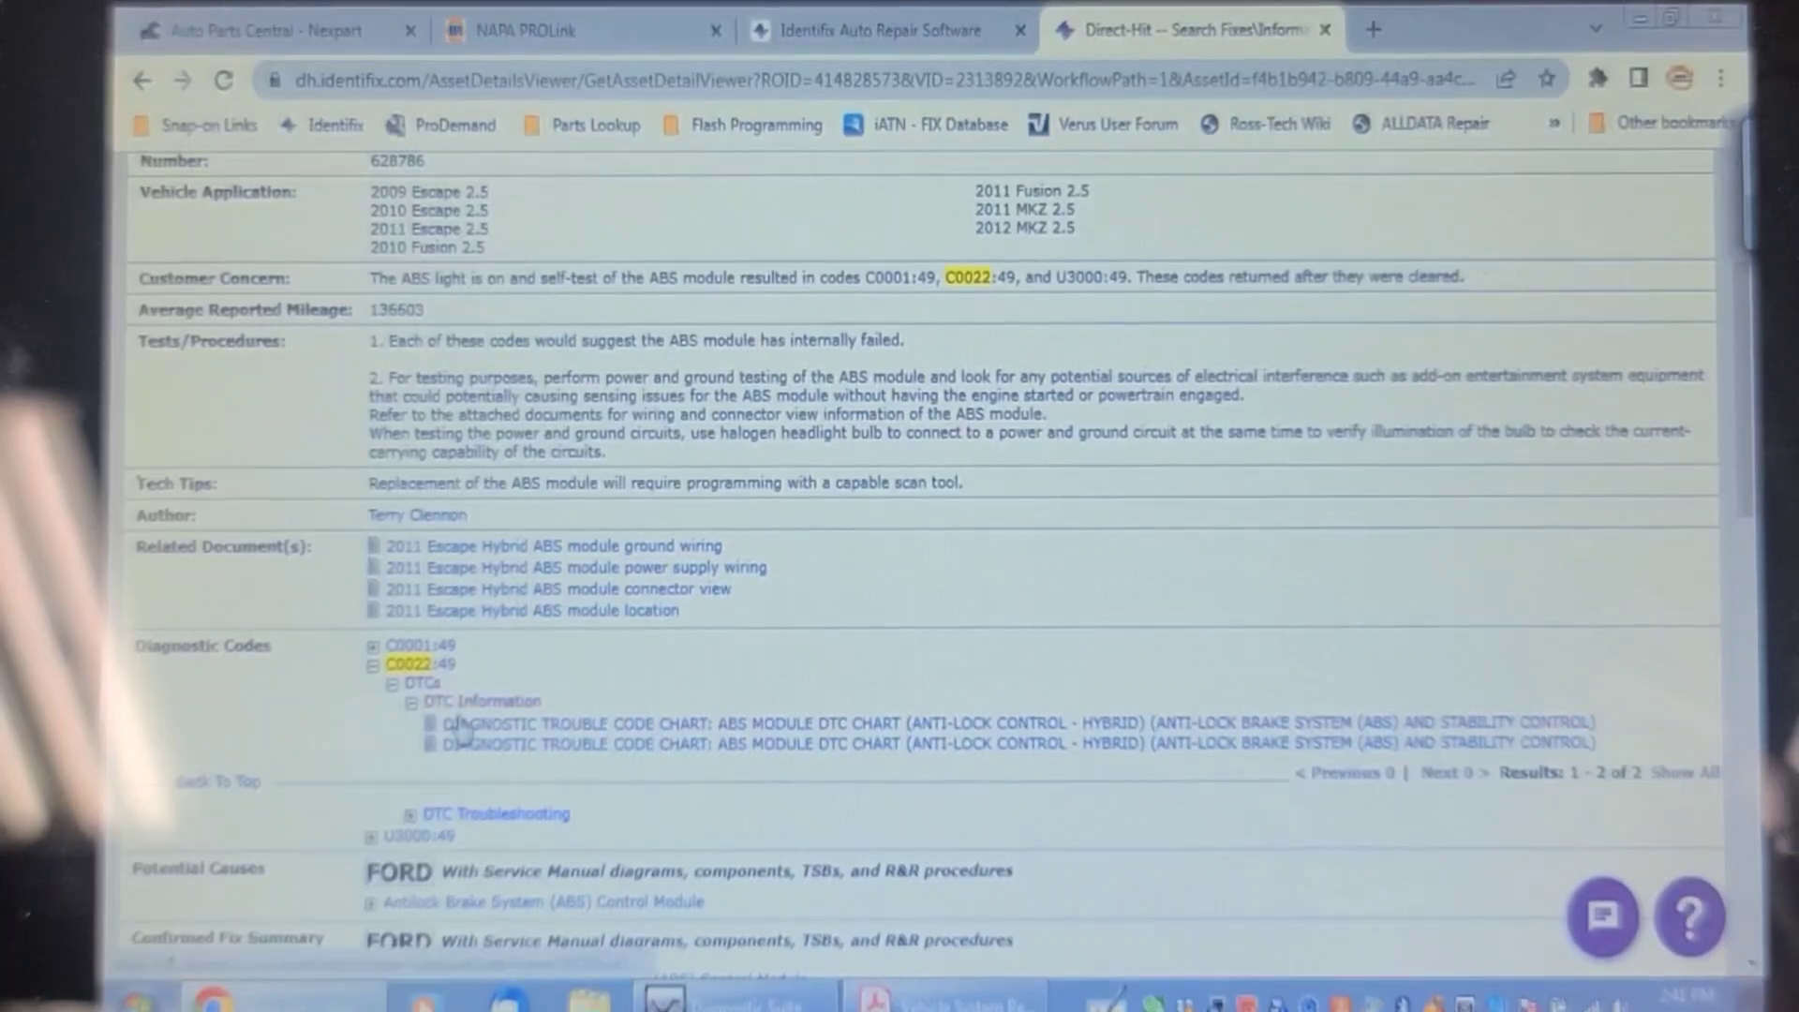
{"action": "left_click", "coordinate": [539, 723]}
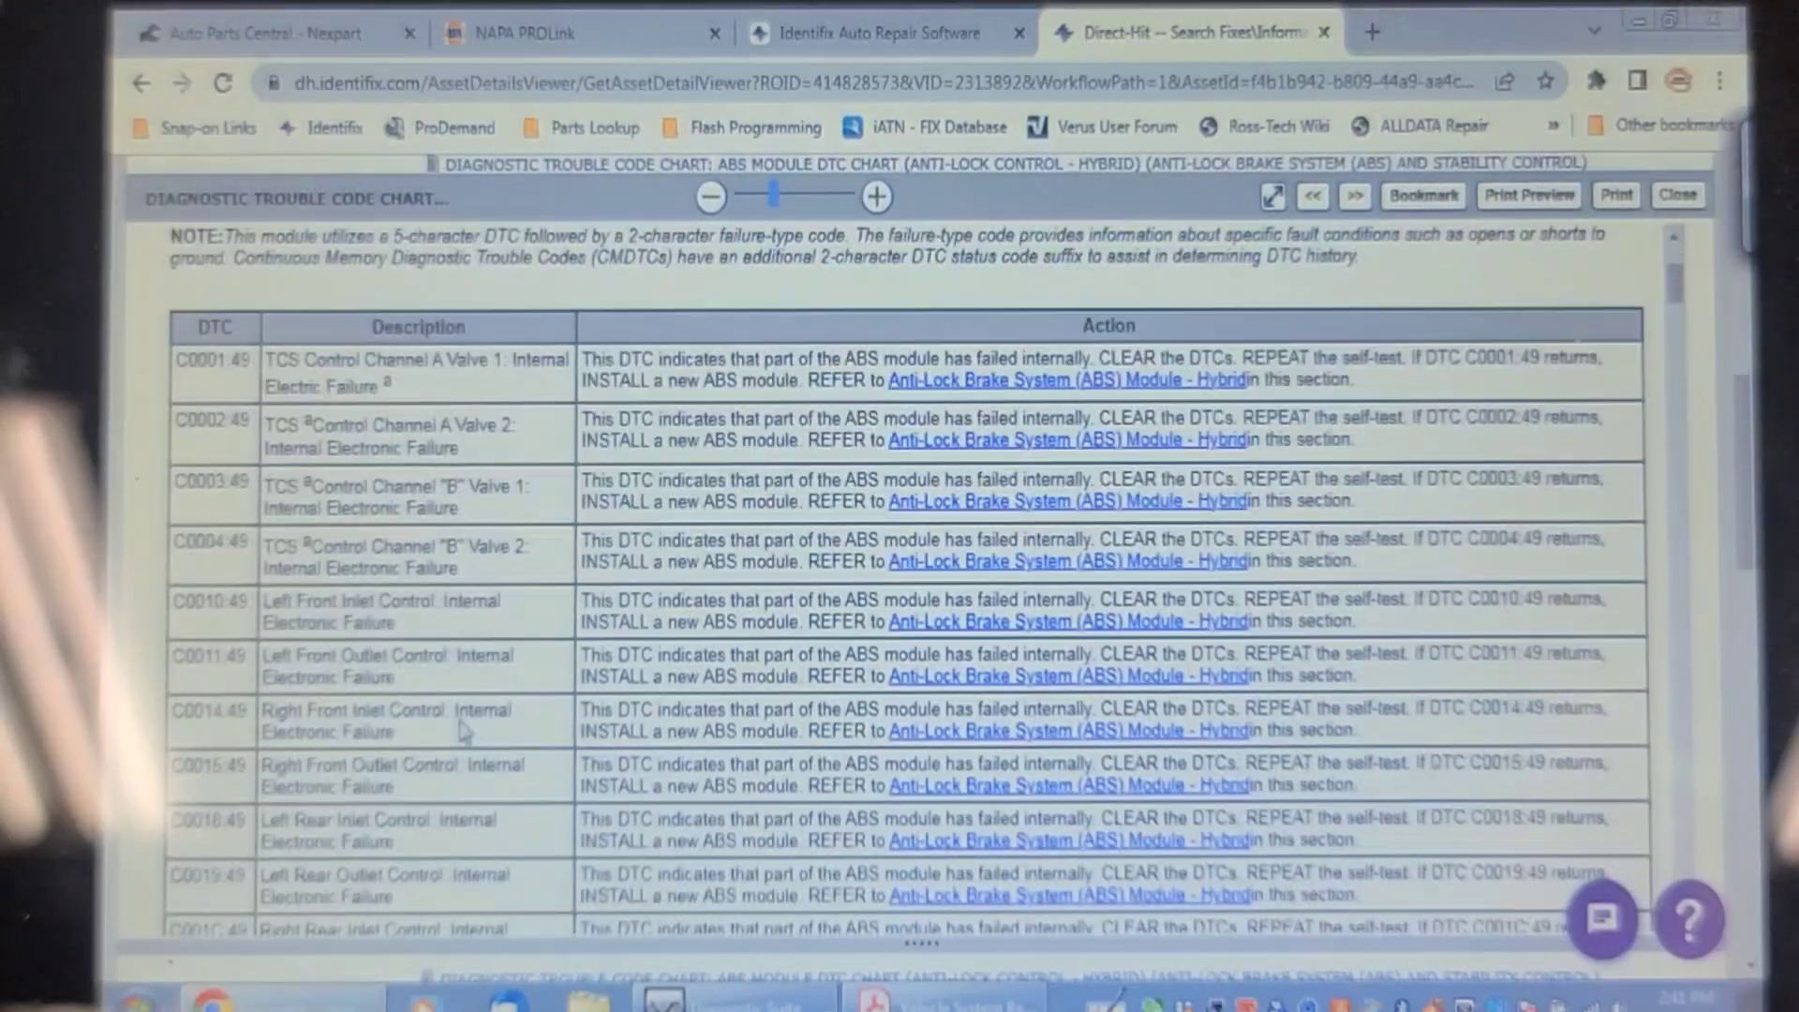
Scroll the DTC chart to C0022:49 and follow its GO to Pinpoint Test P link
{"action": "scroll", "scroll_direction": "down", "scroll_amount": 3}
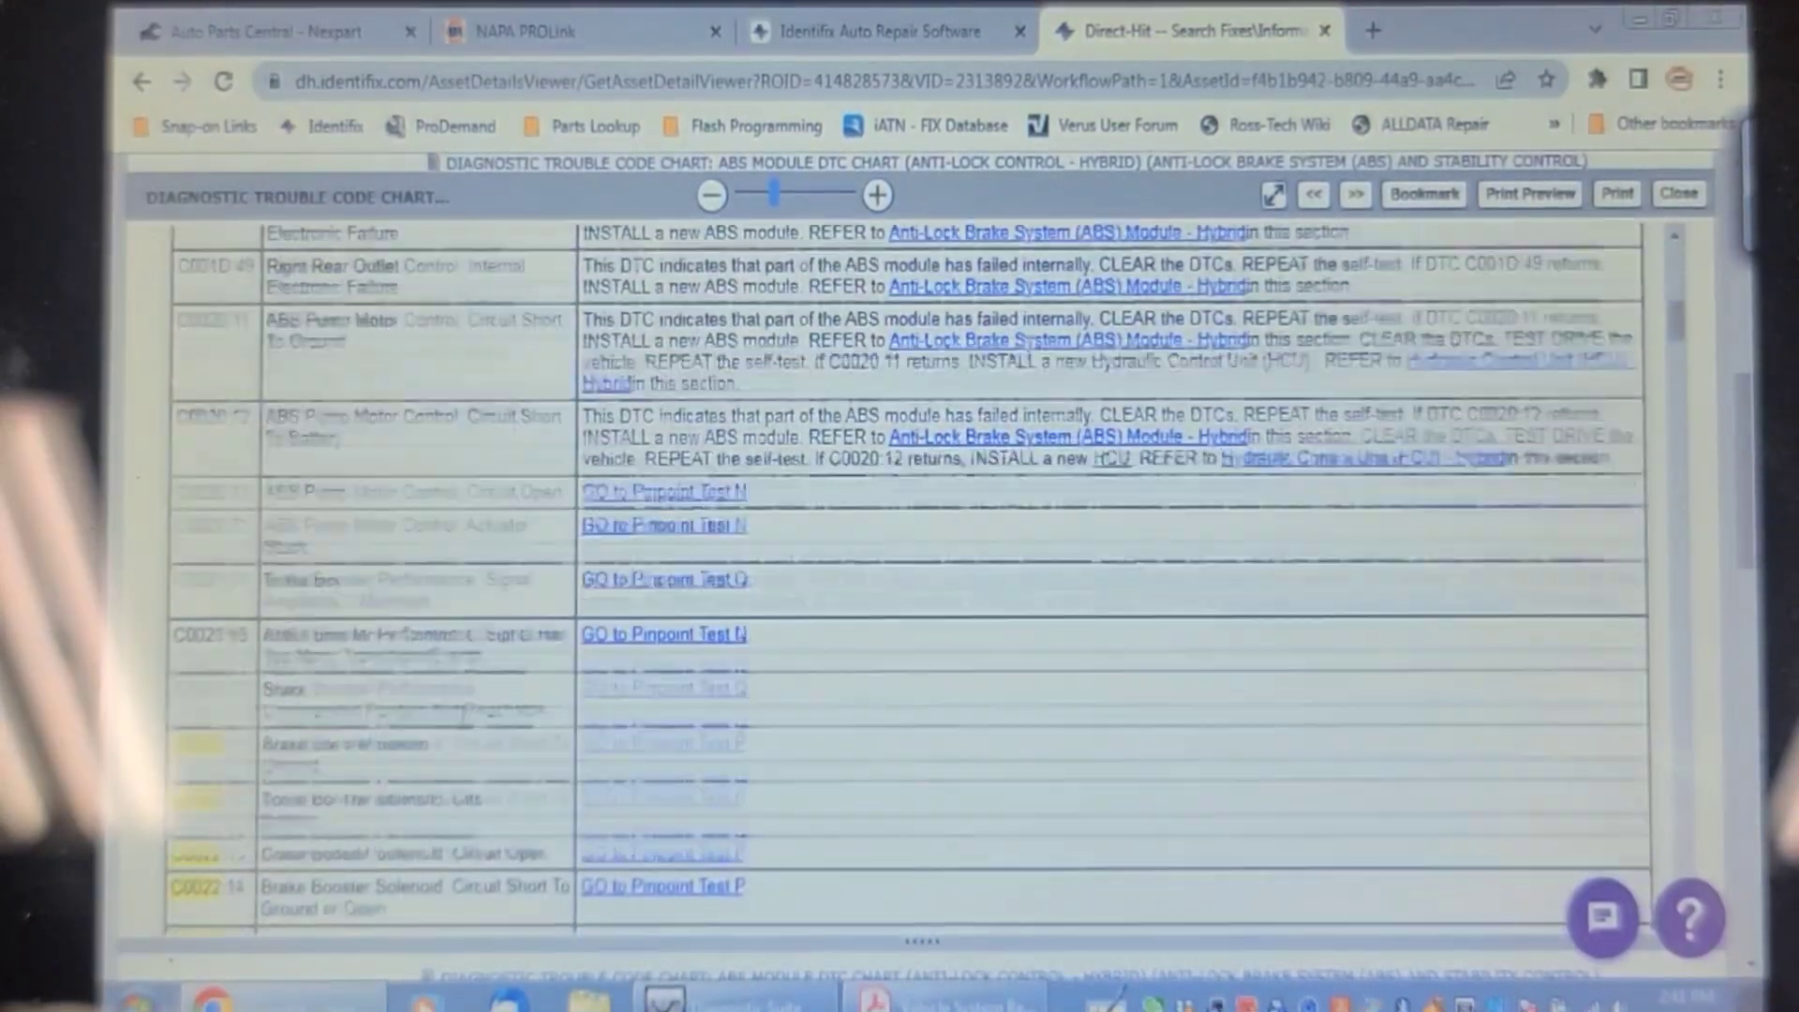
{"action": "scroll", "scroll_direction": "down", "scroll_amount": 3}
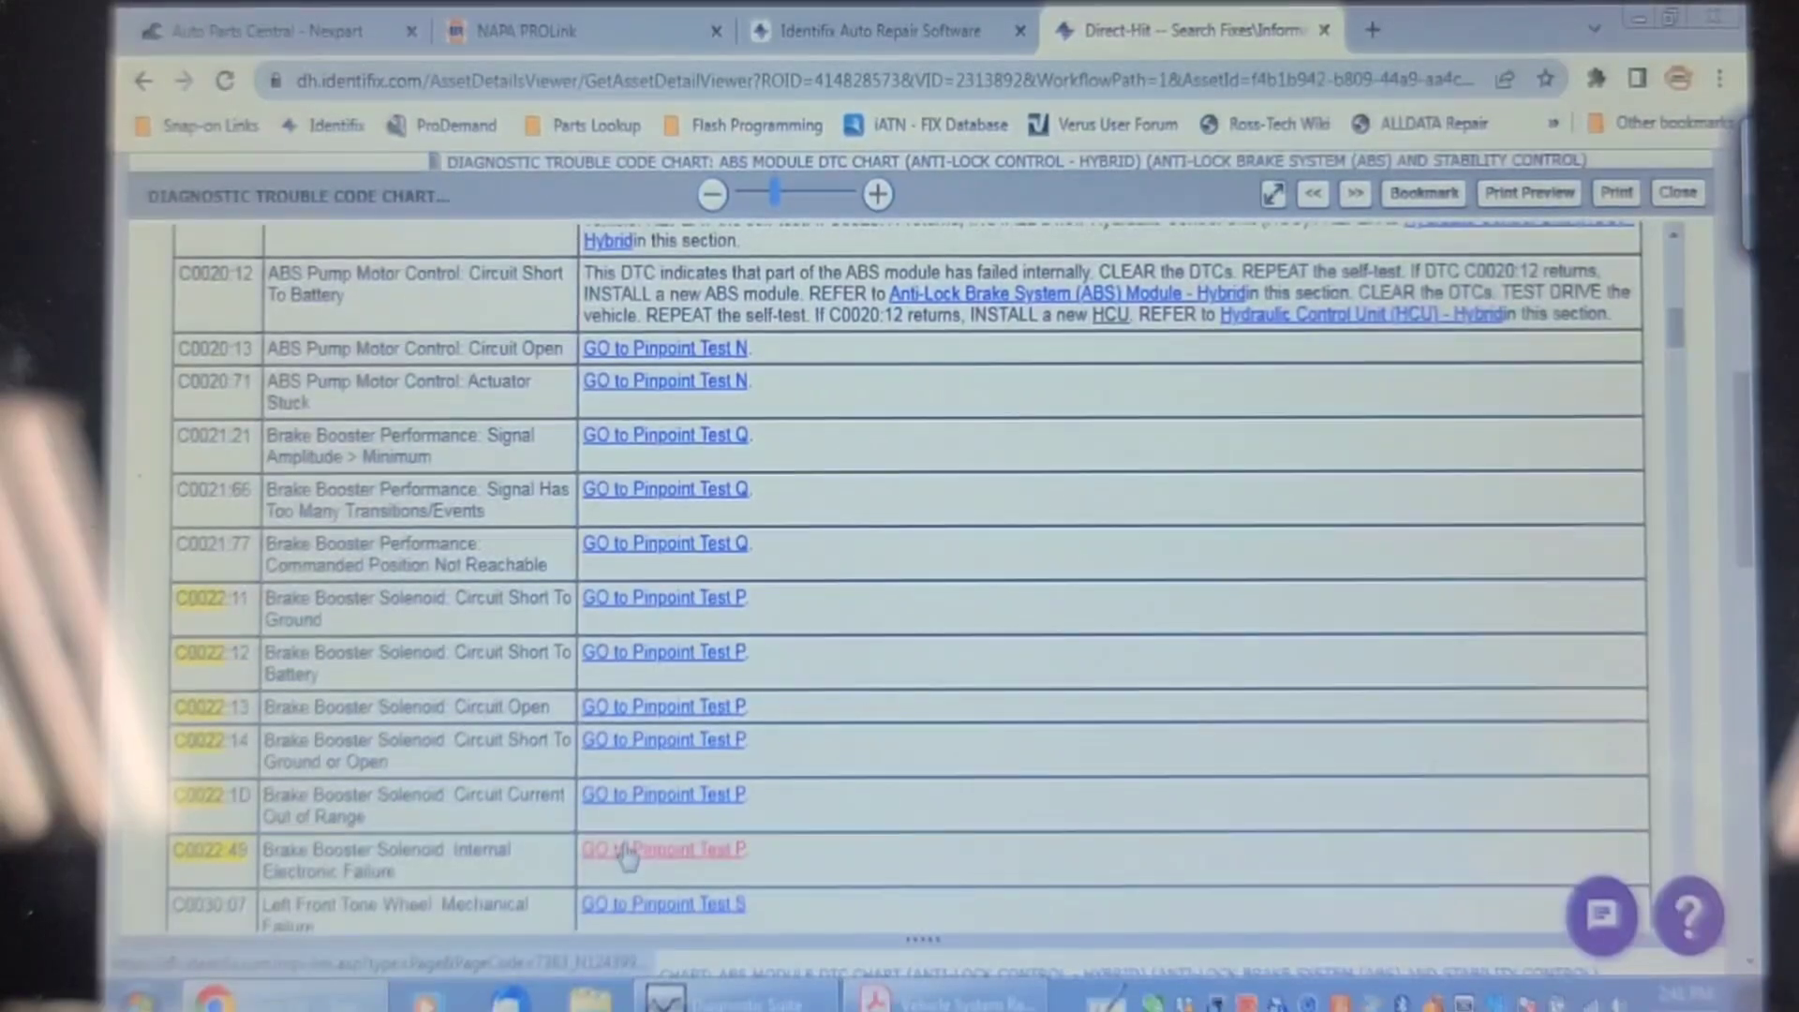
{"action": "left_click", "coordinate": [653, 851]}
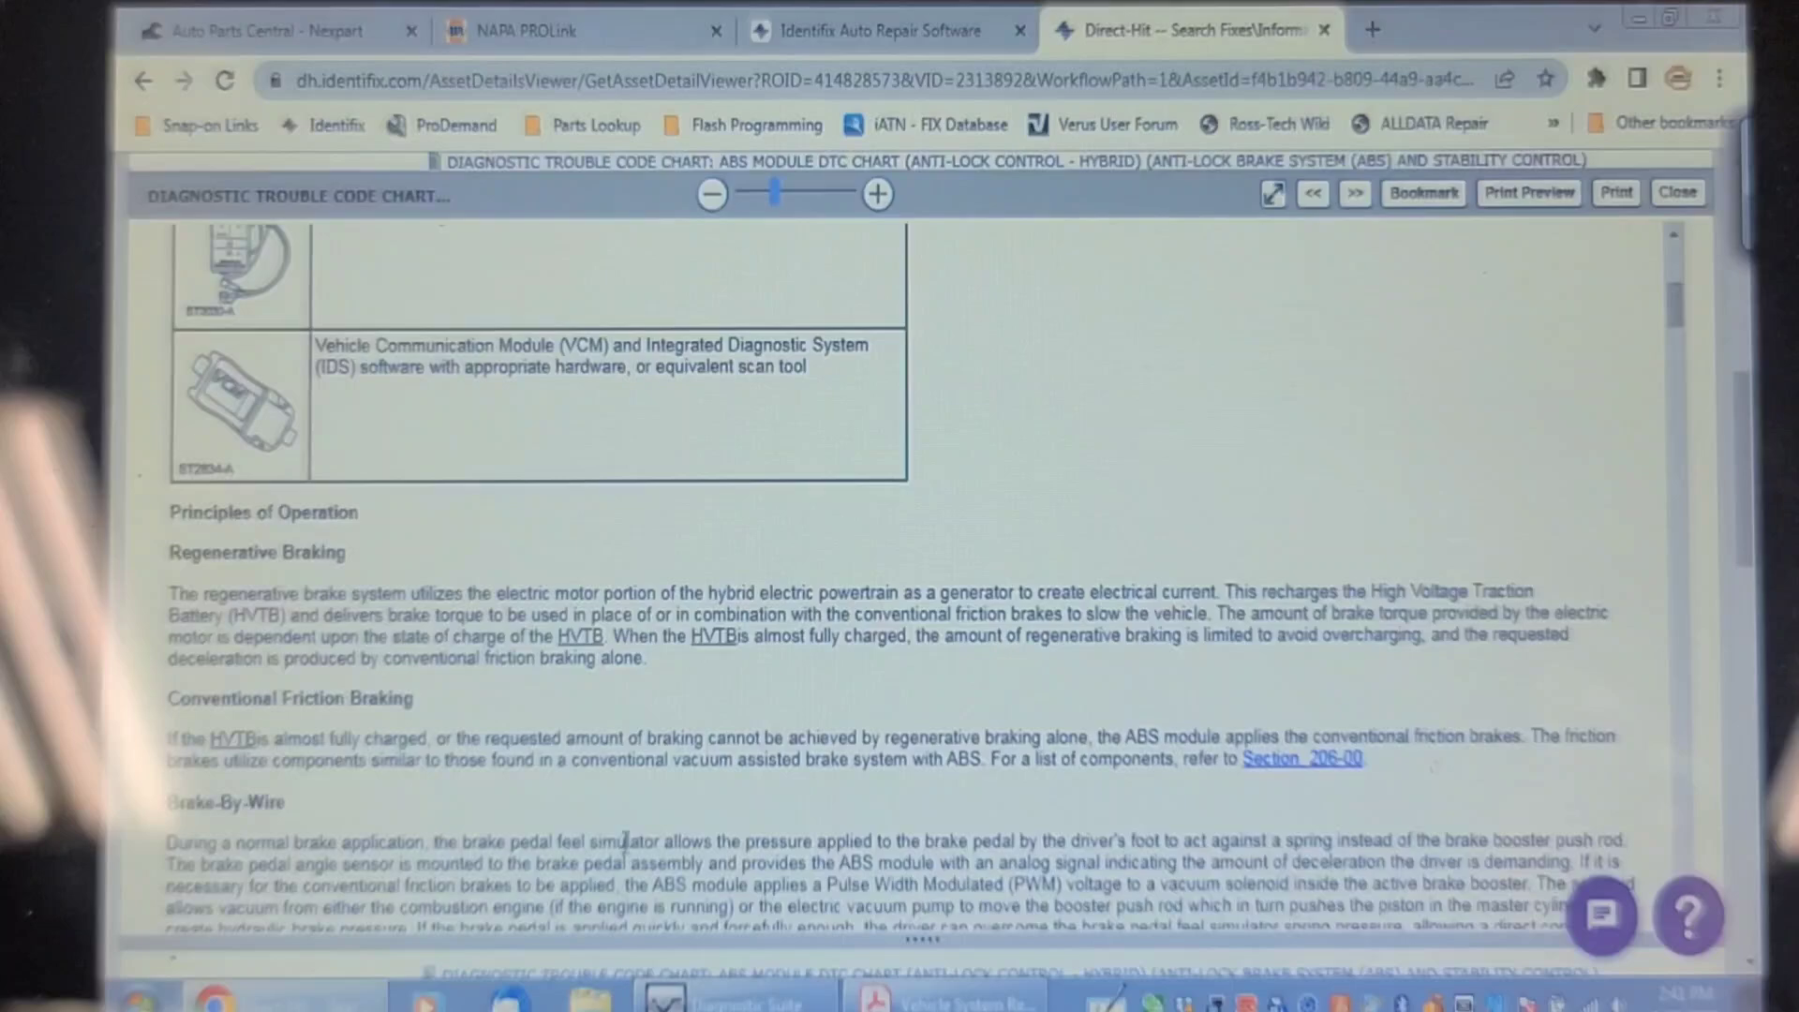
{"action": "scroll", "scroll_direction": "down", "scroll_amount": 3}
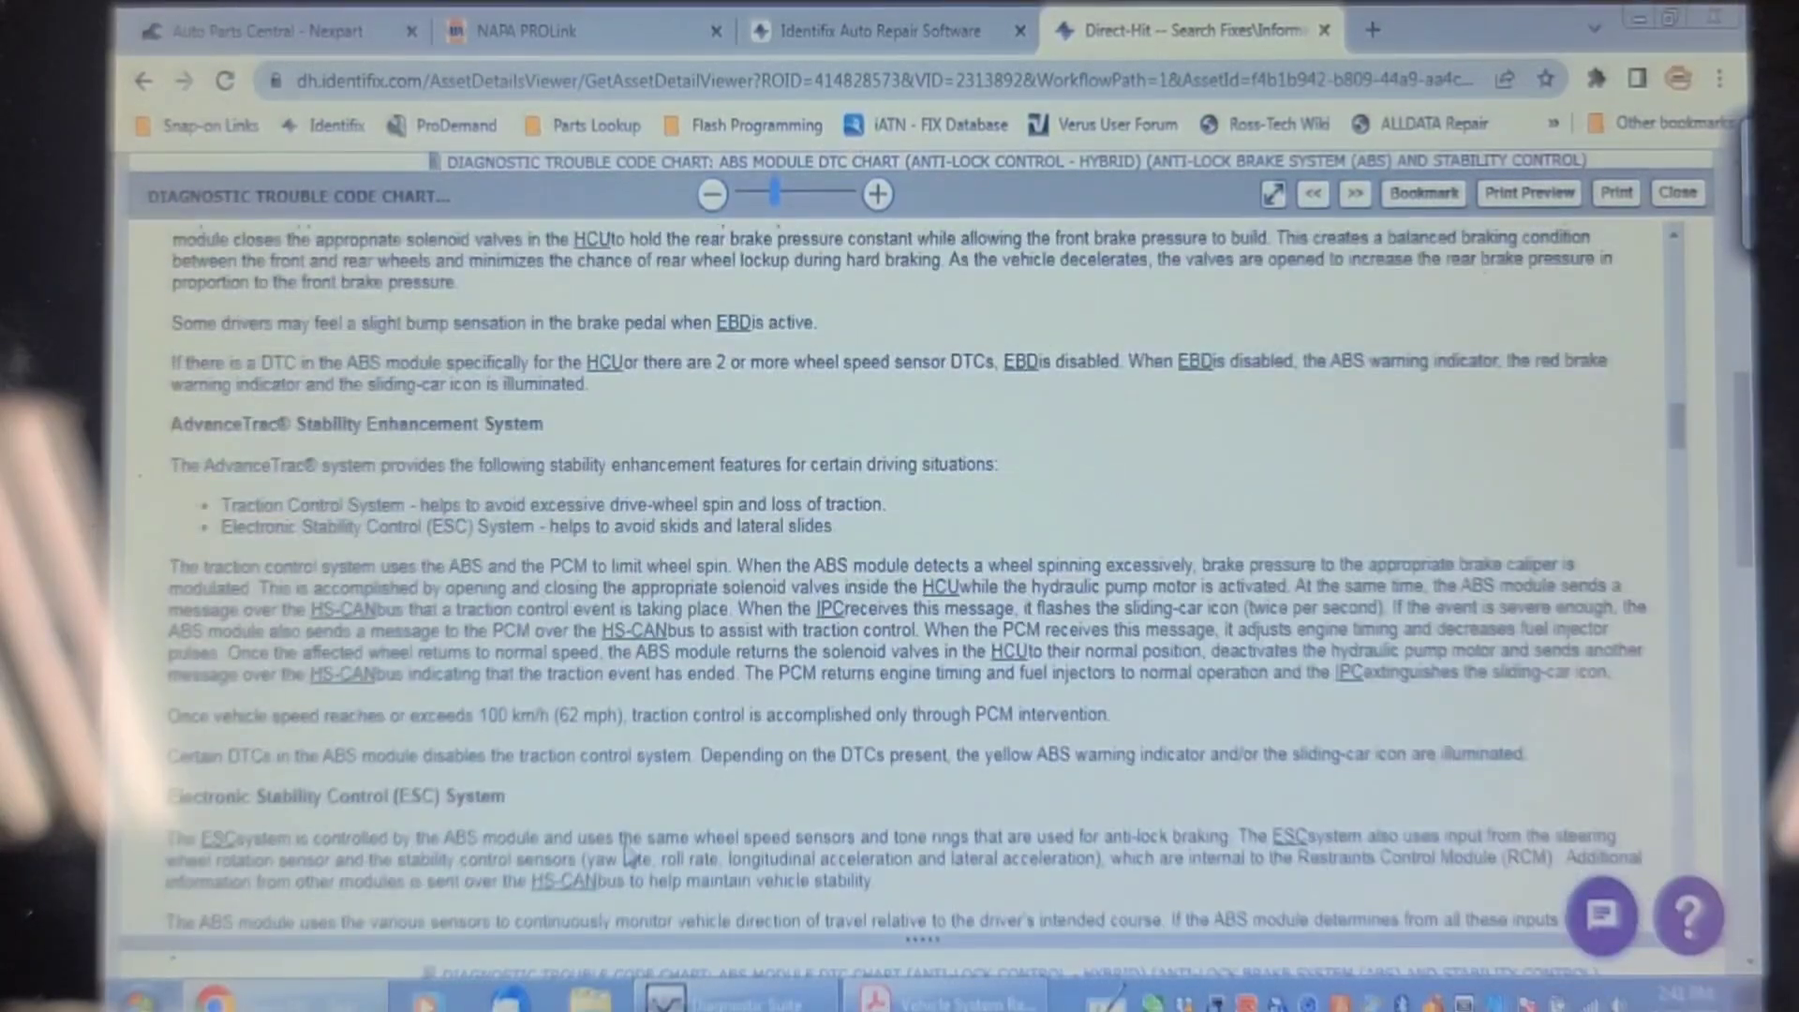